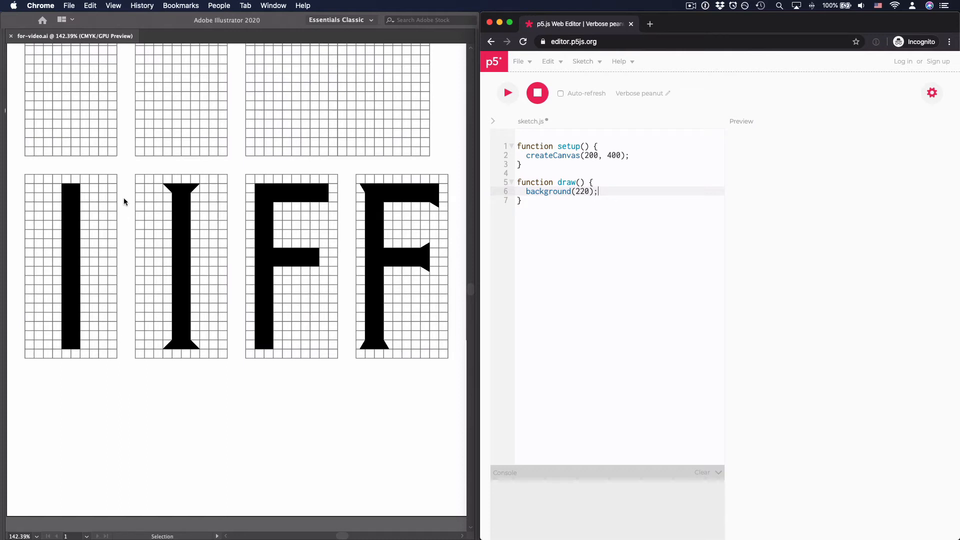
mouse_move(118, 167)
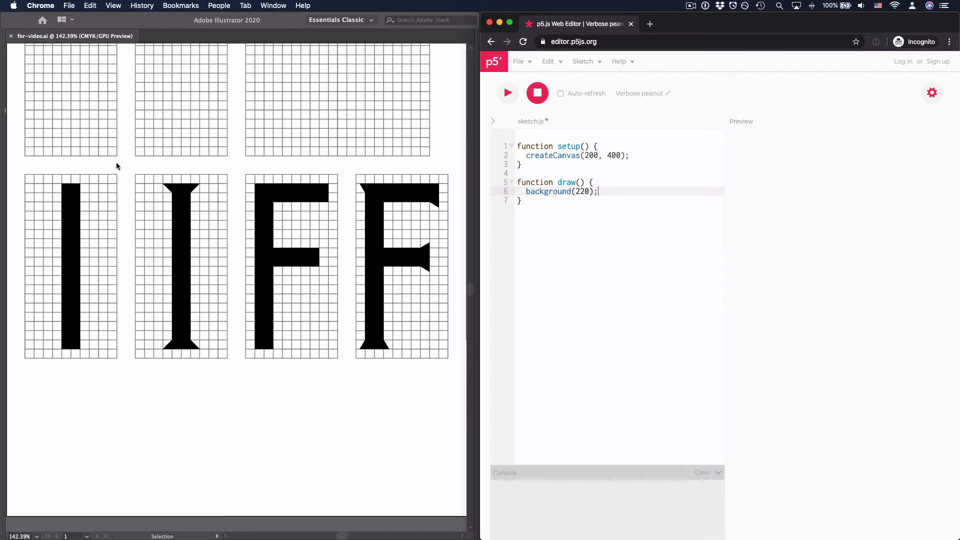
mouse_move(162, 204)
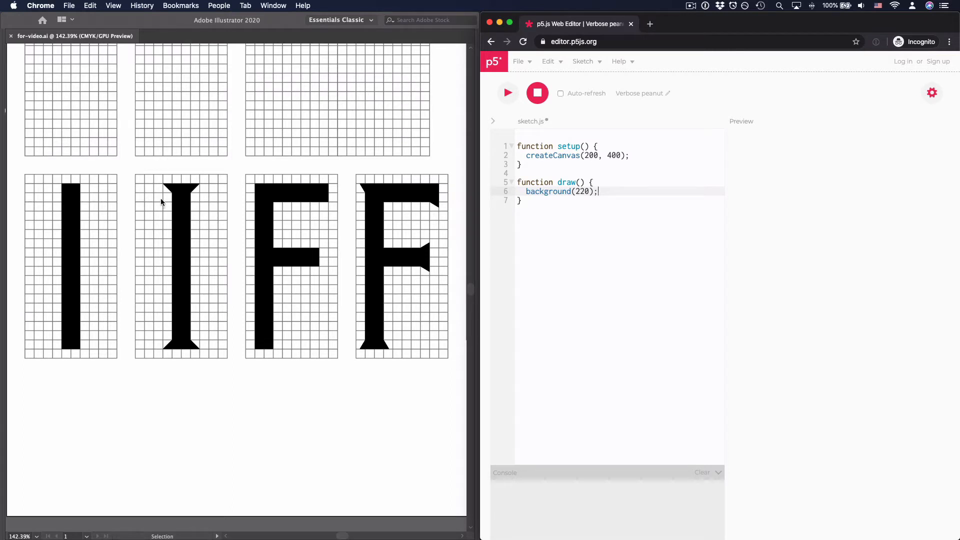
mouse_move(78, 187)
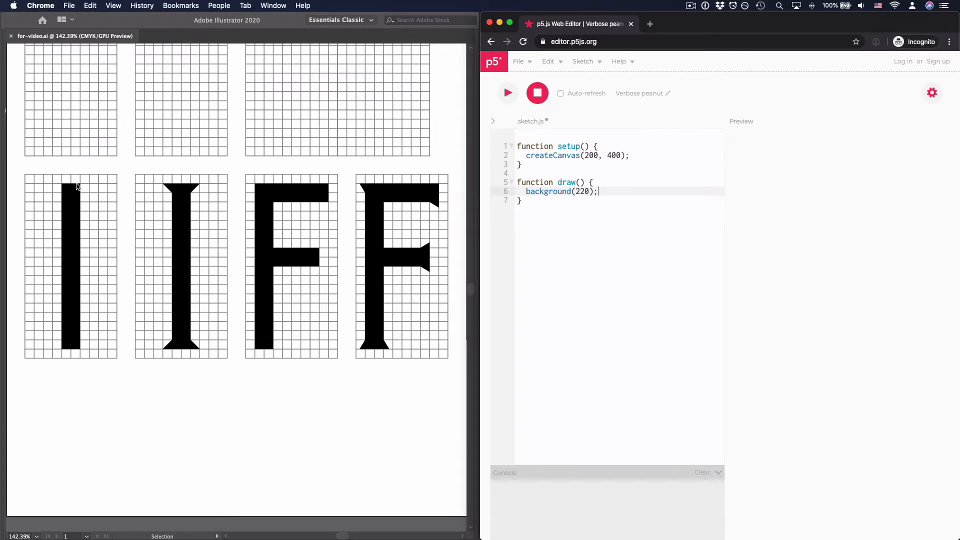
mouse_move(153, 170)
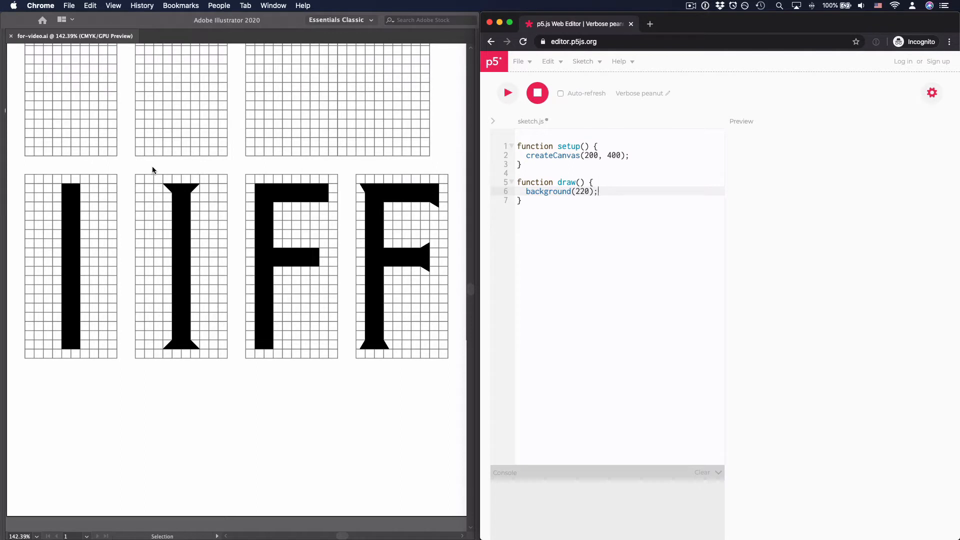
mouse_move(158, 184)
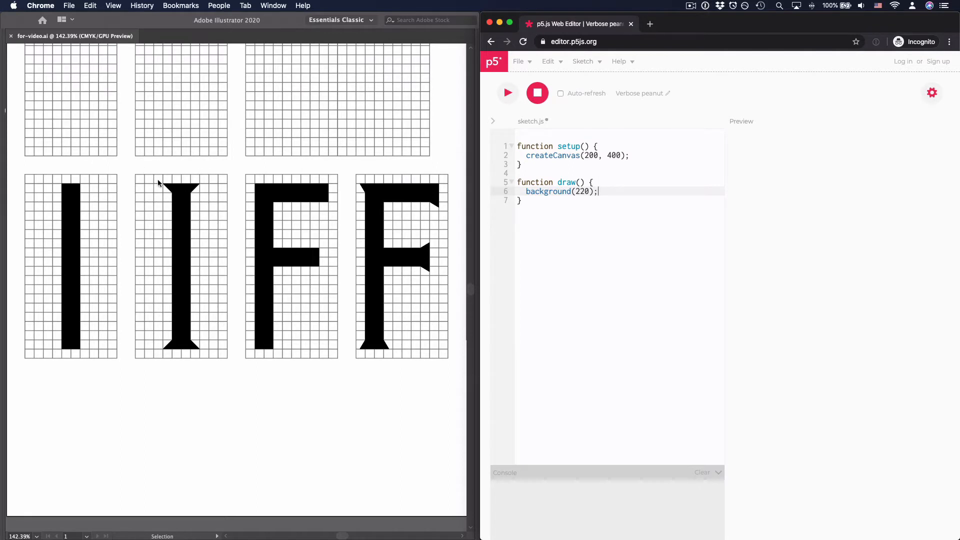
mouse_move(206, 179)
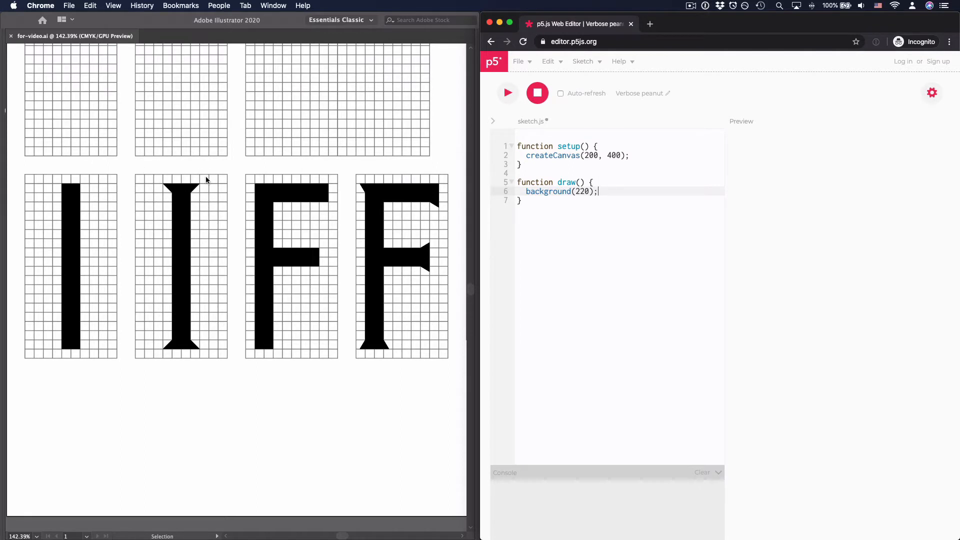
mouse_move(103, 382)
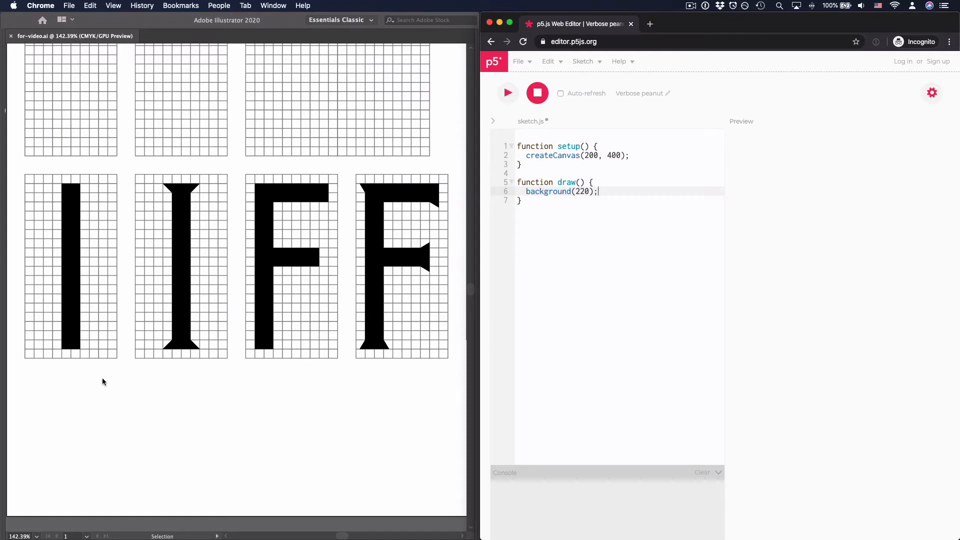
Step: Add beginShape(); and endShape(); in draw() with an empty vertex(); call between them
type("be")
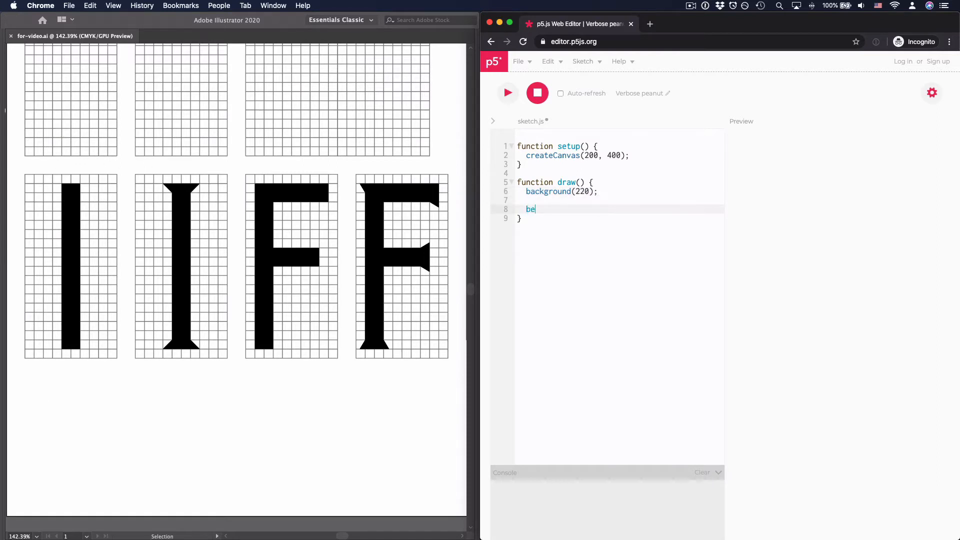
type("ginShape();")
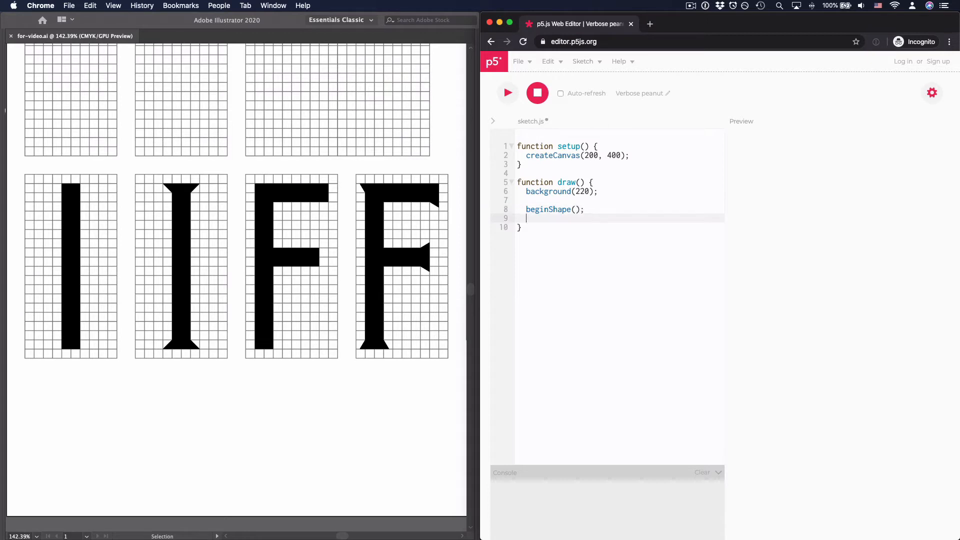
type("endShape()")
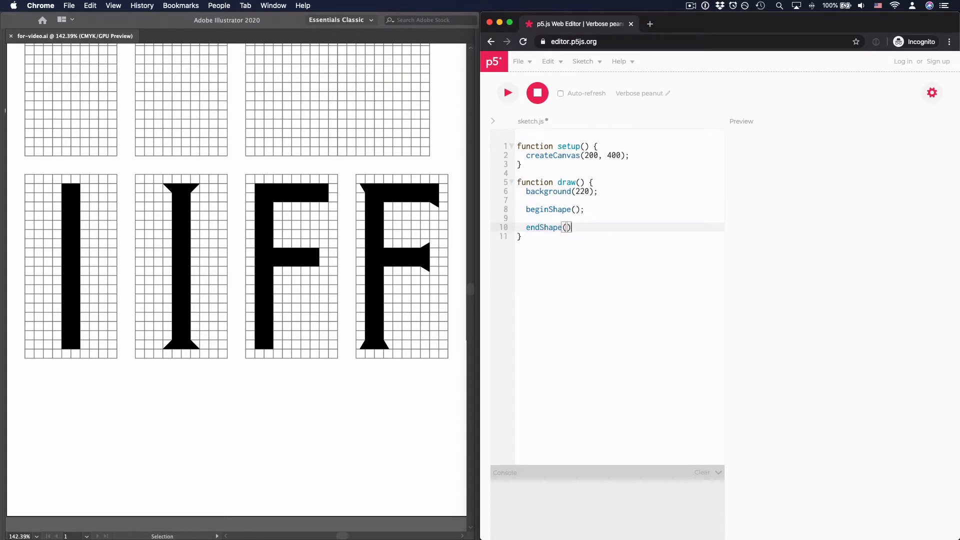
type(";")
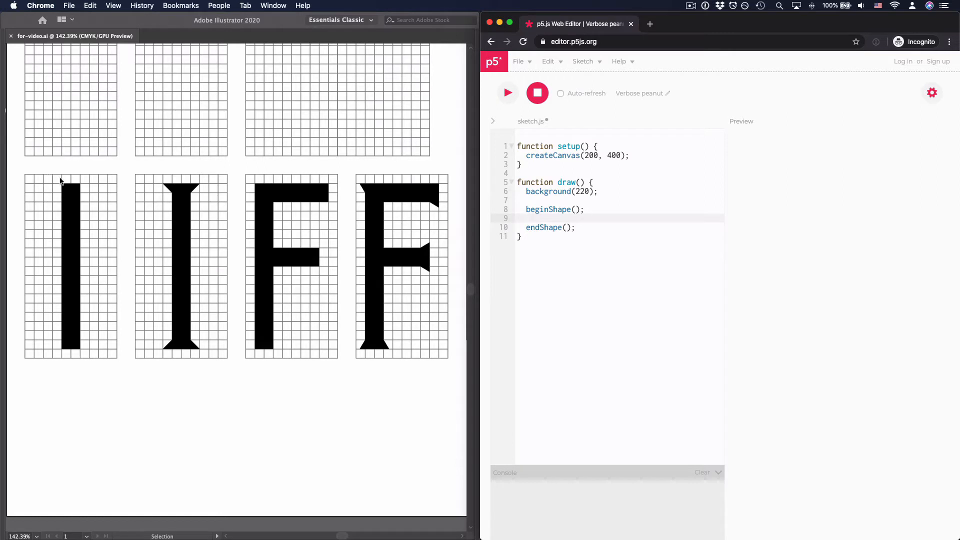
mouse_move(88, 184)
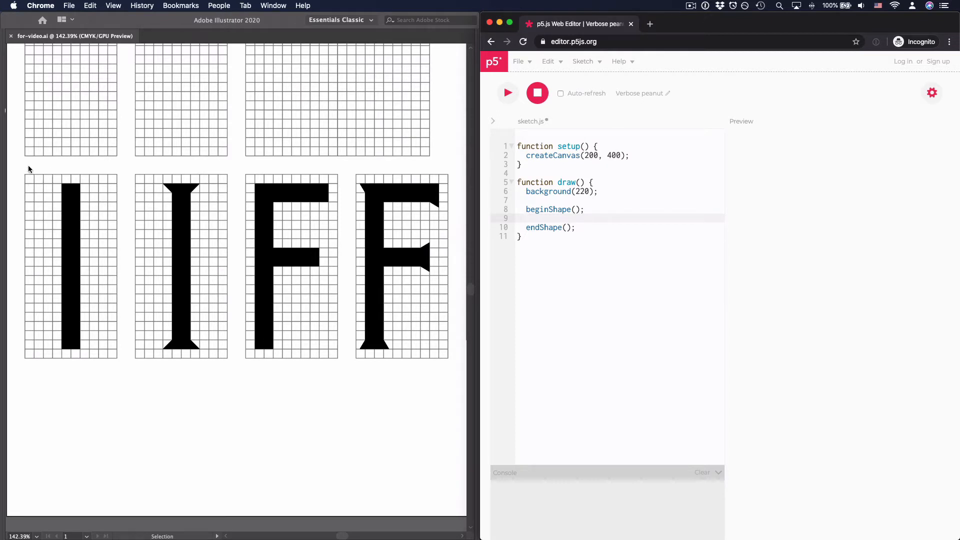
mouse_move(36, 185)
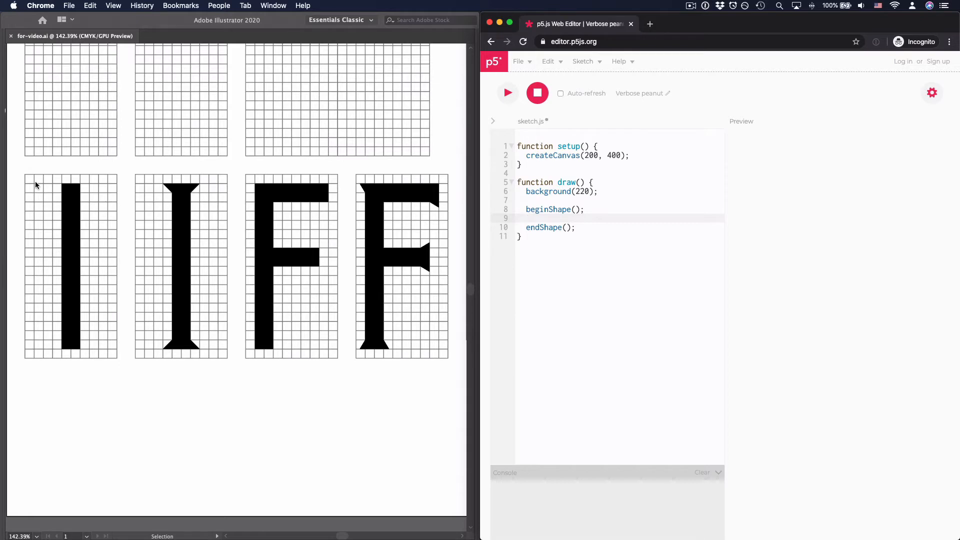
type("vertex();")
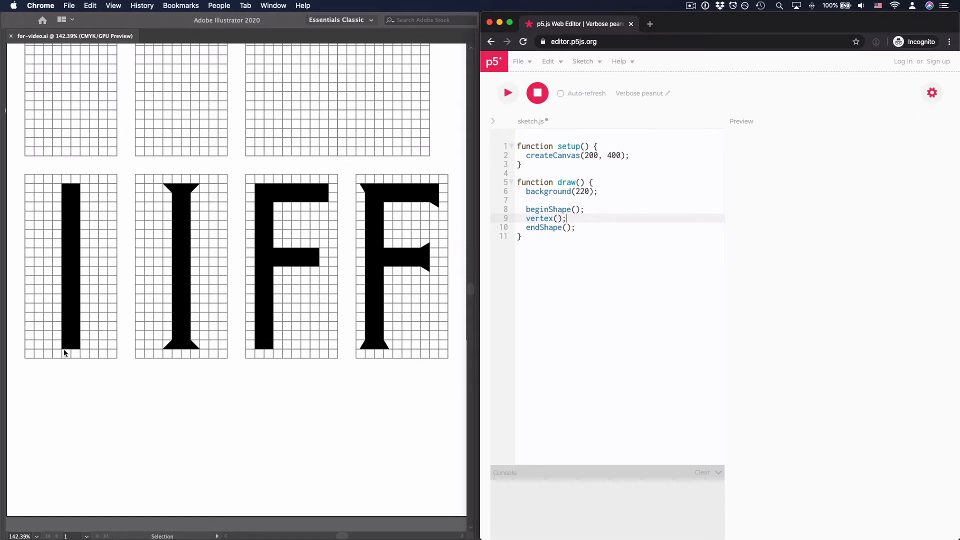
Step: Define the bar with vertex(80, 380), vertex(80, 20), vertex(120, 20), vertex(120, 380)
type("80")
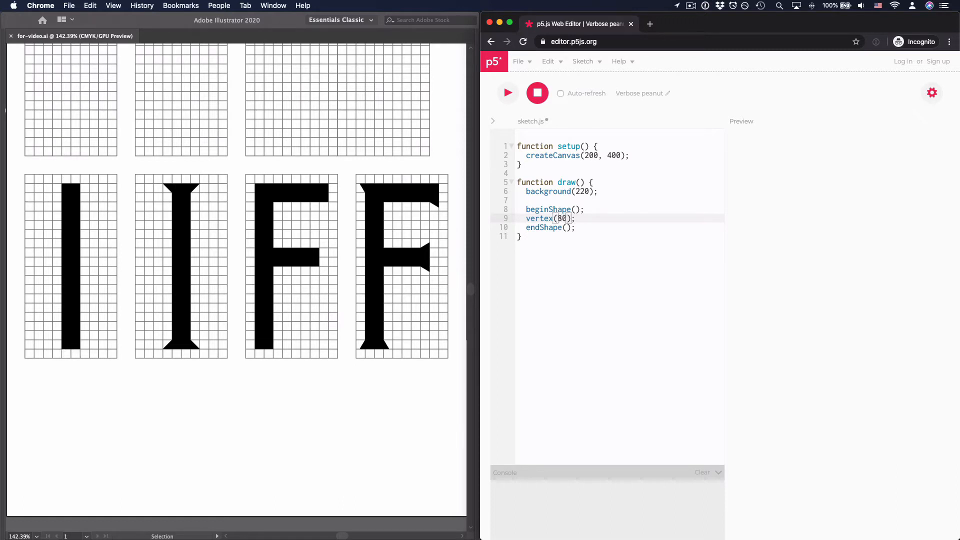
type(", 380")
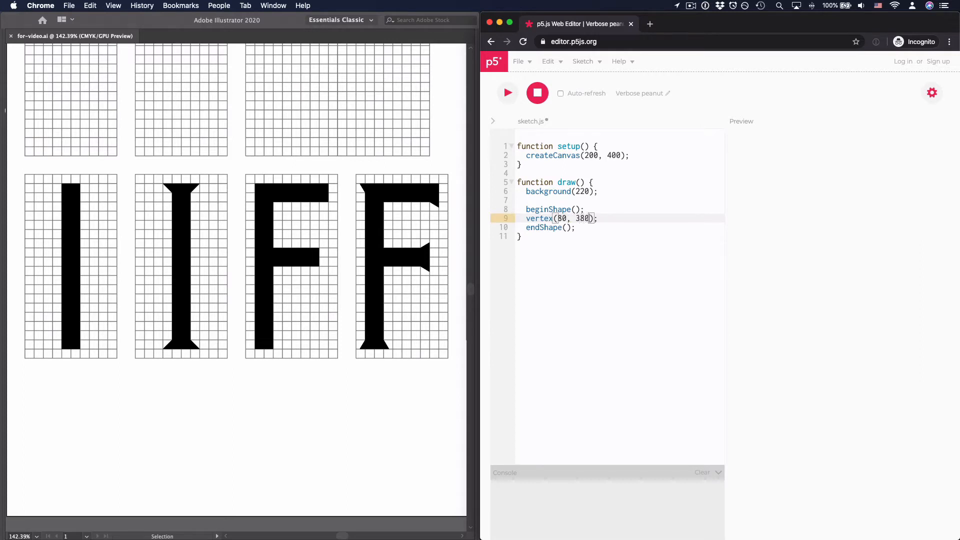
type("vertex")
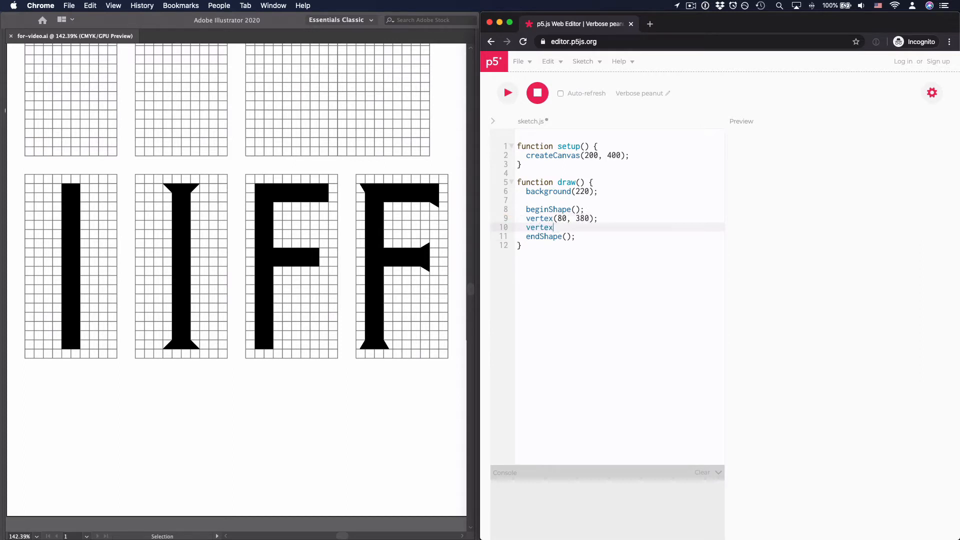
type("()")
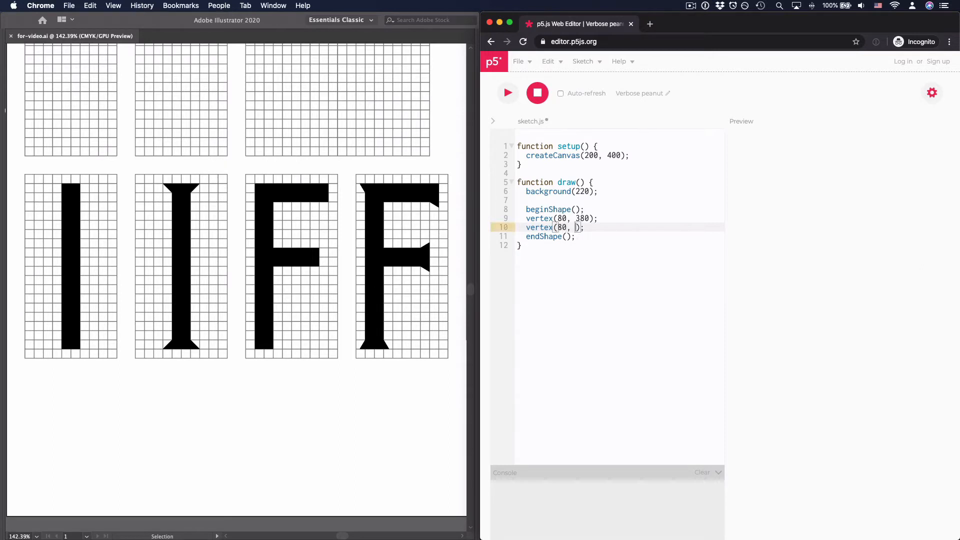
type("20")
type("vertex")
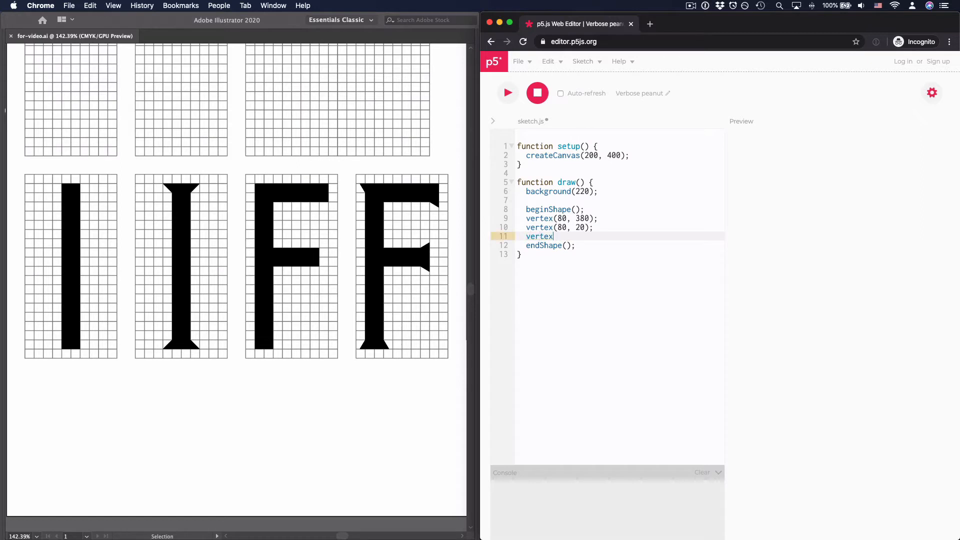
type("(120,")
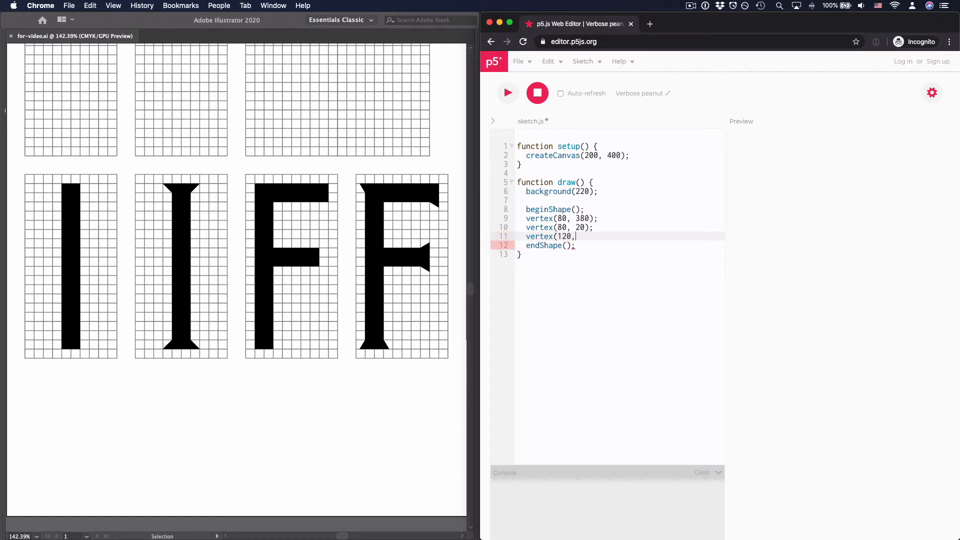
type("20);")
type("vertex(120, 380);")
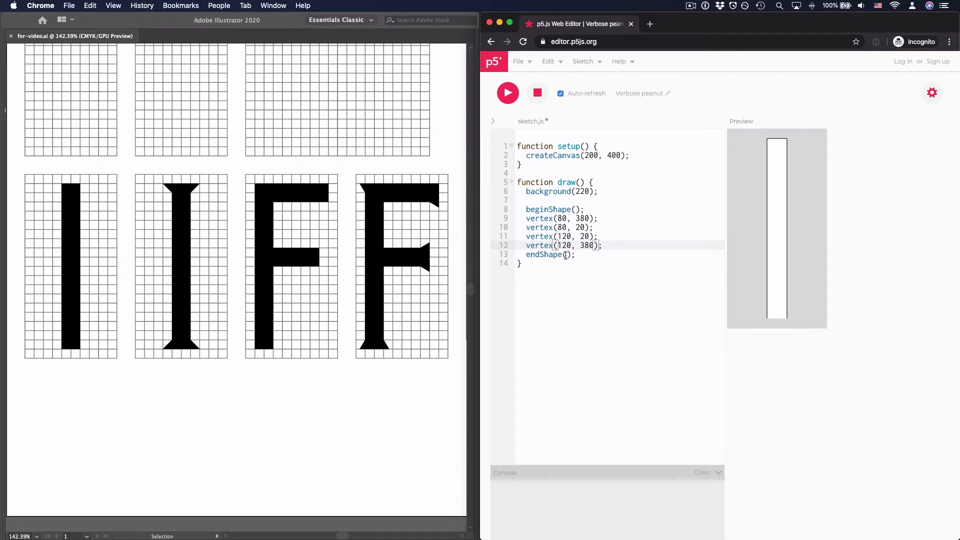
Step: Close the shape and add noStroke(); before beginShape() so the bar draws without outline
type("CLOSE")
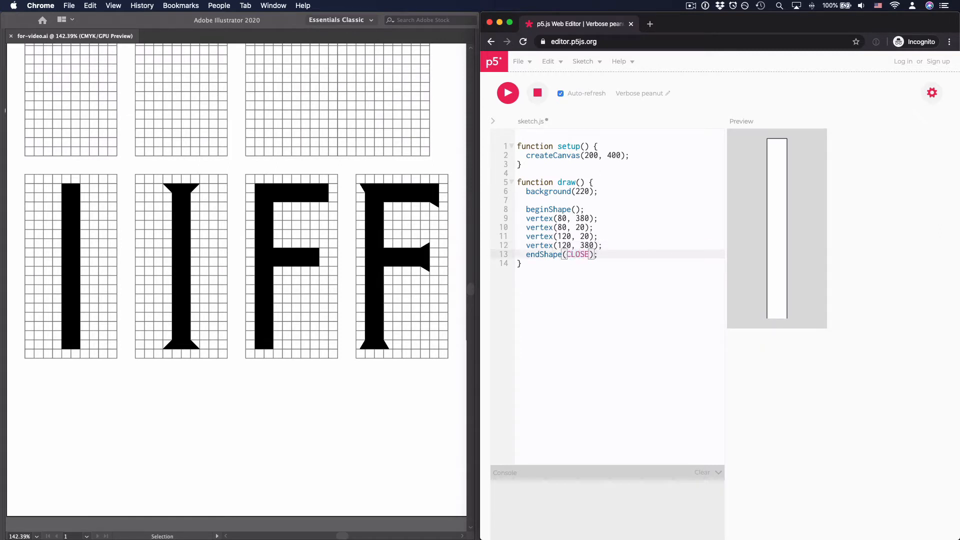
mouse_move(723, 308)
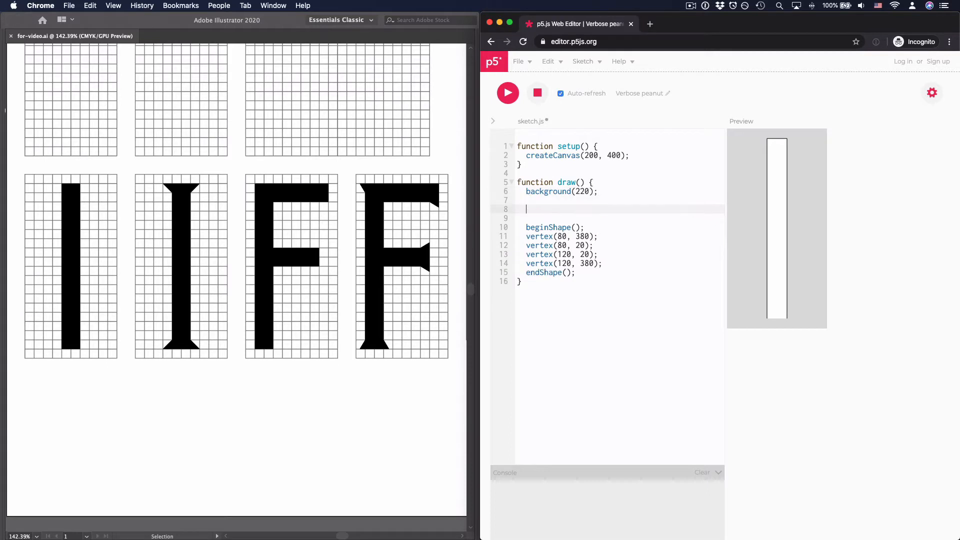
type("noStroke(")
type("fill(0")
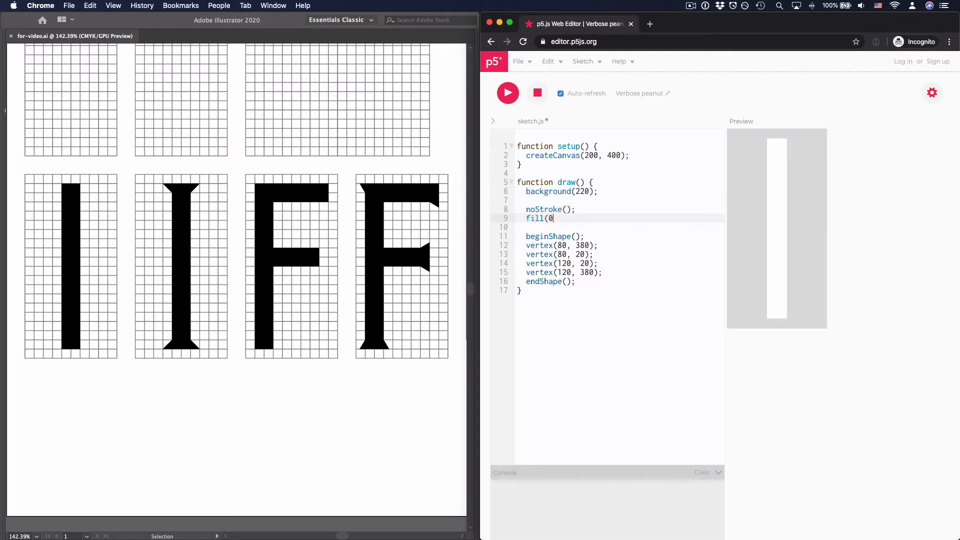
type(");")
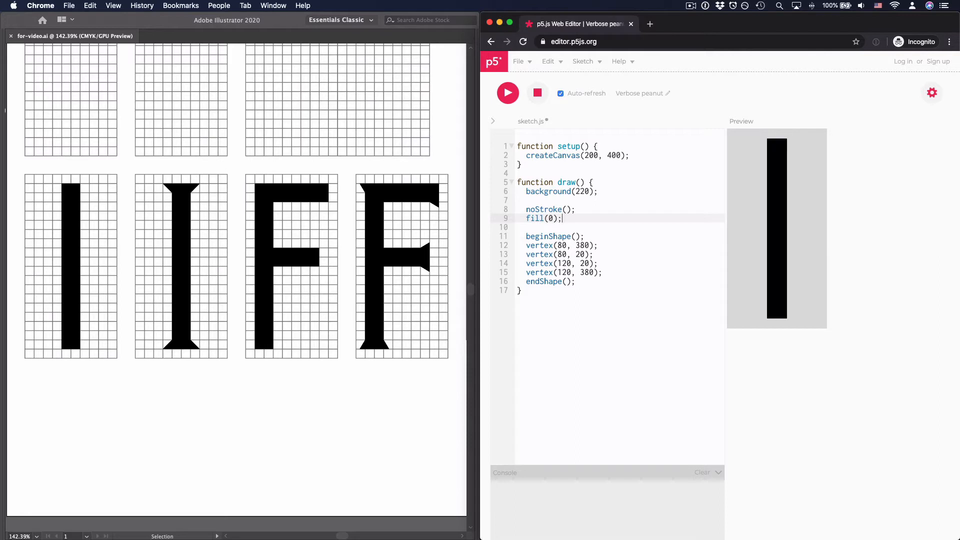
mouse_move(89, 216)
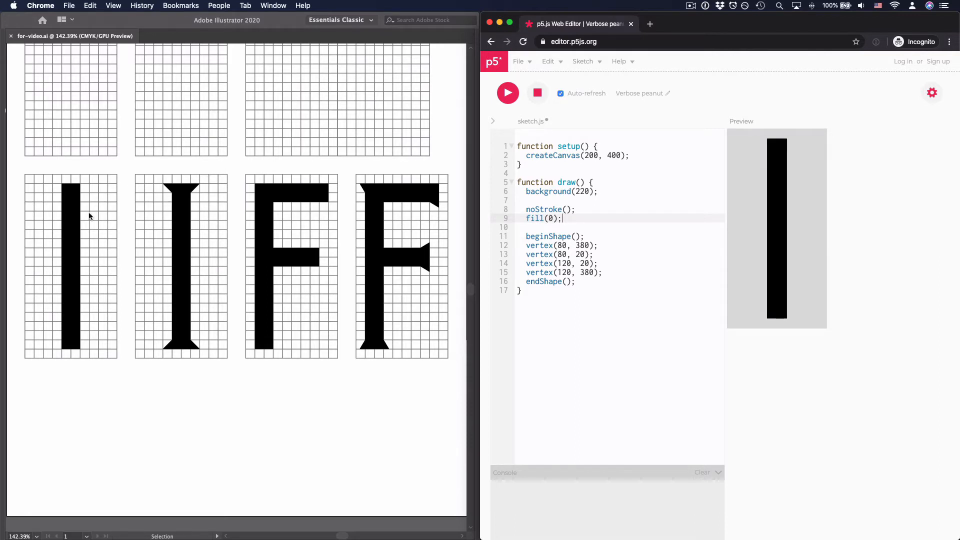
mouse_move(198, 348)
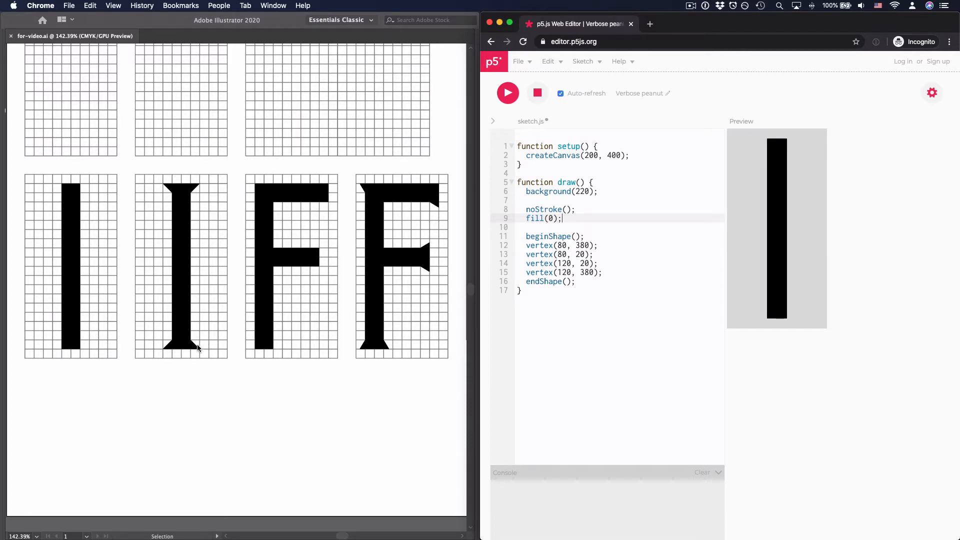
mouse_move(118, 214)
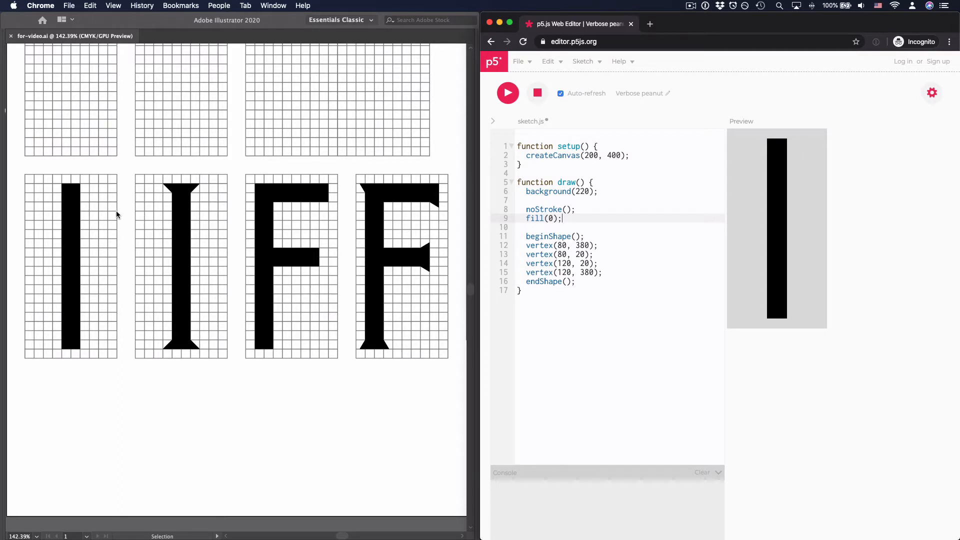
mouse_move(169, 252)
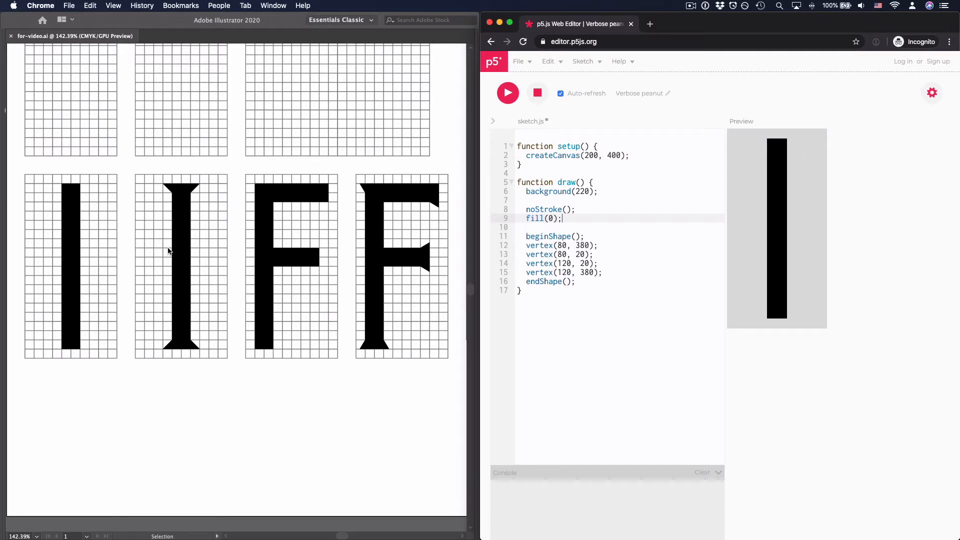
mouse_move(176, 210)
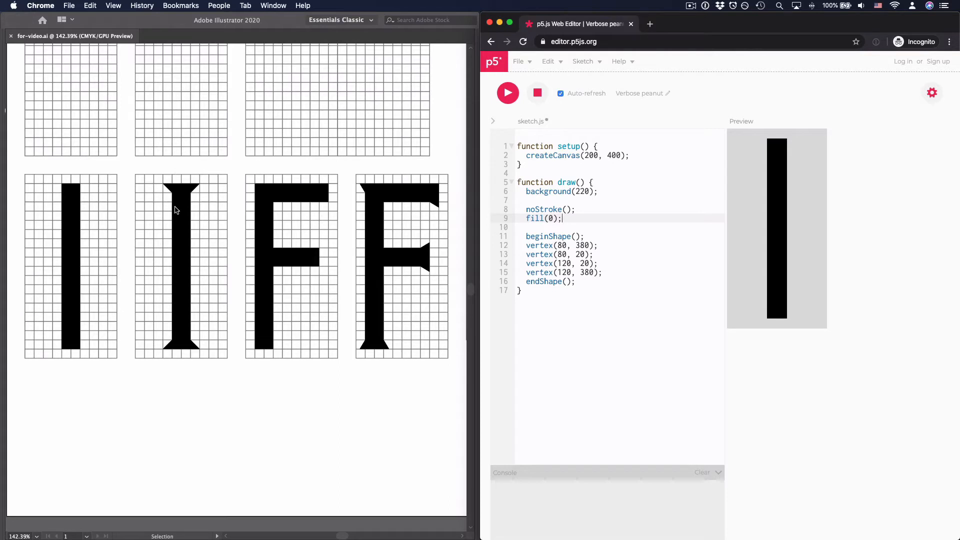
mouse_move(164, 199)
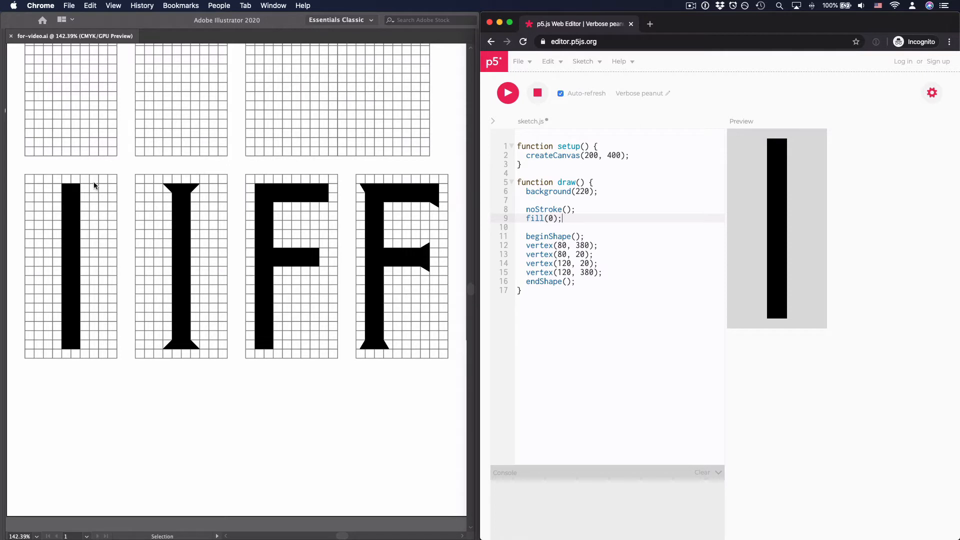
mouse_move(96, 190)
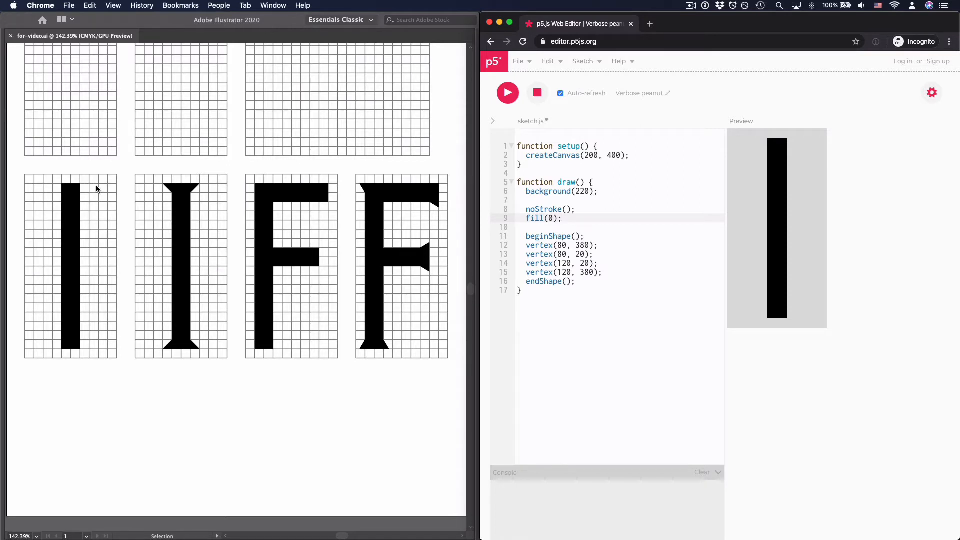
mouse_move(156, 220)
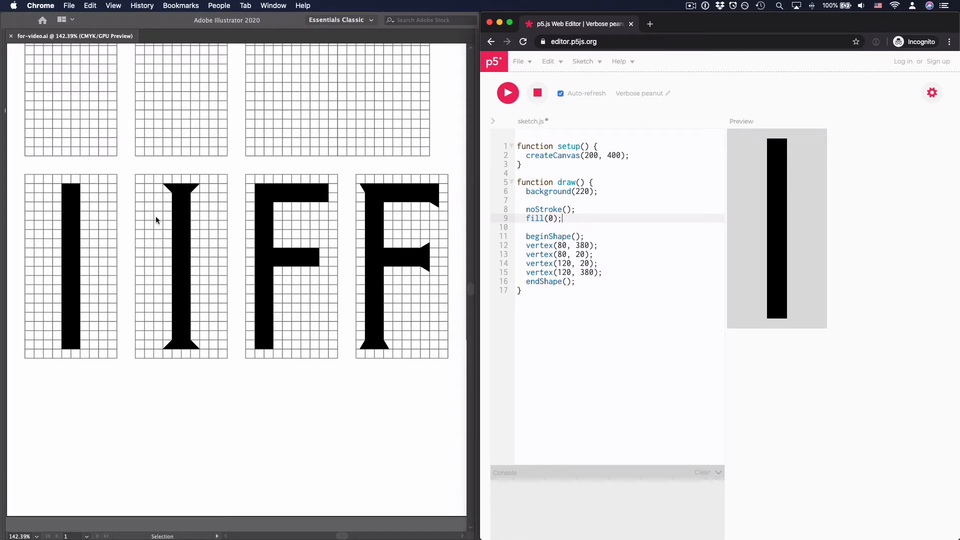
mouse_move(165, 198)
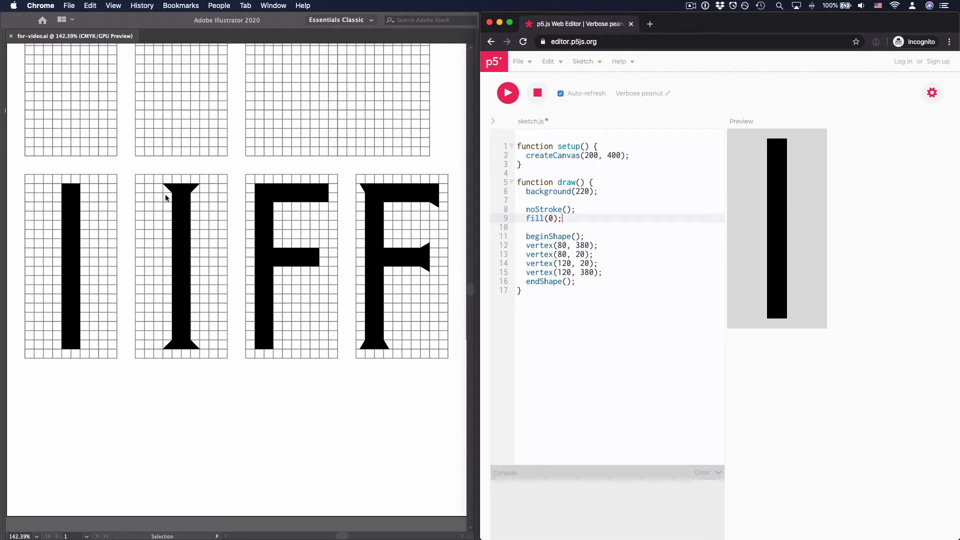
mouse_move(173, 197)
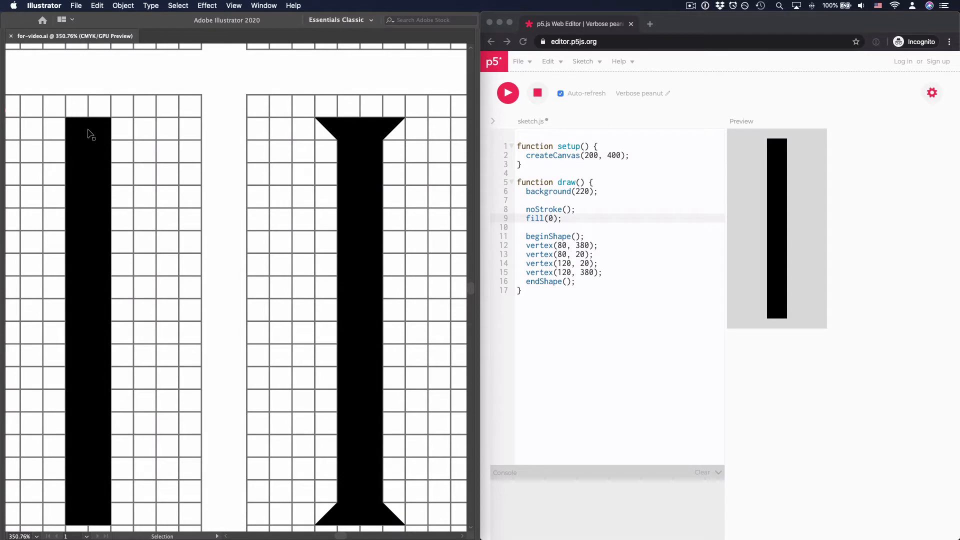
mouse_move(290, 176)
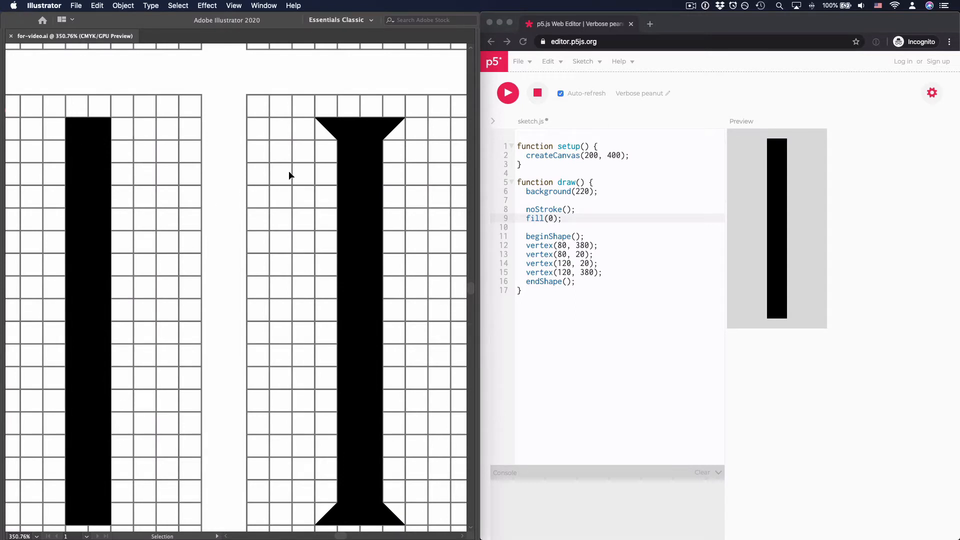
mouse_move(332, 145)
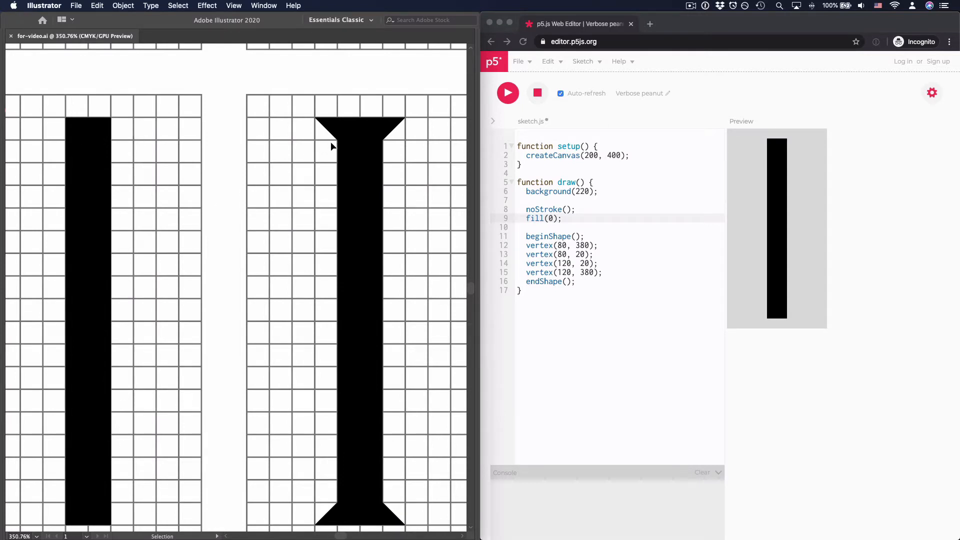
mouse_move(377, 457)
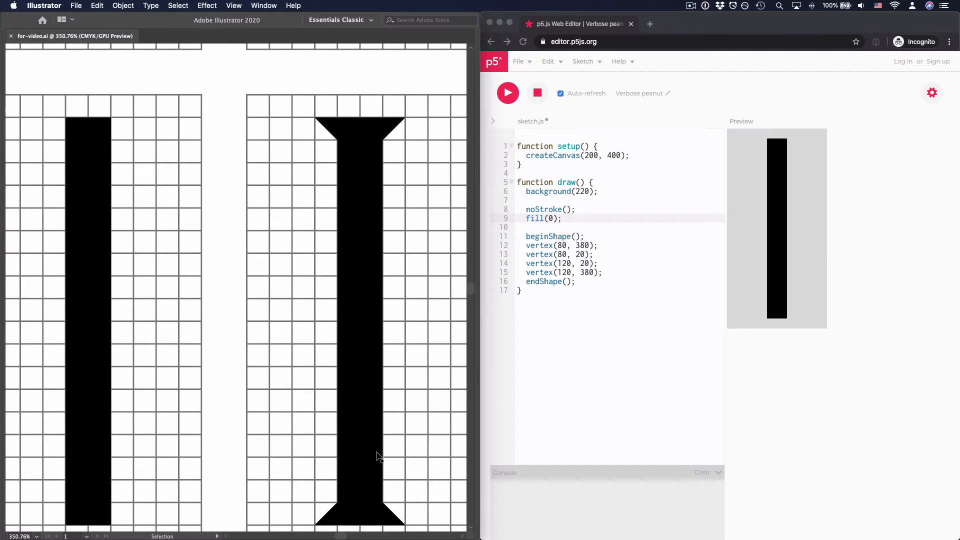
mouse_move(342, 127)
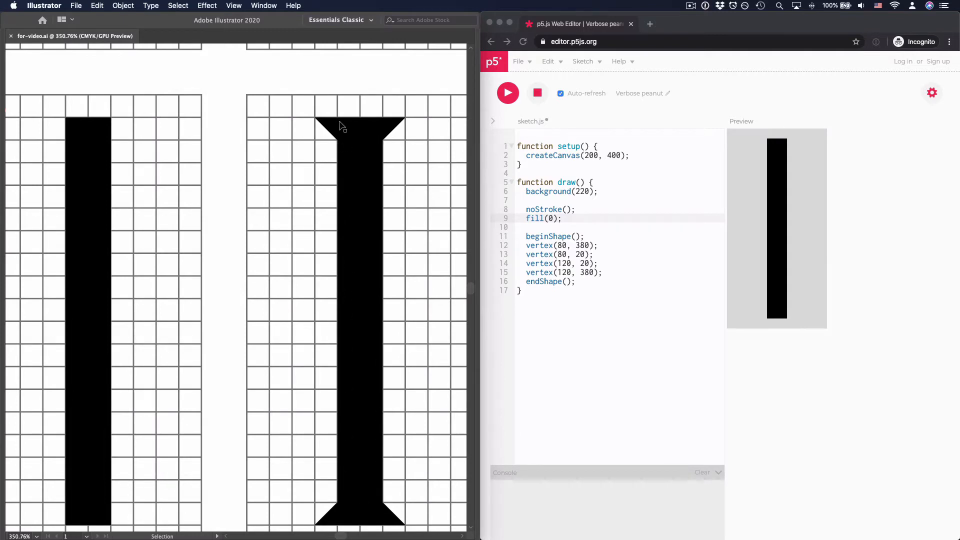
mouse_move(159, 390)
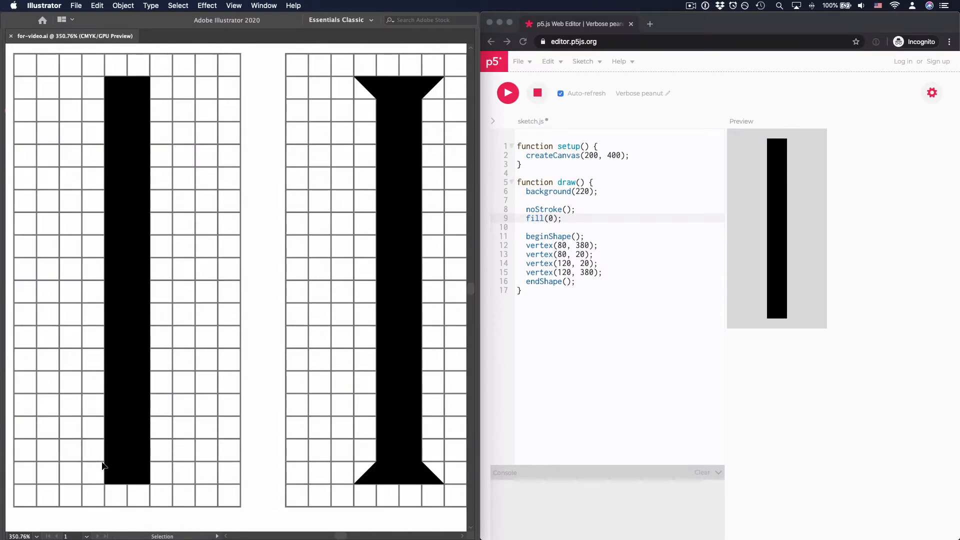
mouse_move(156, 476)
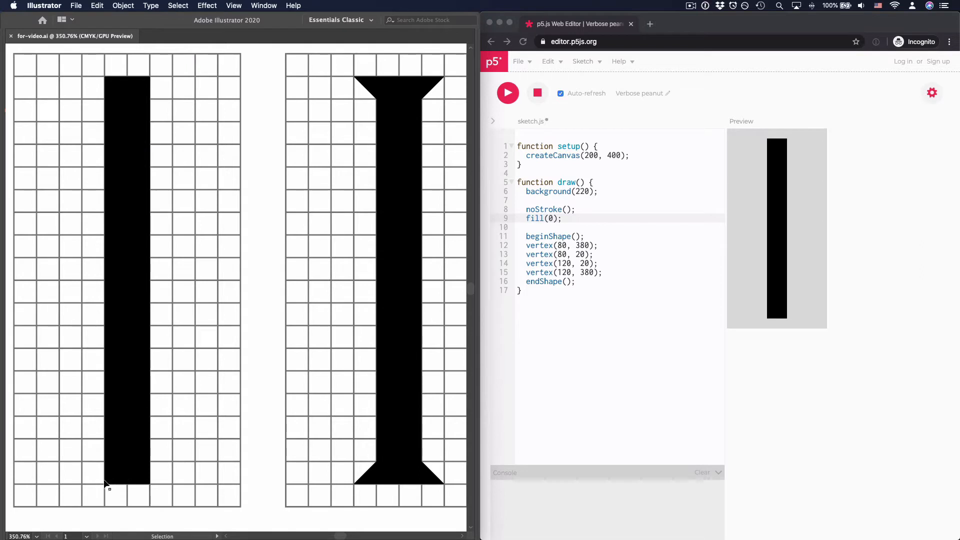
mouse_move(118, 481)
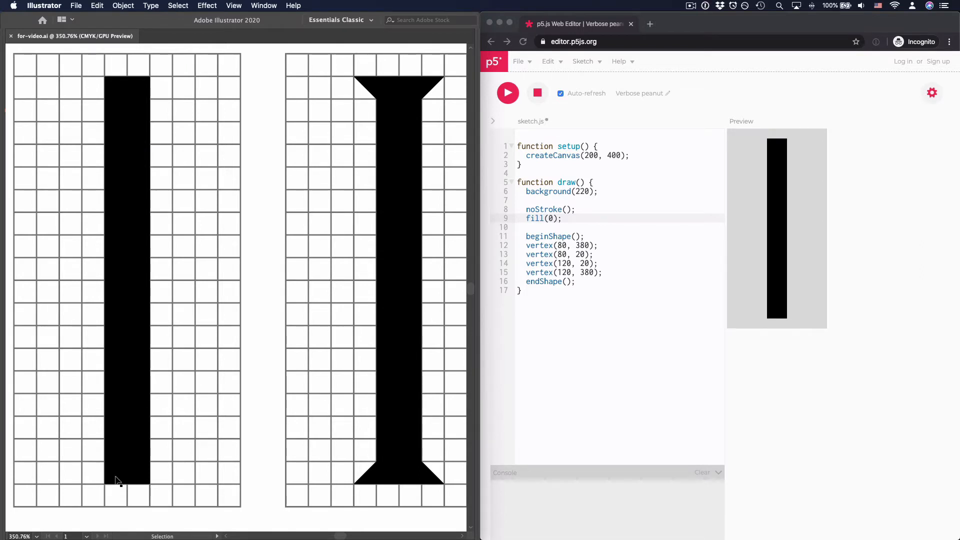
mouse_move(103, 493)
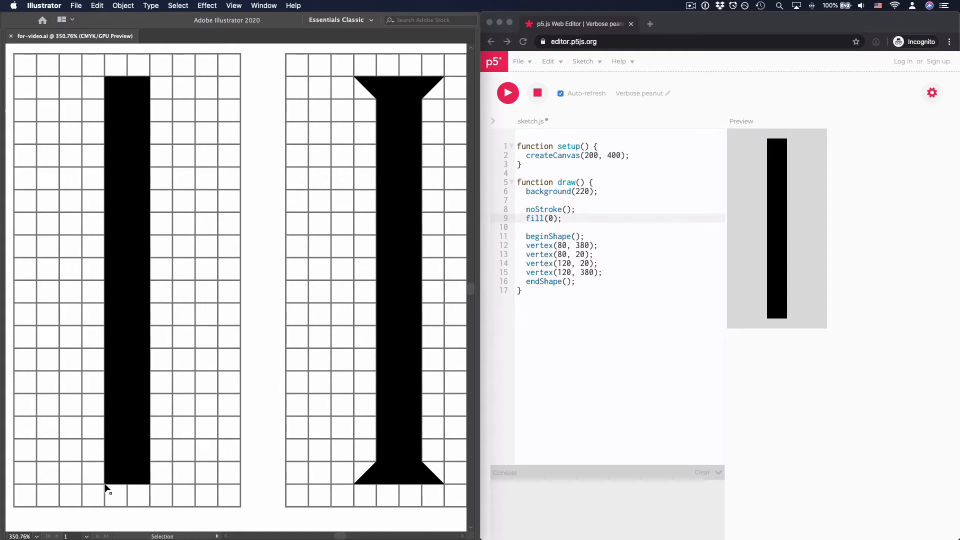
mouse_move(116, 486)
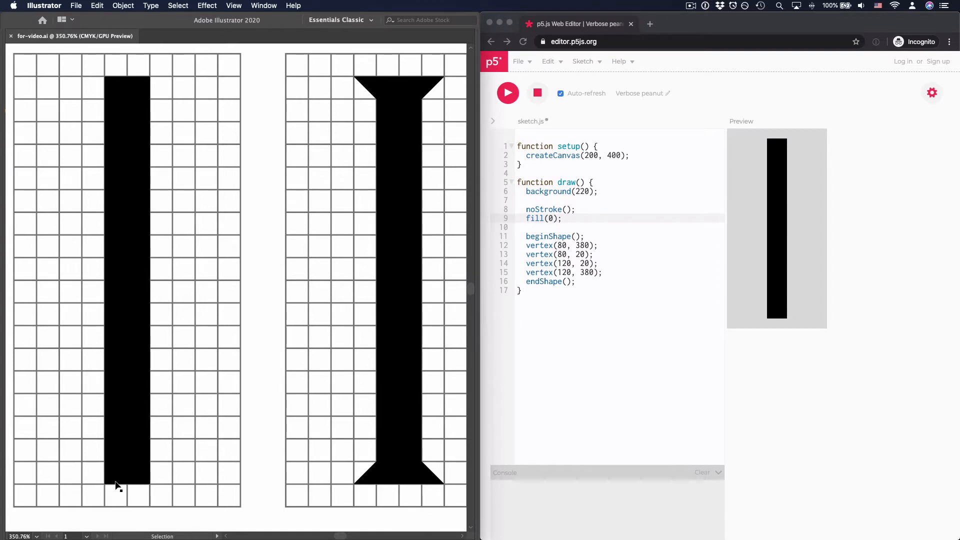
mouse_move(110, 487)
type(" //")
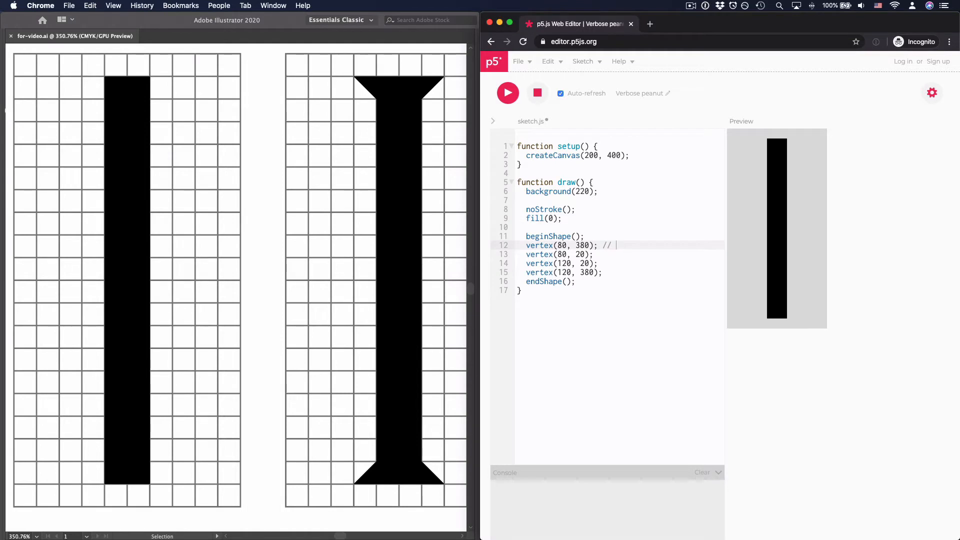
Step: Comment vertex(80, 380) as serif left and add vertex(80, 360); after it
type("serif")
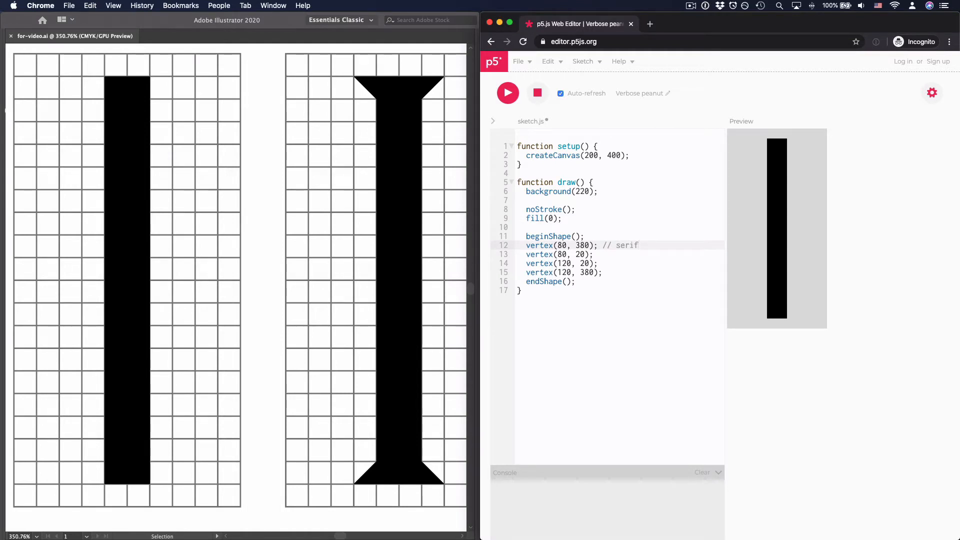
type("left")
type("vertex(")
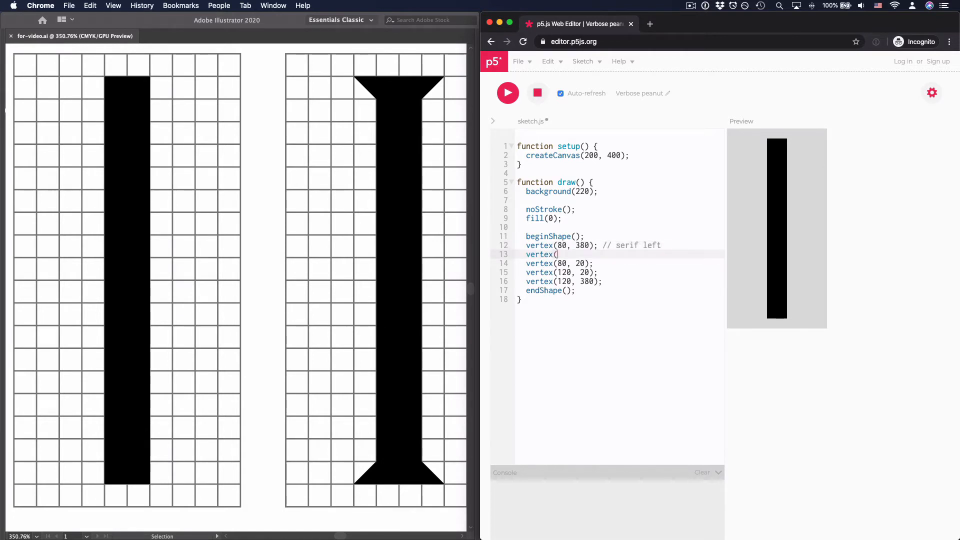
type("80, 36")
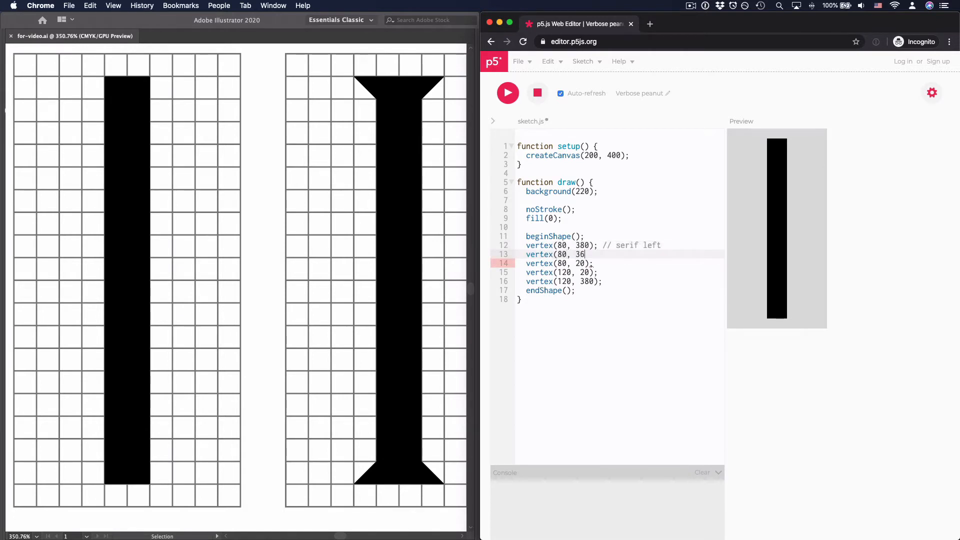
type("0);")
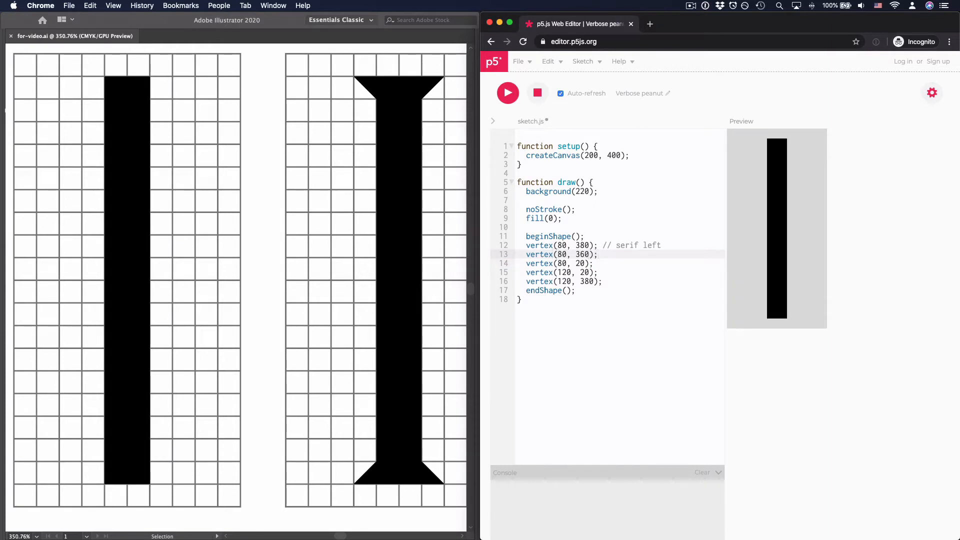
mouse_move(784, 305)
type("4")
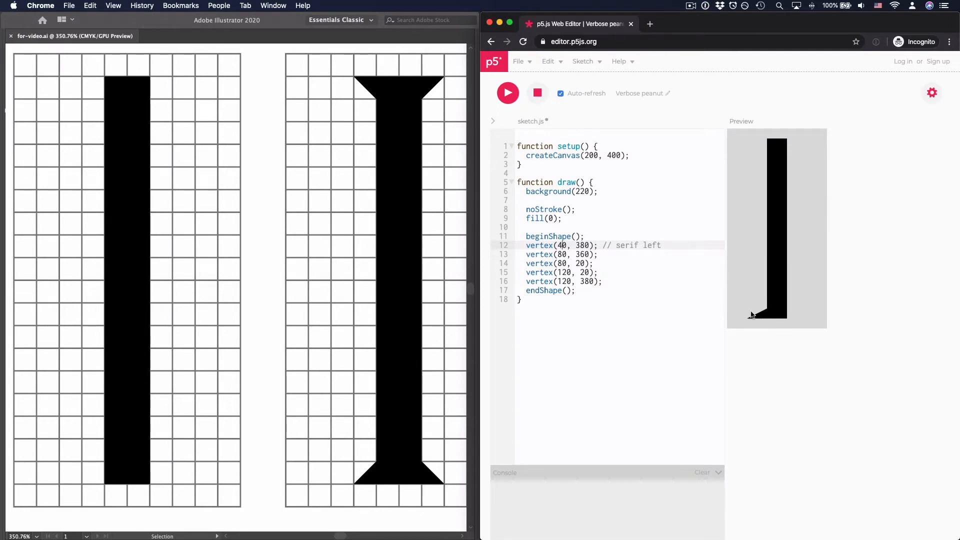
mouse_move(748, 307)
type("8")
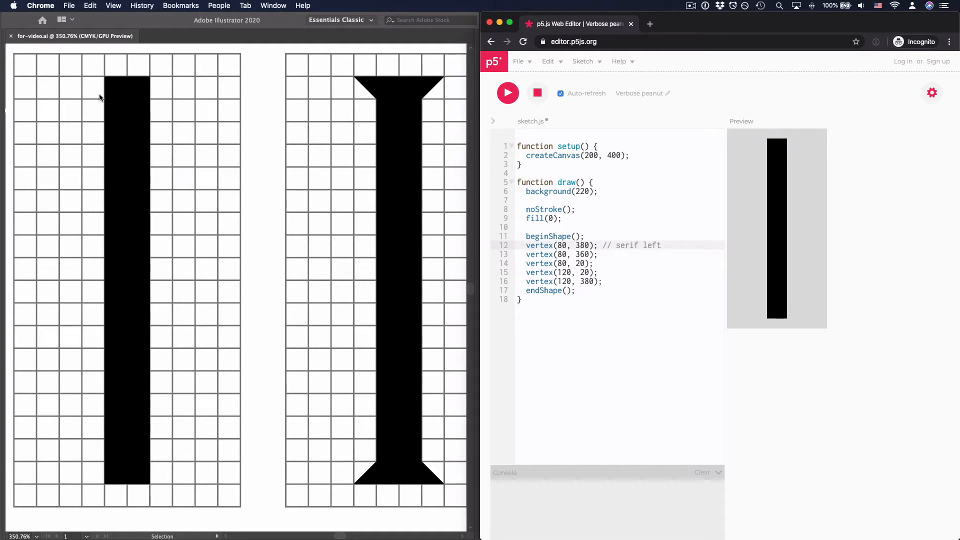
Step: Add vertex(80, 40) and label the top corners with serif left and serif right comments
type("vertex")
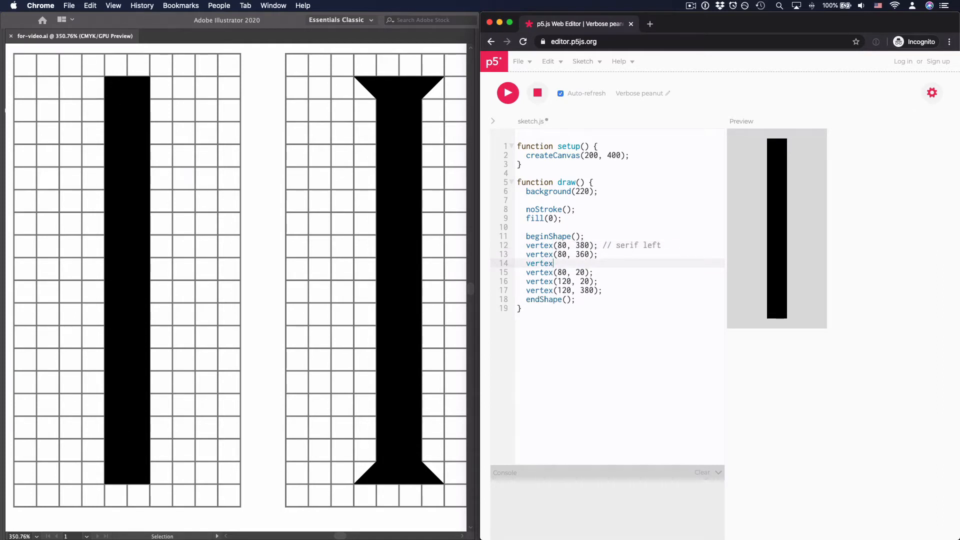
type("(80, 40);")
left_click(620, 272)
type(" // serif")
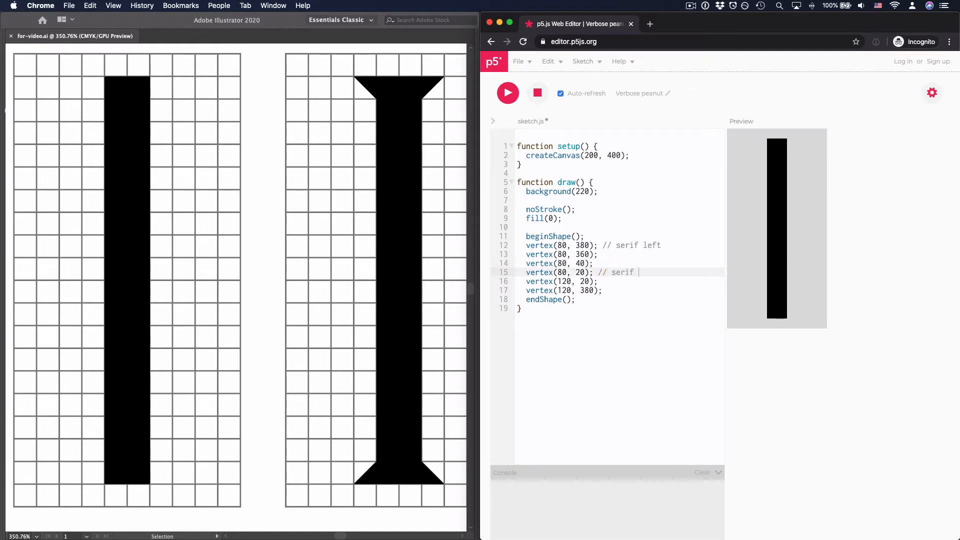
type("left")
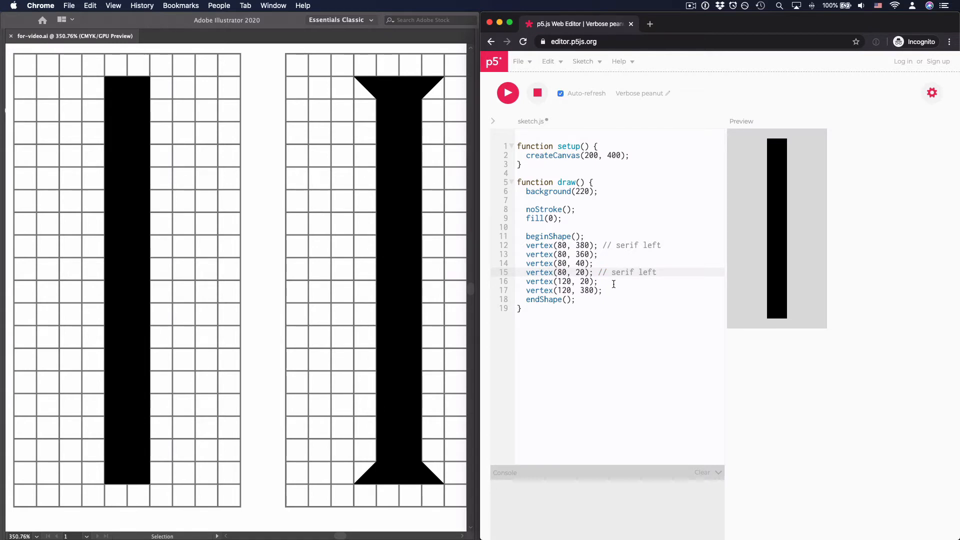
type("// serif rig")
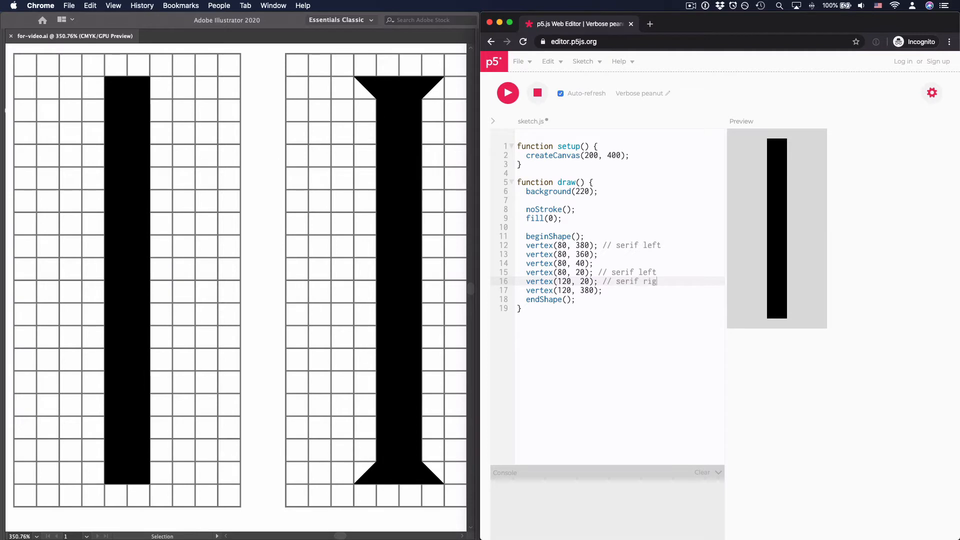
type("ht")
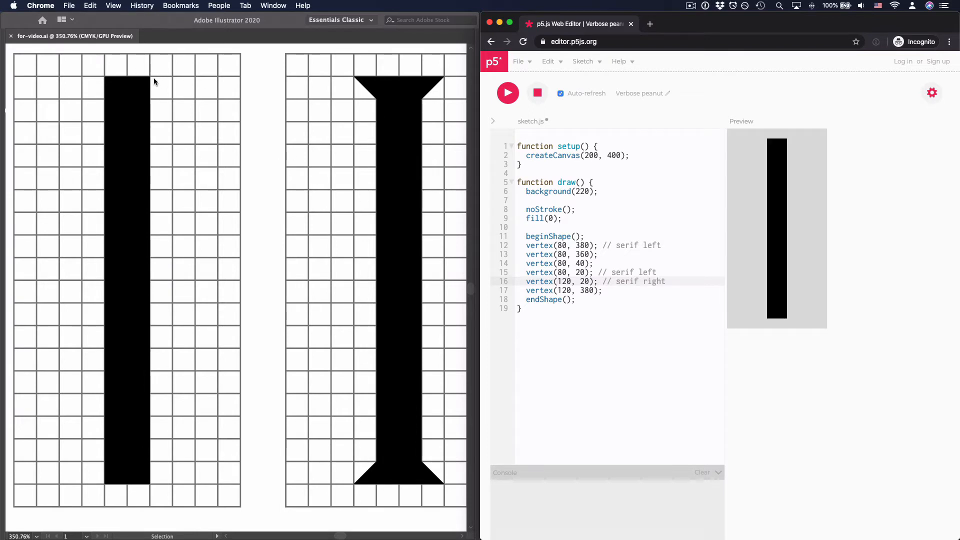
mouse_move(150, 104)
type("vertex(12")
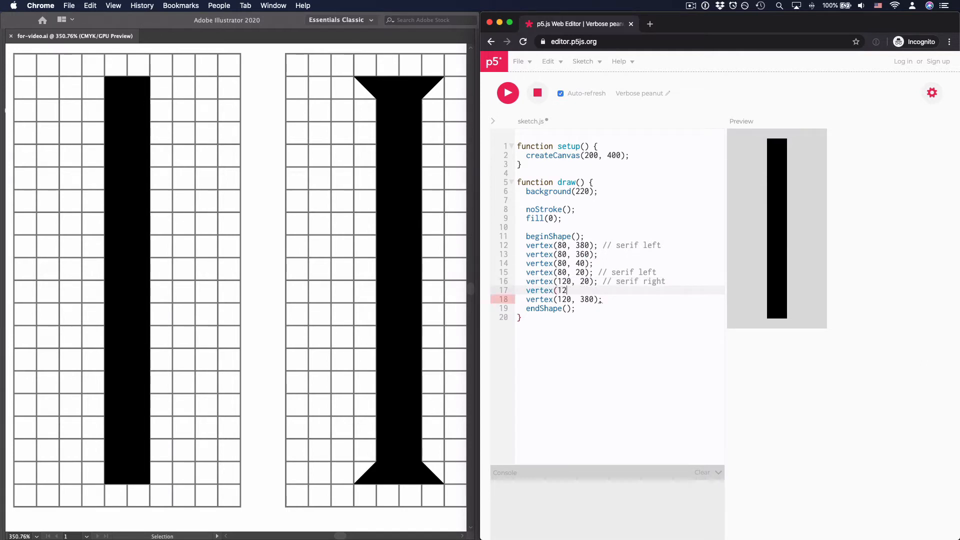
Step: Add vertex(120, 40); and correct the top-right vertex value back to 120
type("0, 40);")
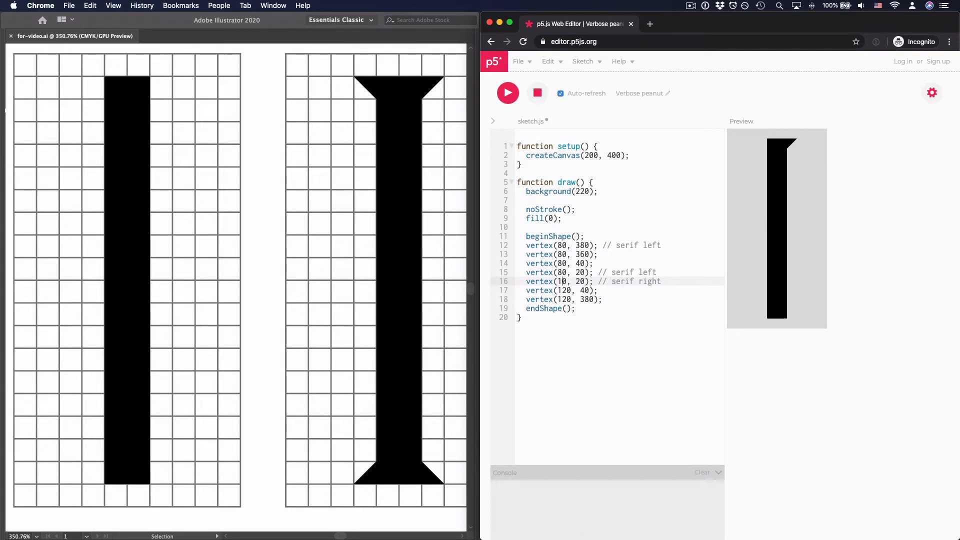
left_click(563, 281)
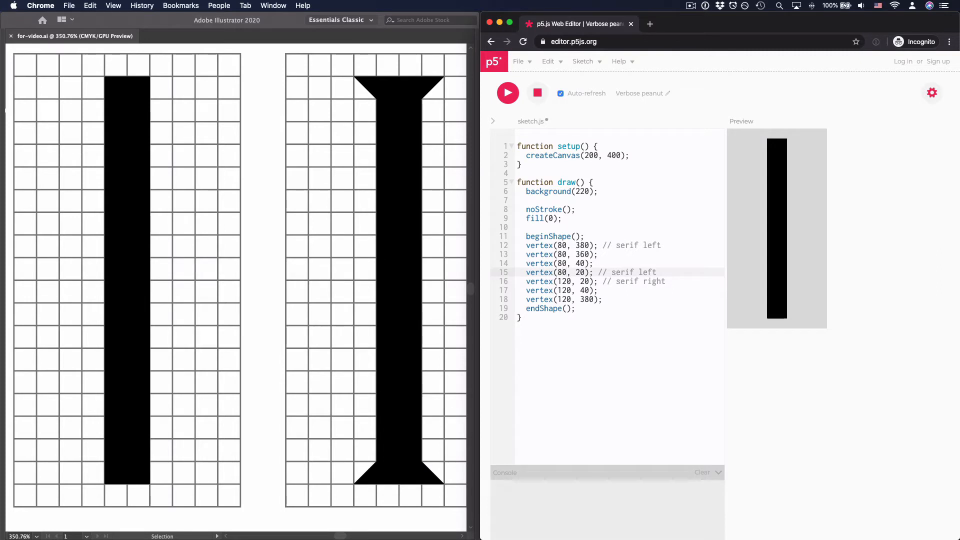
type("5")
type("vertex")
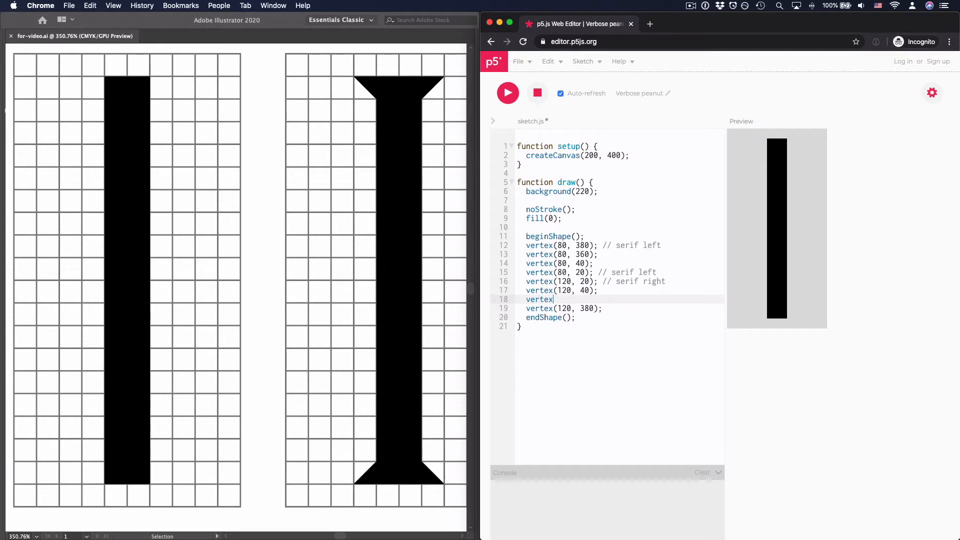
Step: Insert vertex(120, 360); above the last vertex and comment that vertex as serif right
type("();")
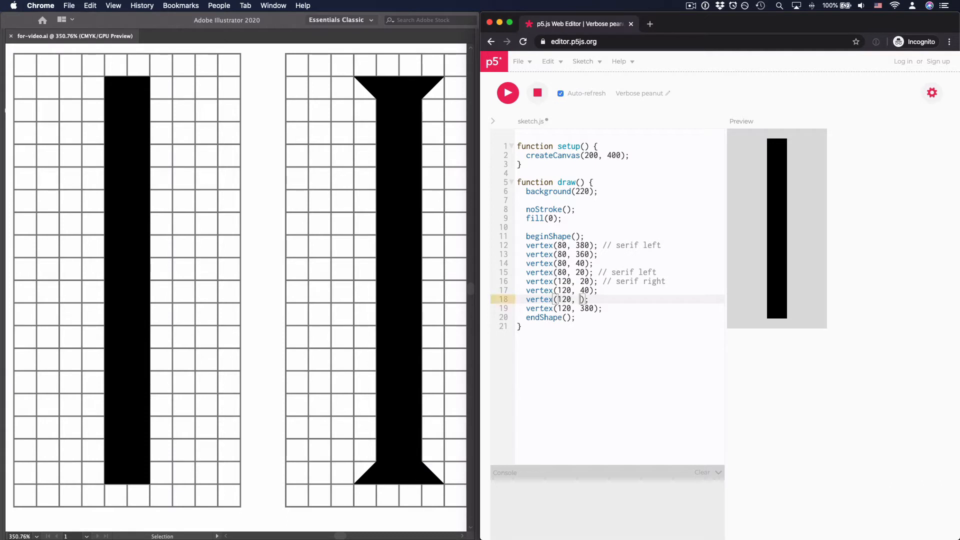
type("360")
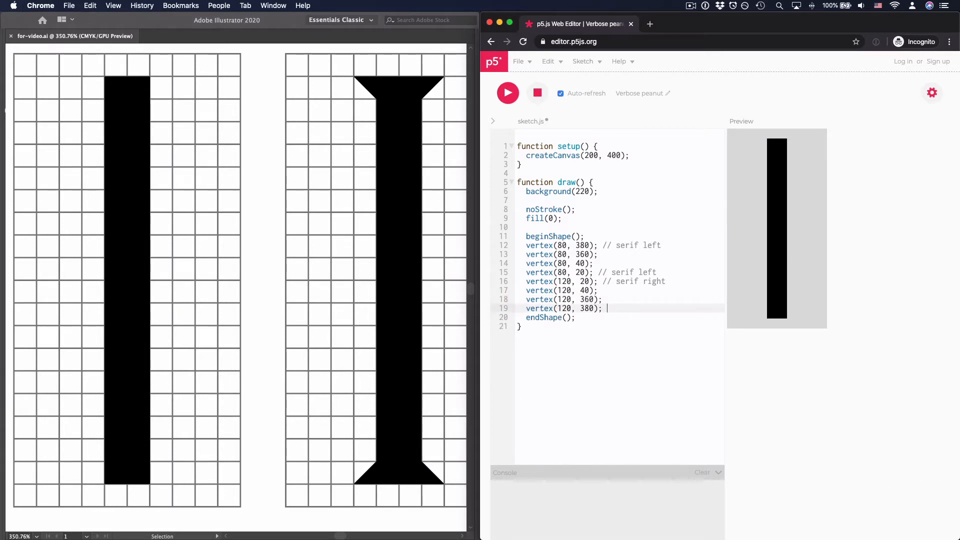
type("// serif")
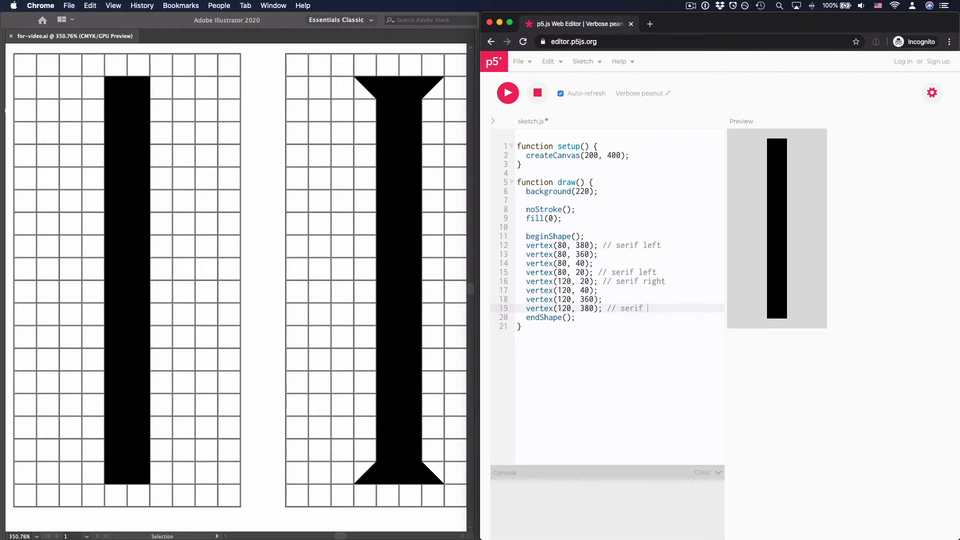
type("right")
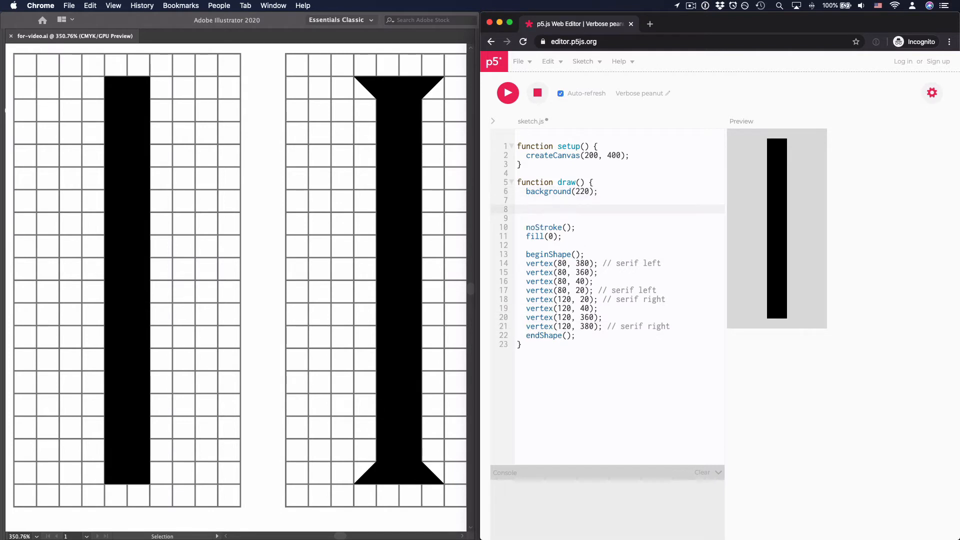
Step: Declare const serifLength = 10 just after the background call in draw()
type("const")
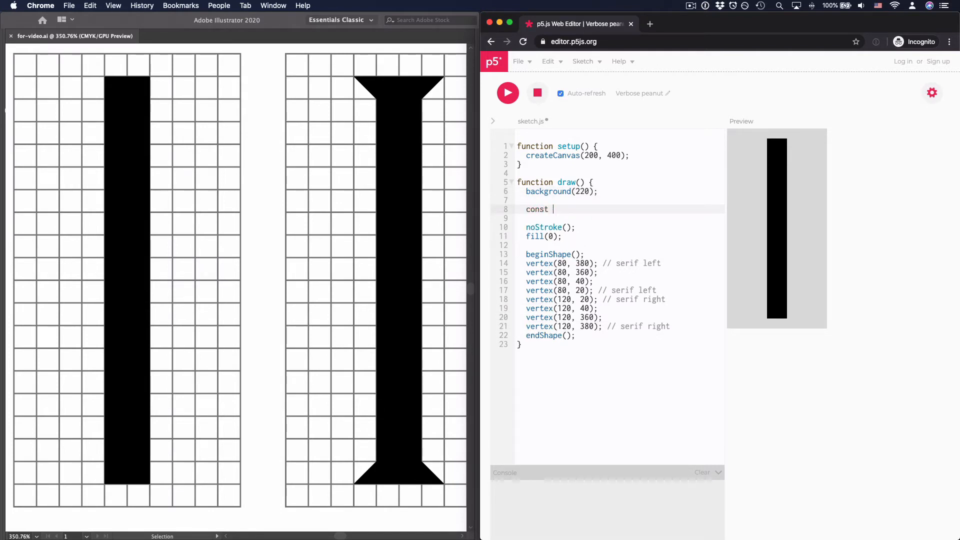
type("ser")
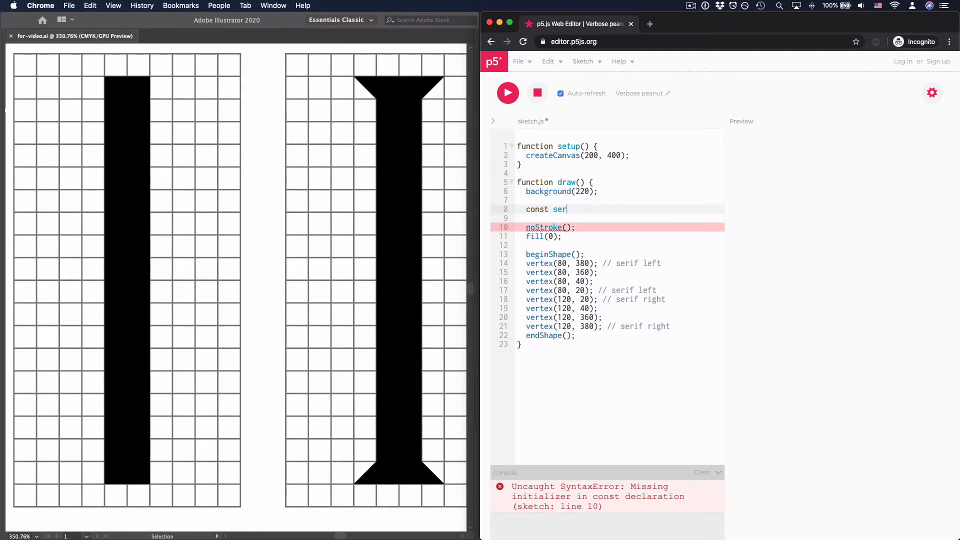
type("ifLength")
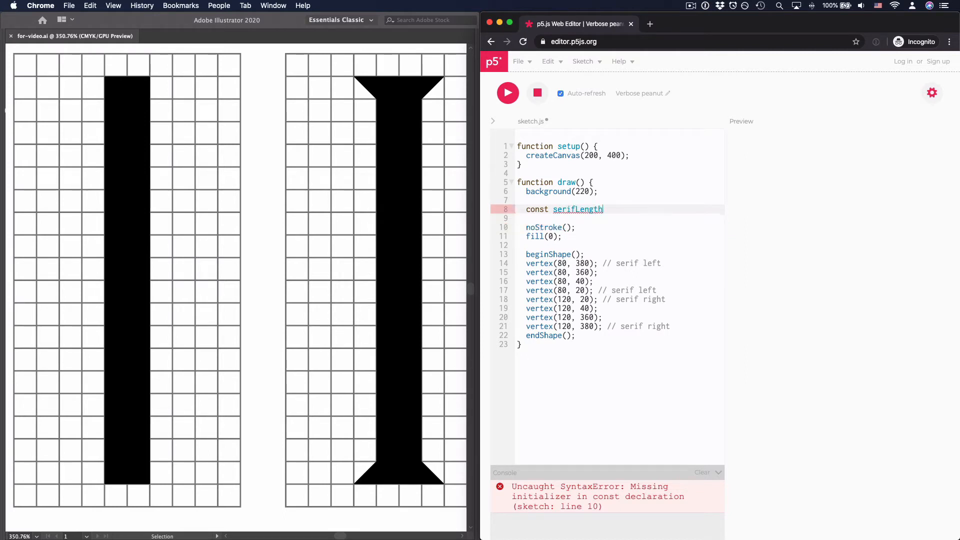
type("= 10;")
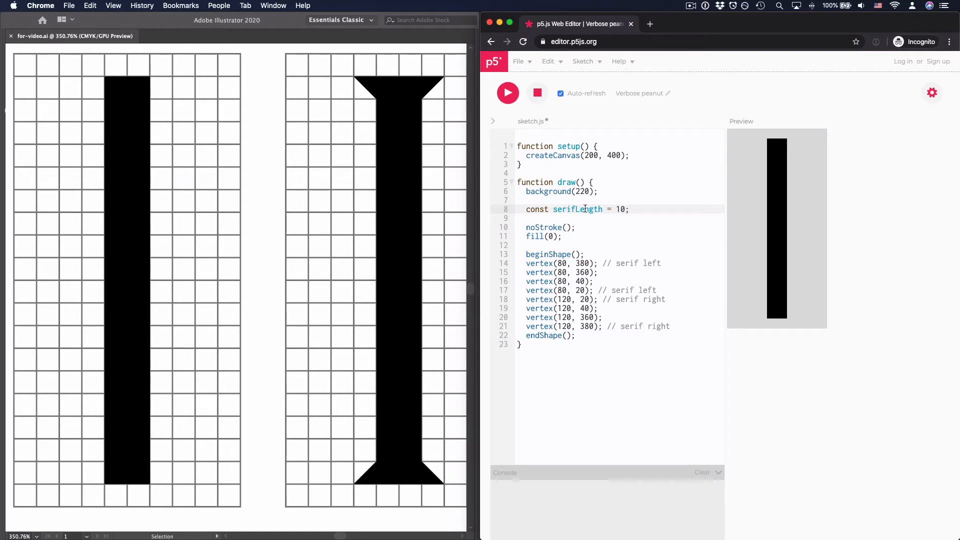
mouse_move(549, 263)
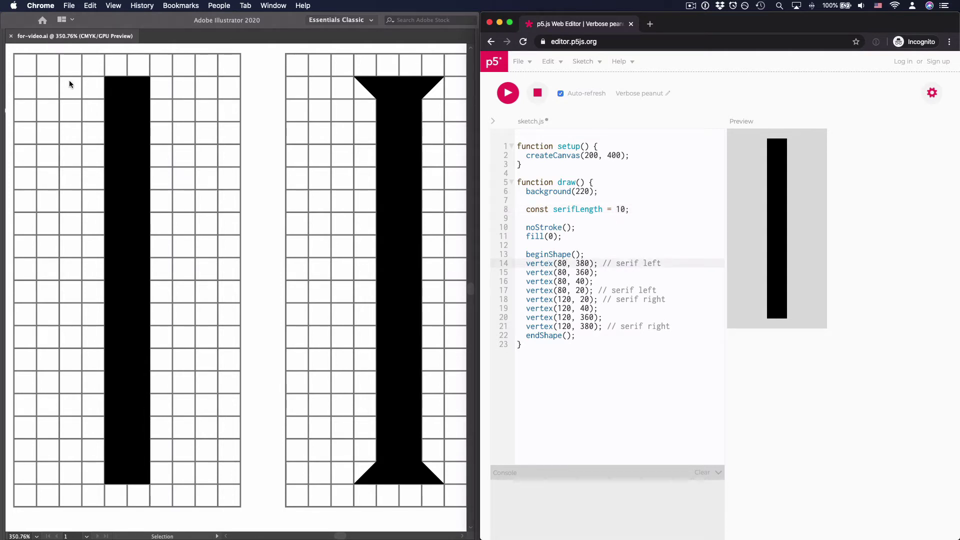
mouse_move(127, 88)
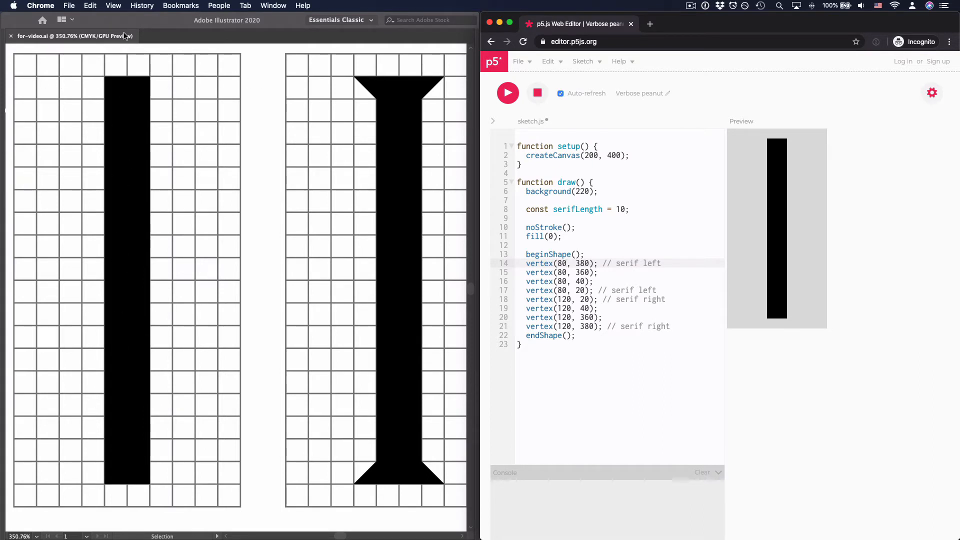
mouse_move(225, 81)
type(" - ")
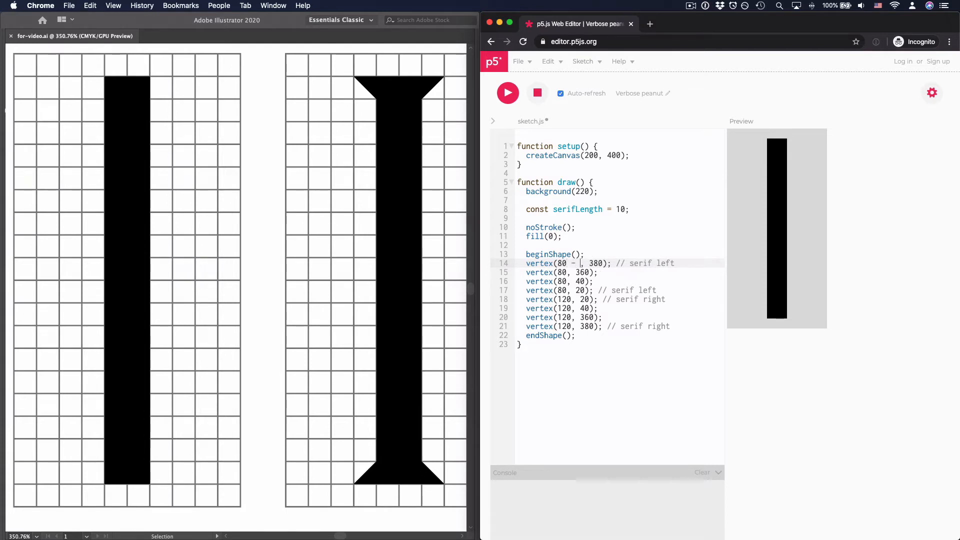
Step: Offset the serif vertices to 80 - serifLength on the left and 120 + serifLength on the right
type("serifLe")
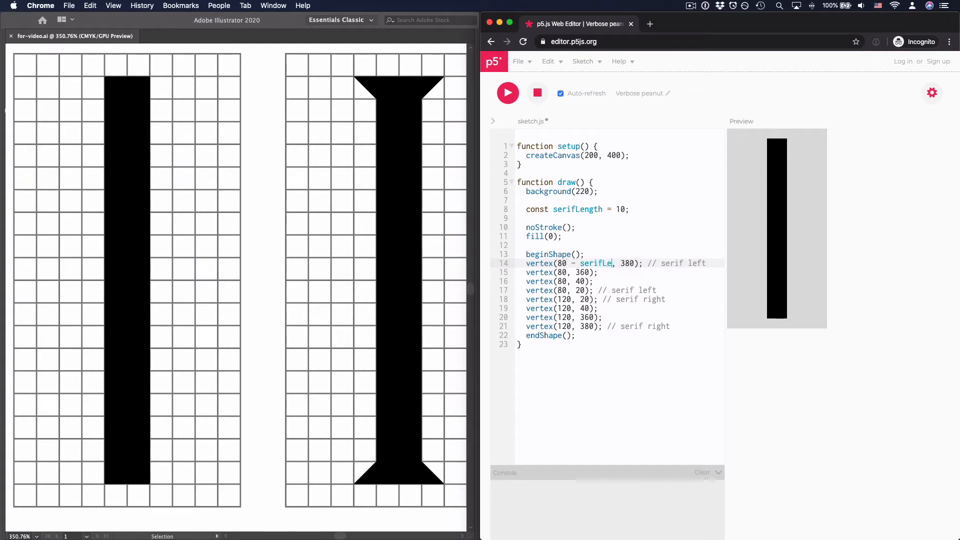
type("ngth")
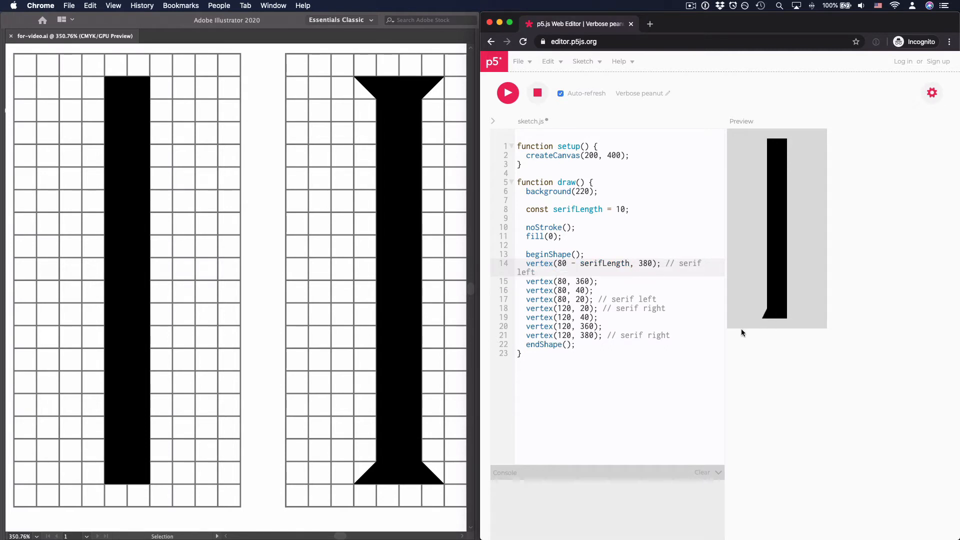
mouse_move(779, 167)
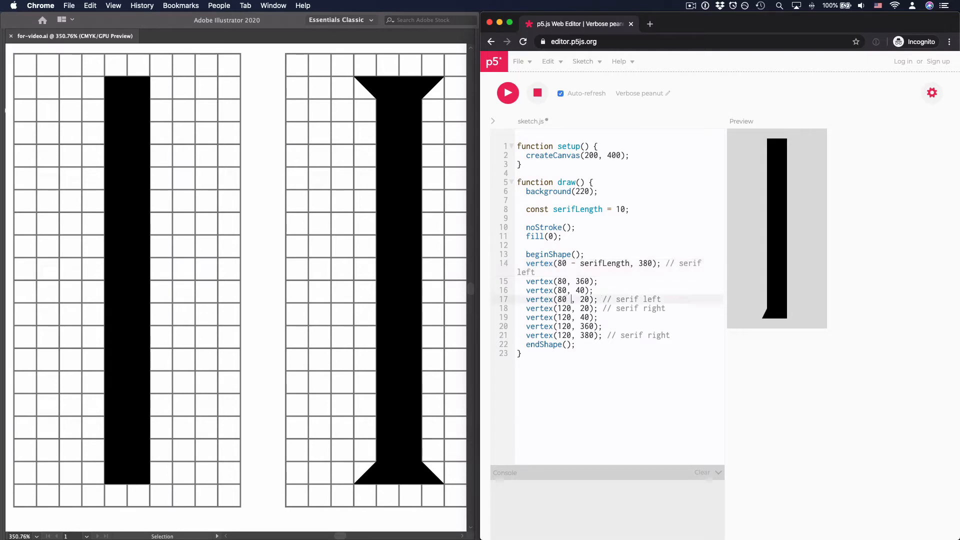
type("- serifLength")
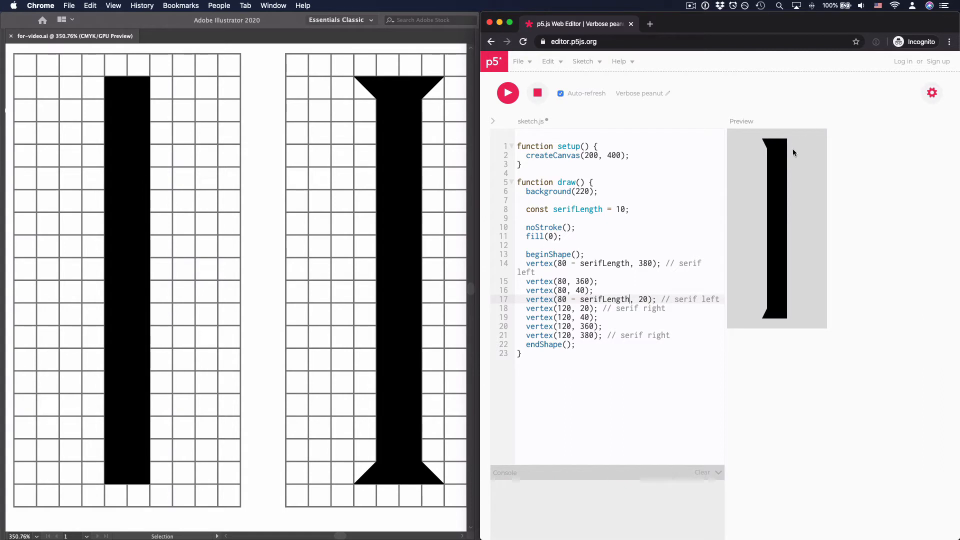
mouse_move(816, 145)
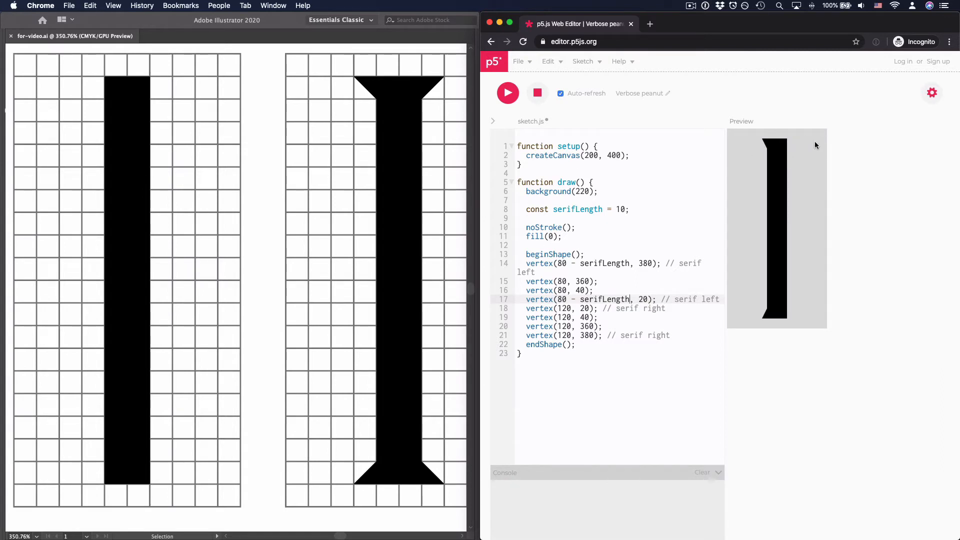
left_click(571, 308)
type(" + serifLength")
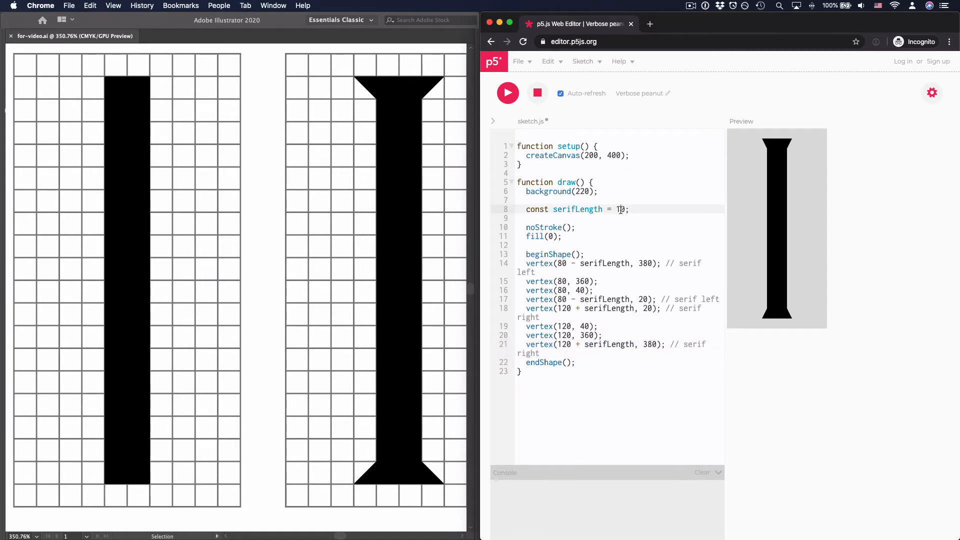
Step: Try serifLength at 30, then 0, then a negative value, watching the serifs change
type("30")
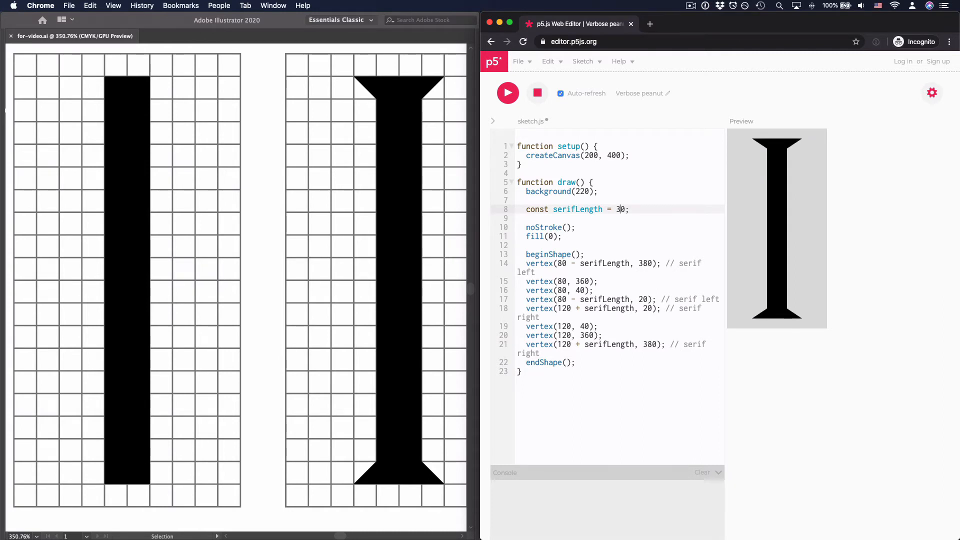
type("0")
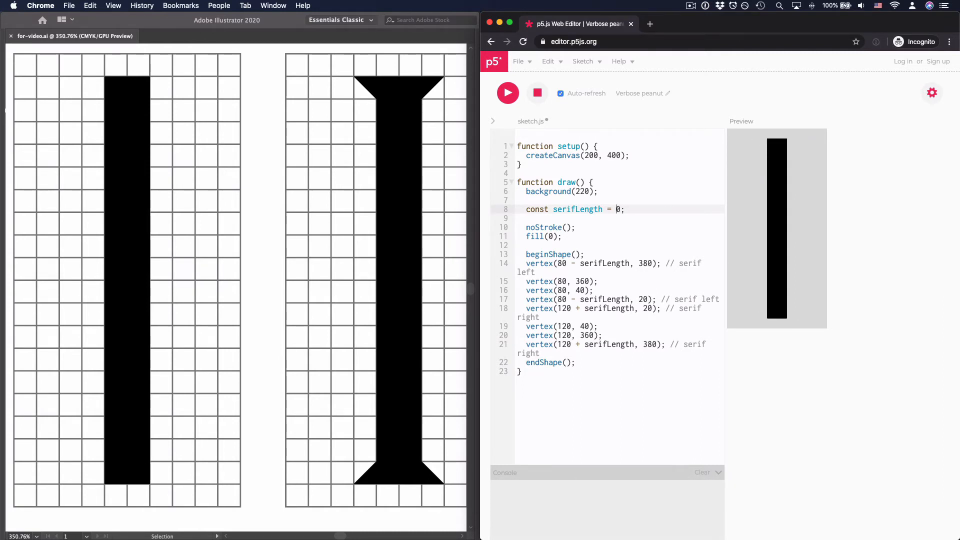
type("-")
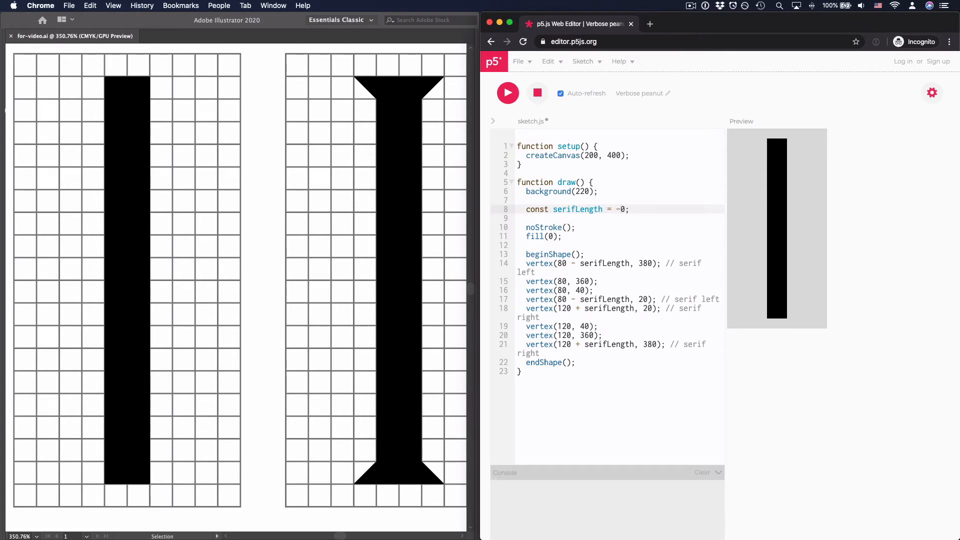
type("2")
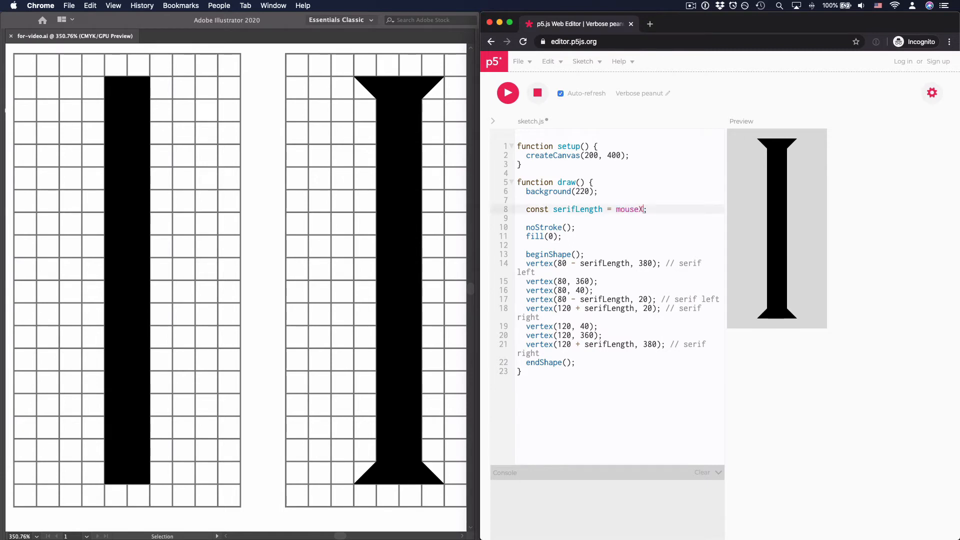
mouse_move(718, 219)
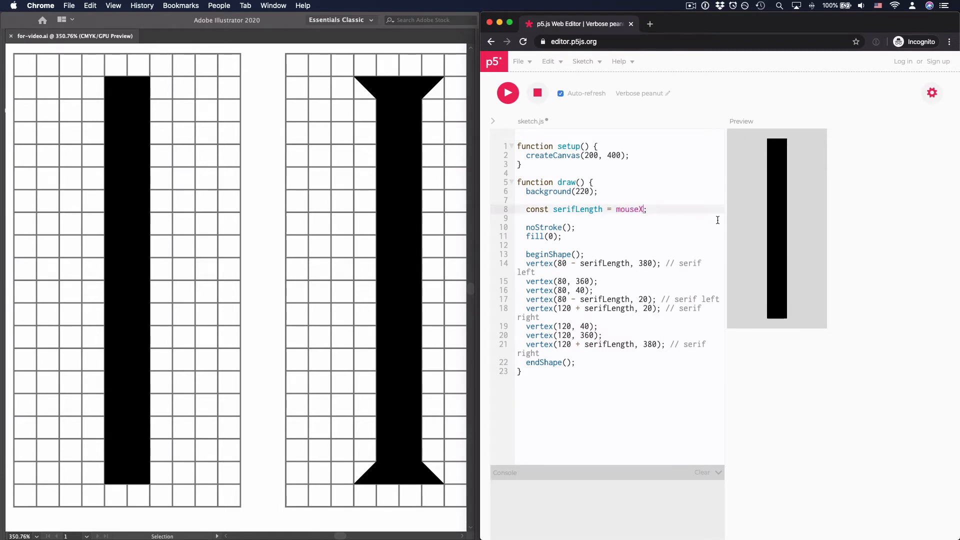
mouse_move(729, 222)
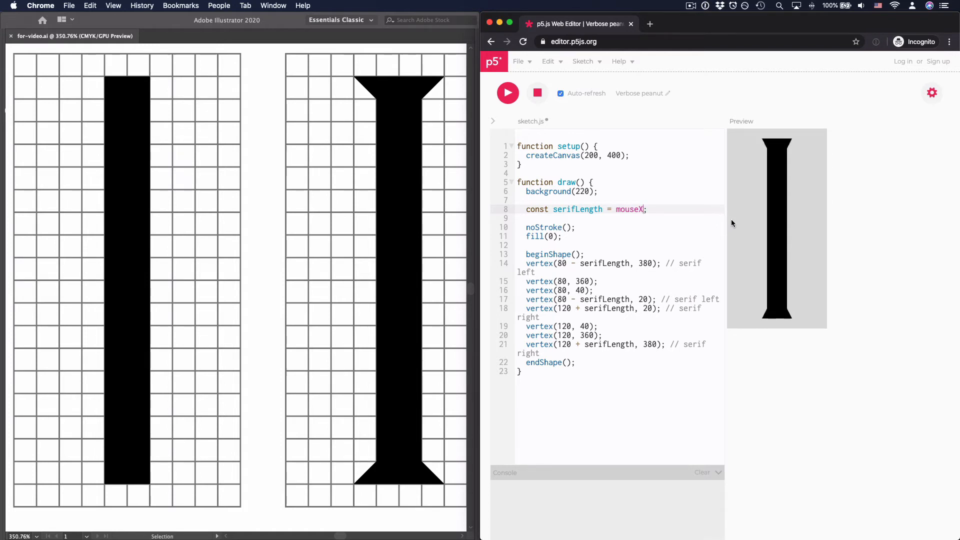
mouse_move(735, 225)
type(" / ")
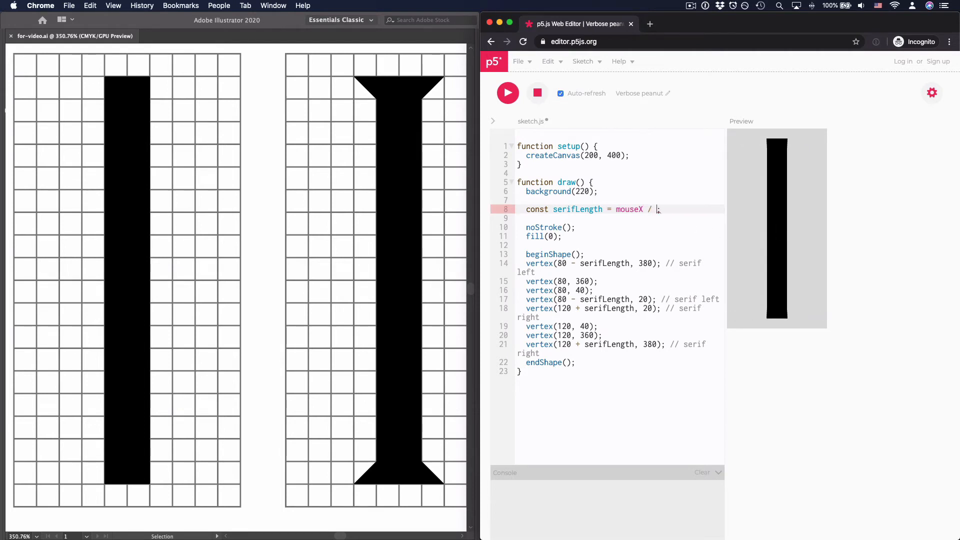
Step: Set serifLength to mouseX divided by 20, then by 10, for small mouse-driven serifs
type("20")
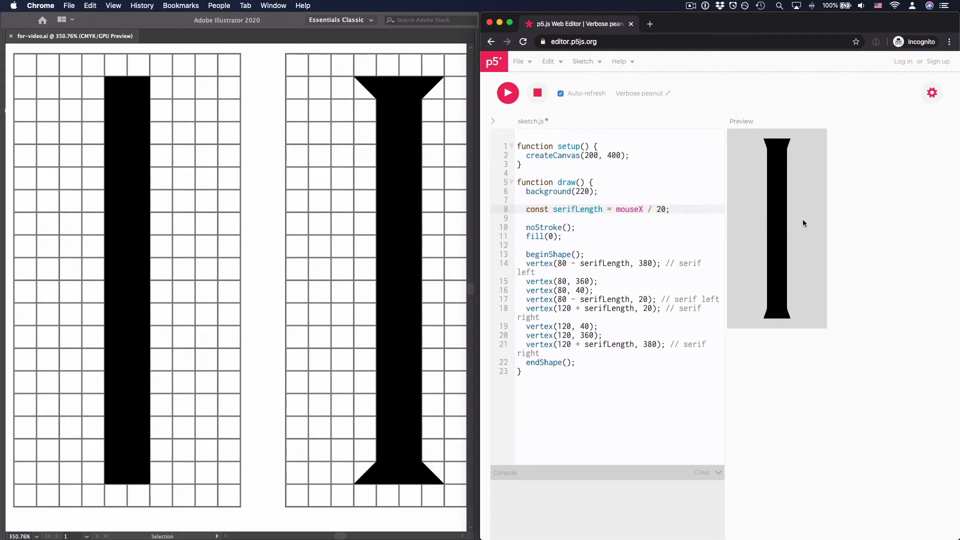
mouse_move(848, 236)
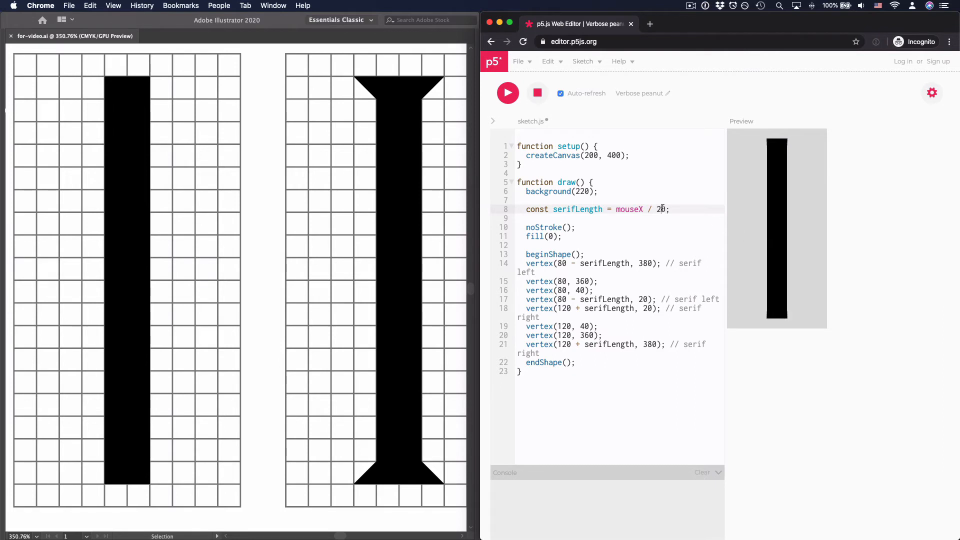
type("10")
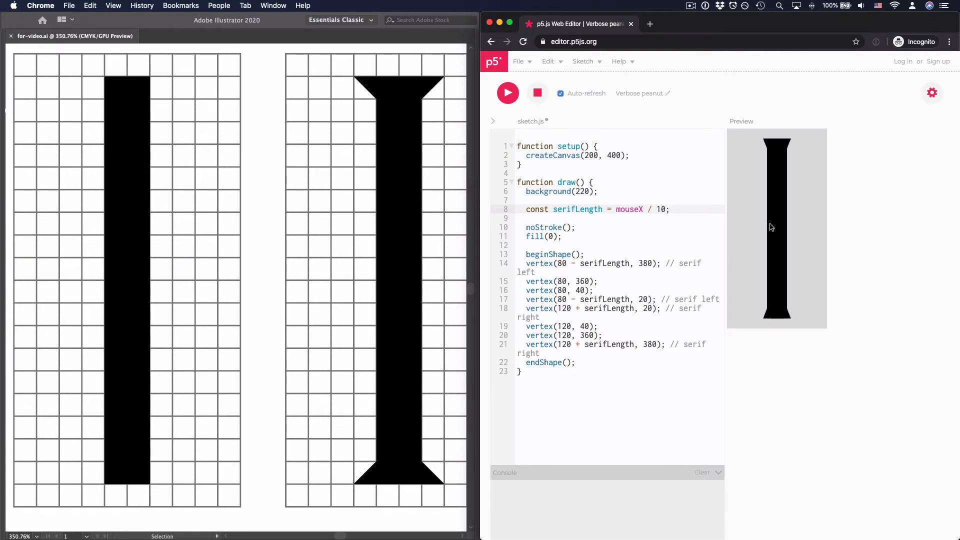
mouse_move(827, 233)
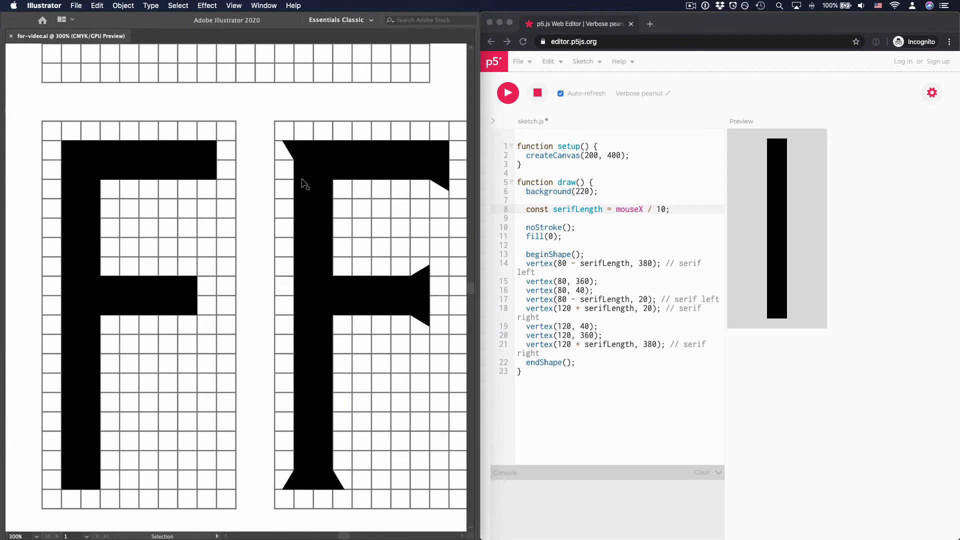
mouse_move(324, 141)
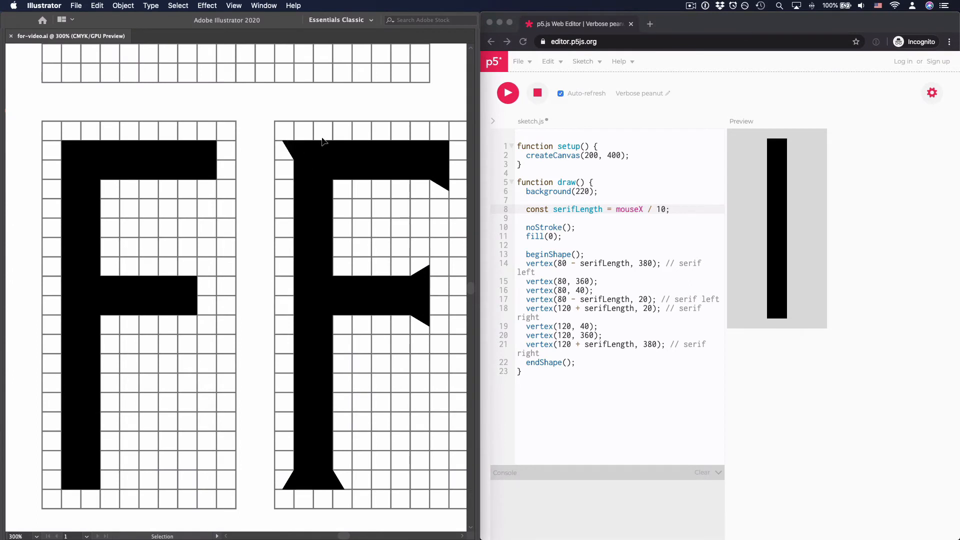
mouse_move(436, 199)
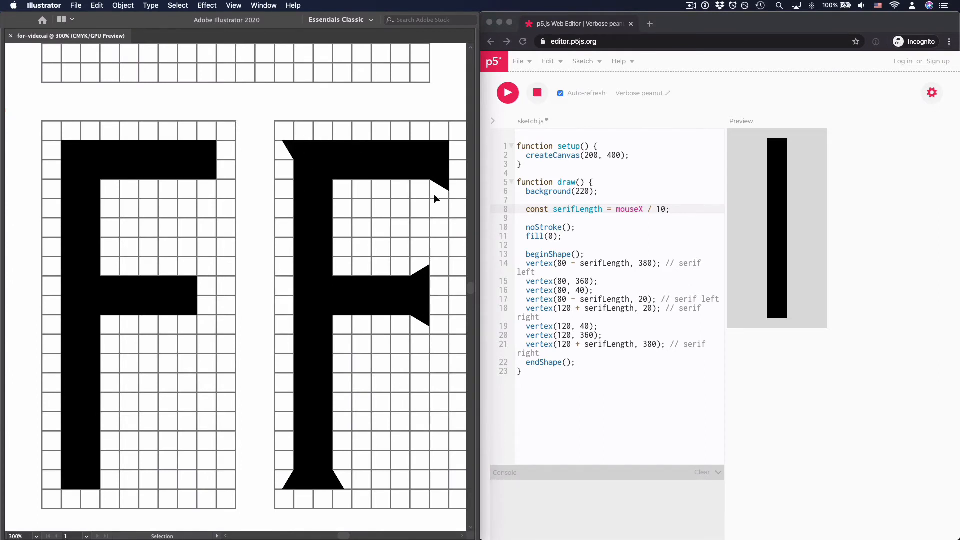
mouse_move(422, 347)
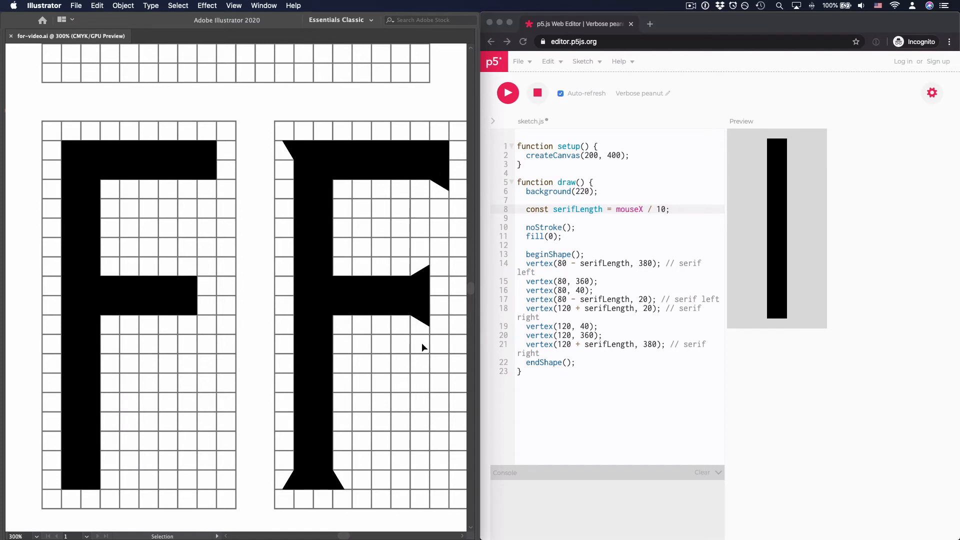
mouse_move(429, 363)
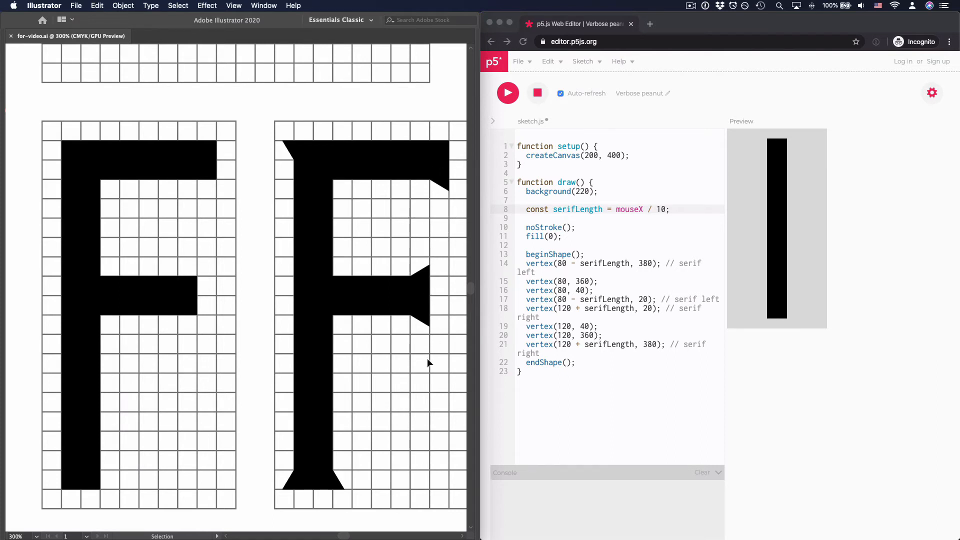
mouse_move(361, 290)
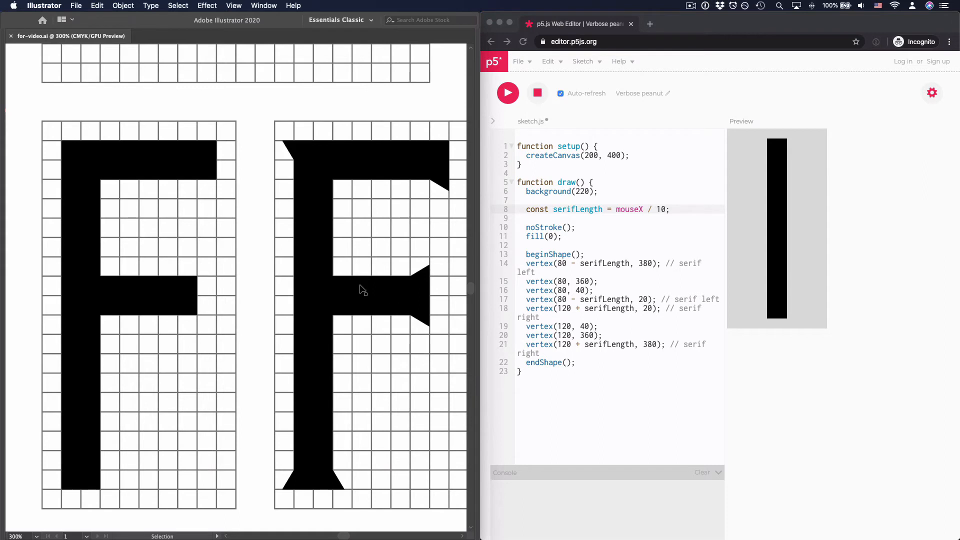
mouse_move(73, 154)
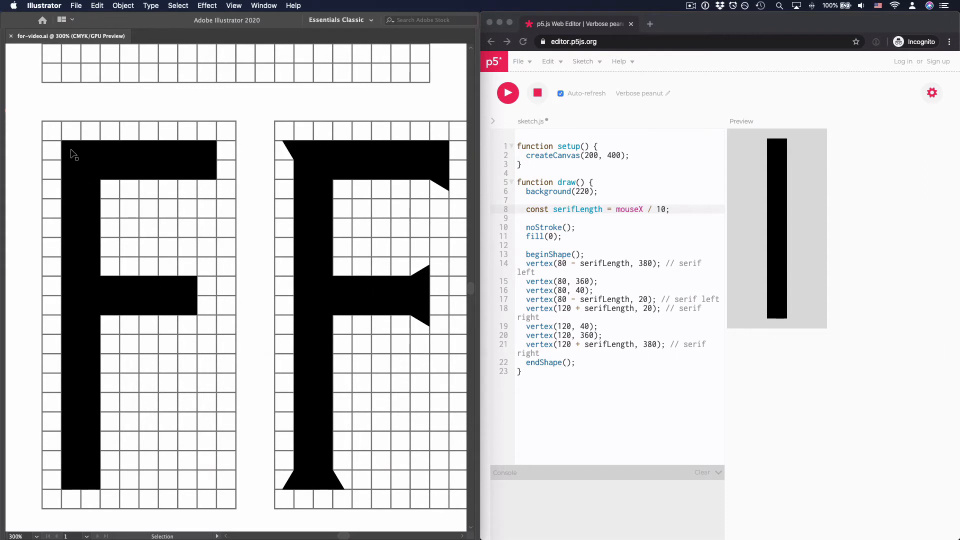
mouse_move(108, 301)
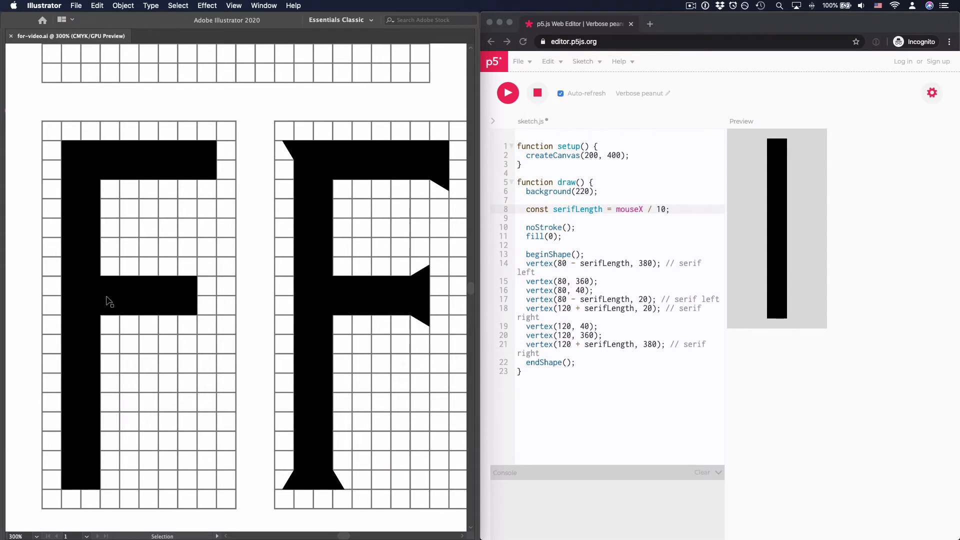
mouse_move(296, 167)
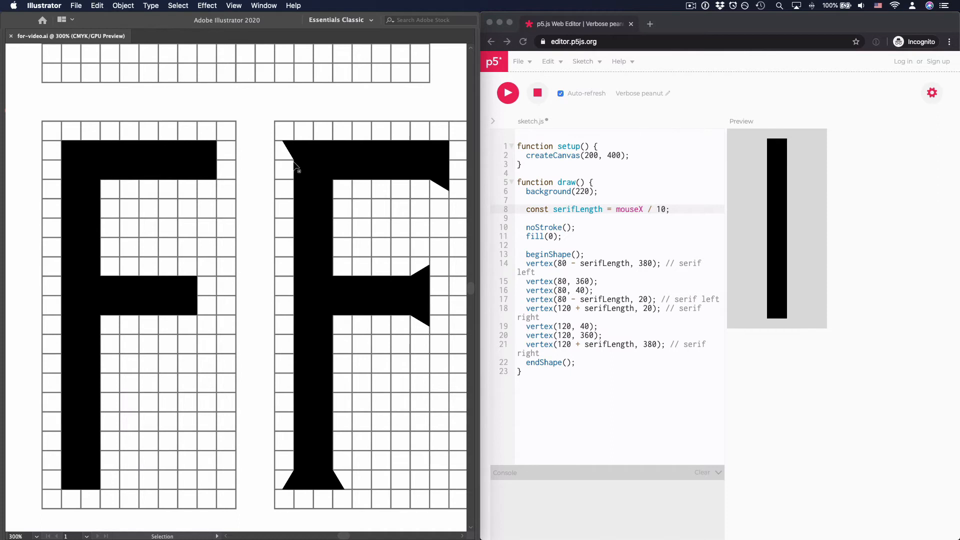
mouse_move(296, 200)
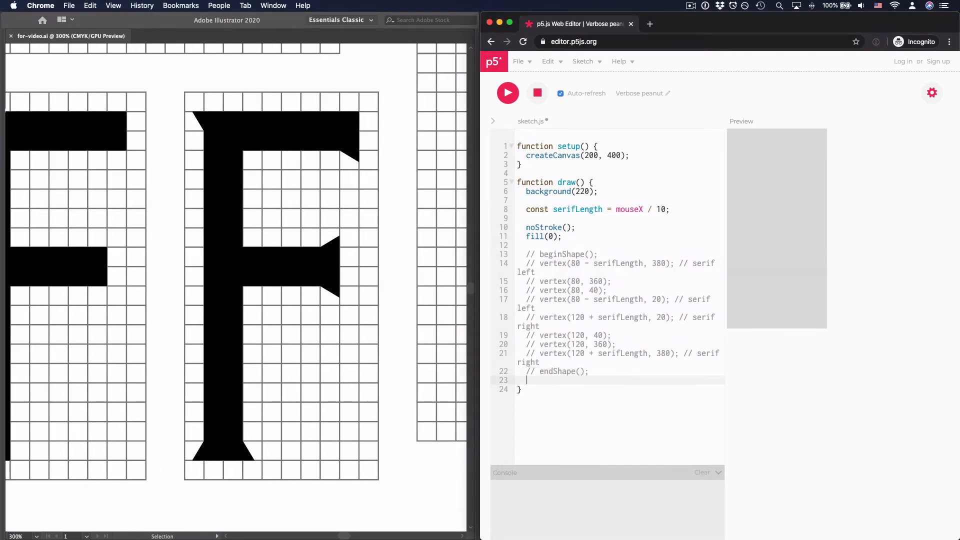
Step: Start an empty F block with beginShape(); and endShape(); below the commented-out I code
type("beginShape();")
type("endShape();")
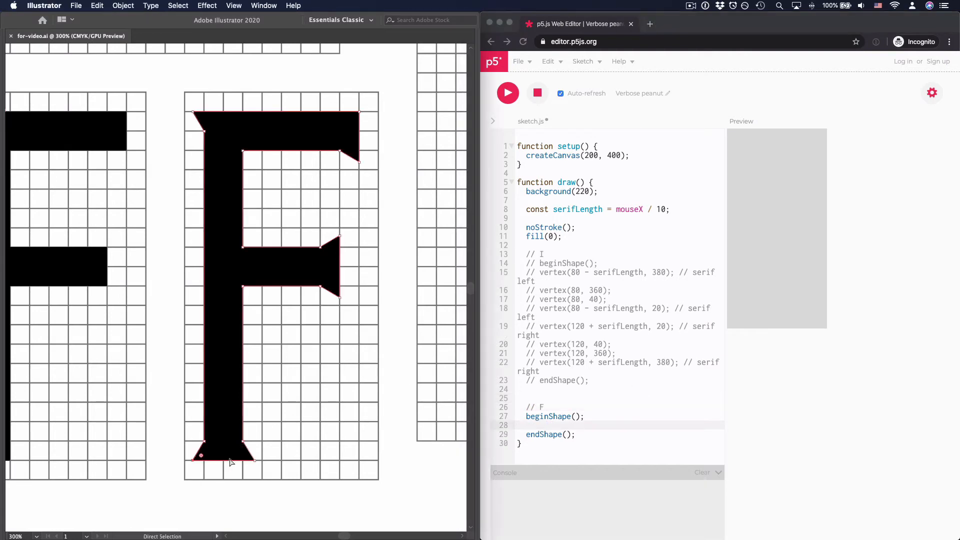
mouse_move(198, 468)
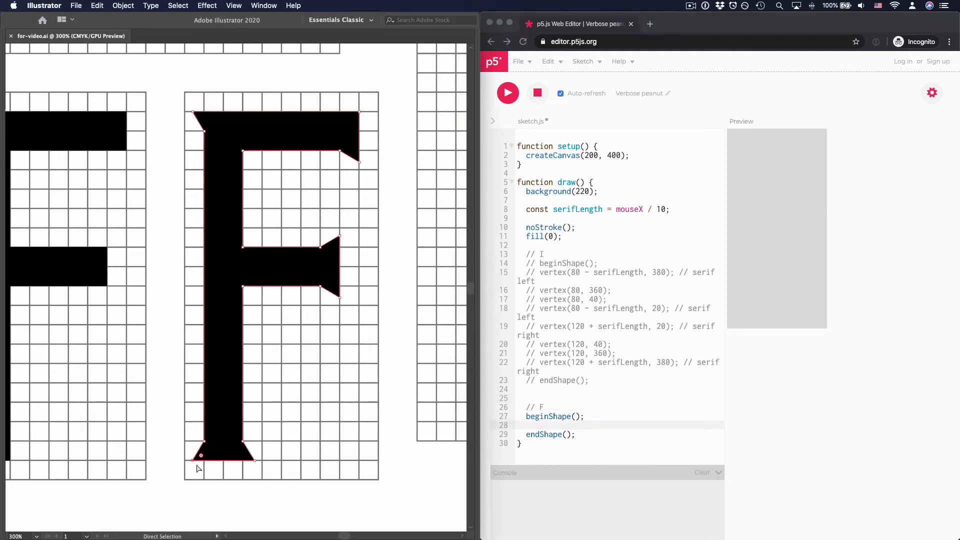
mouse_move(187, 475)
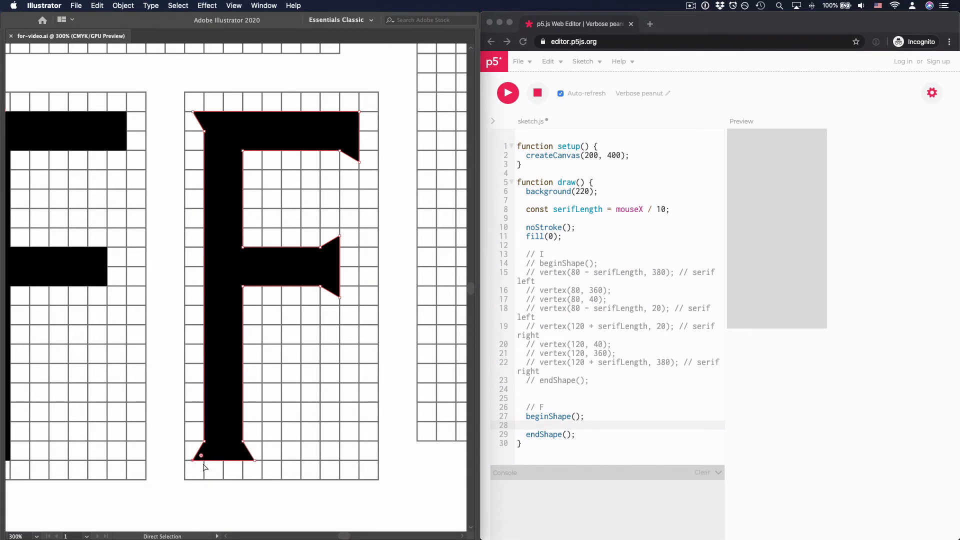
mouse_move(196, 467)
type("vertex(")
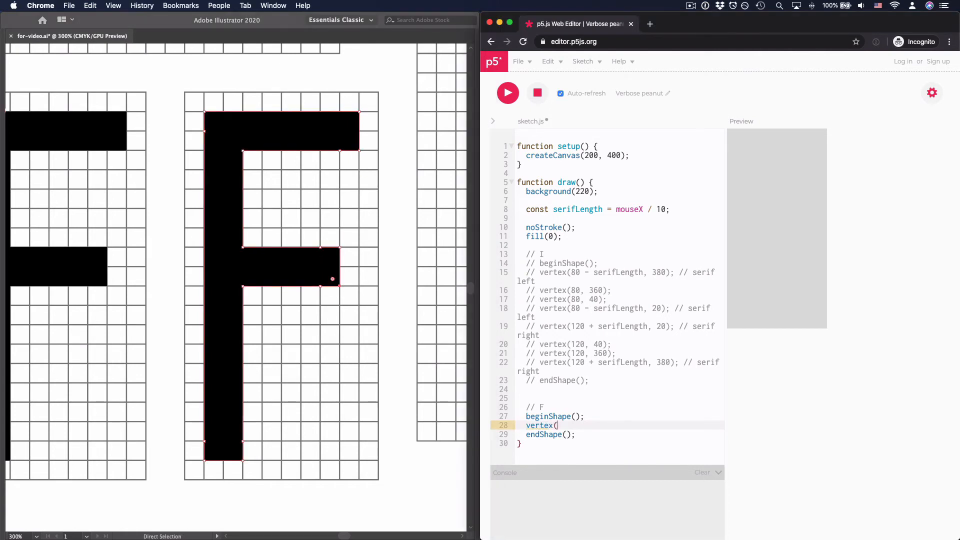
Step: Add the F outline vertices such as (20, 380), (20, 360), (140, 200), (60, 360), (60, 380) with serif comments
type("20, 380);")
type("vertex(")
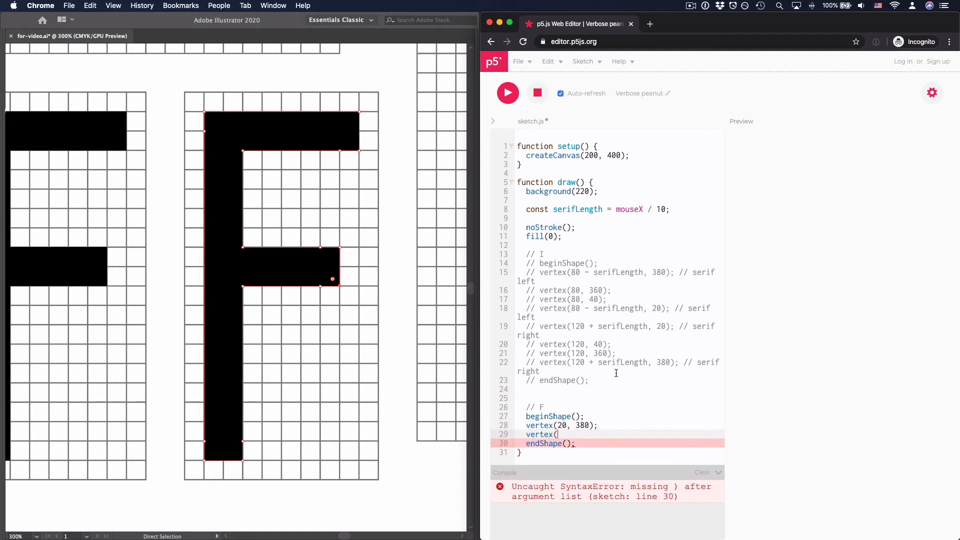
type("20, 360);")
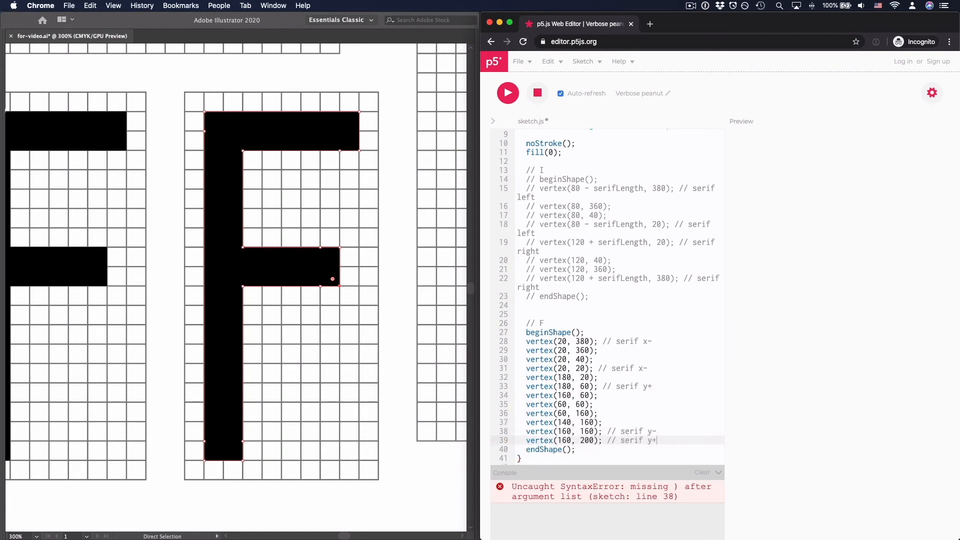
type("vertex(140, 200);")
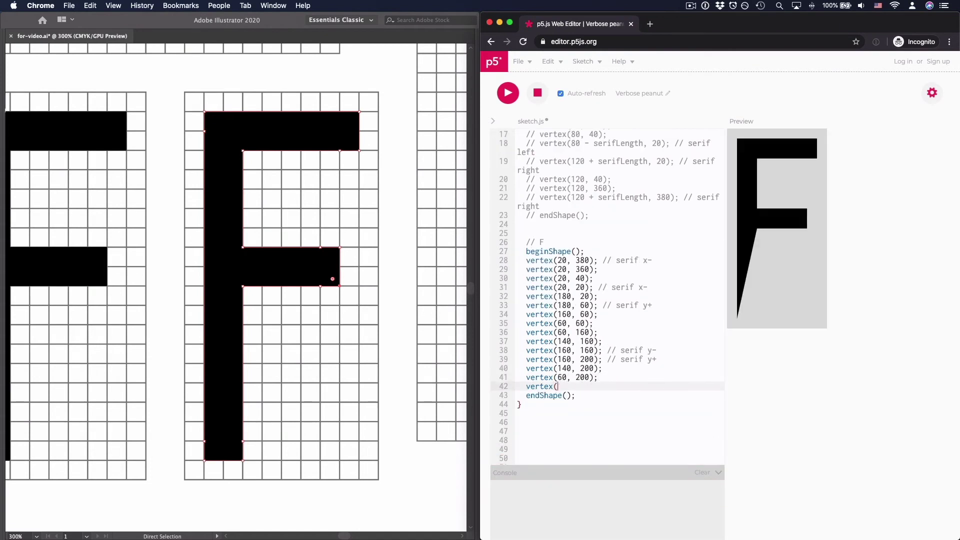
type("60, 360);")
type("vertex")
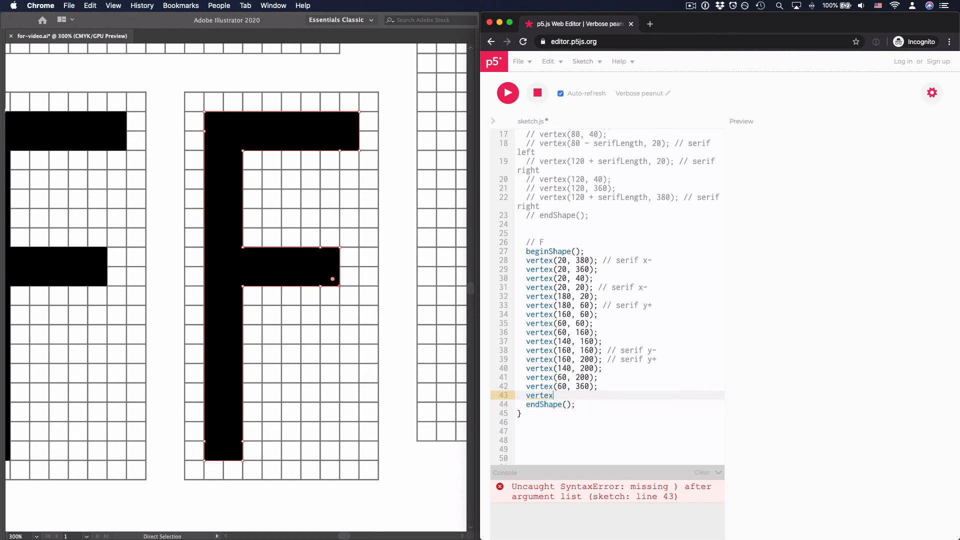
type("(60, 380); // serif x+")
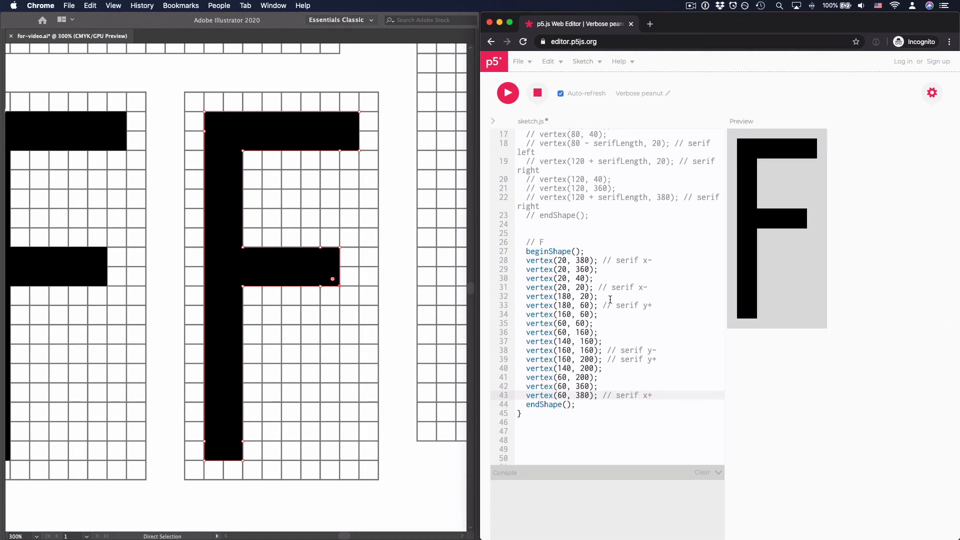
mouse_move(635, 259)
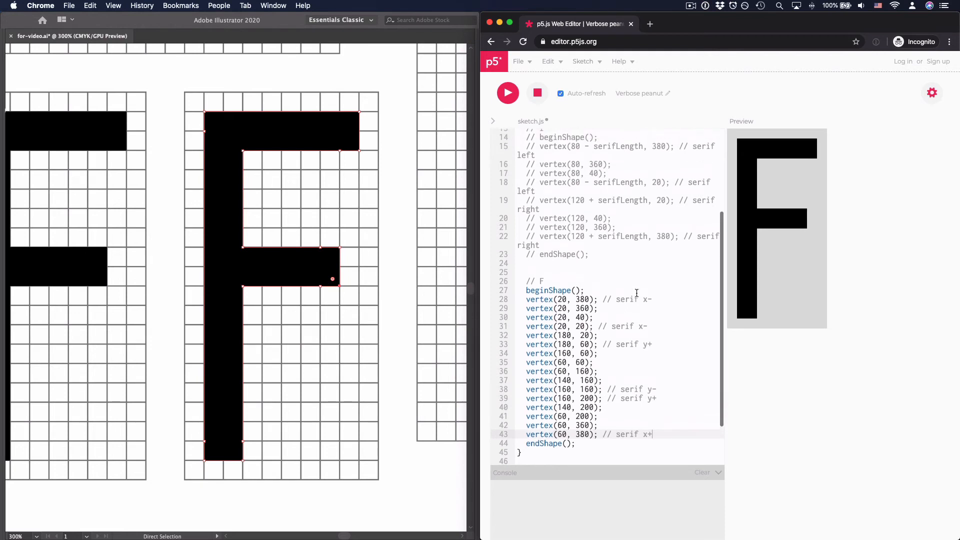
Step: Offset the F's six serif vertices by serifLength so the preview F gains small serifs
scroll("up", 3)
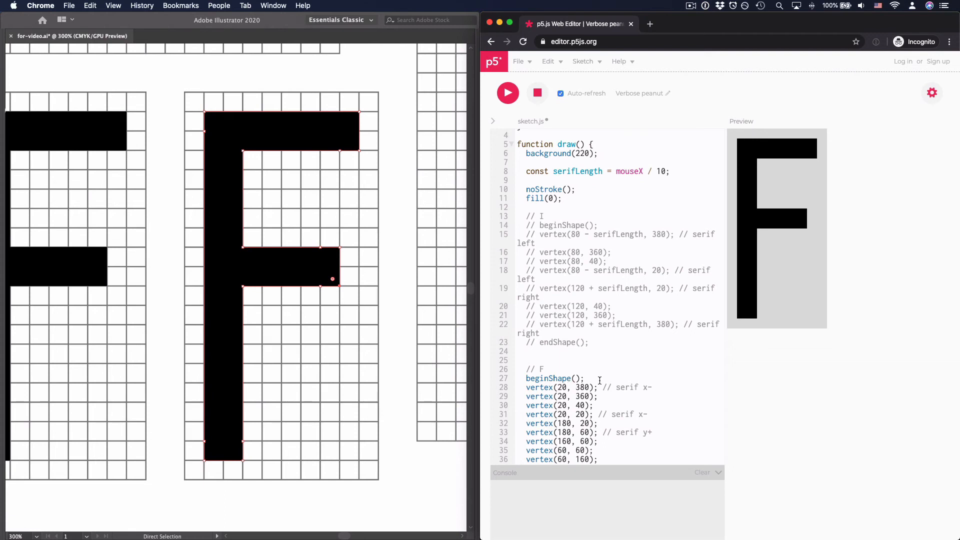
scroll("down", 3)
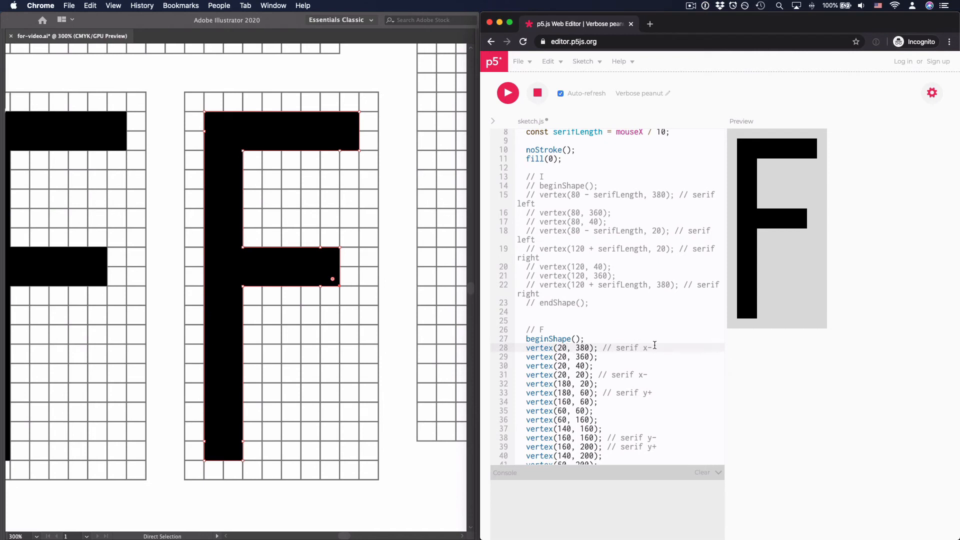
mouse_move(421, 366)
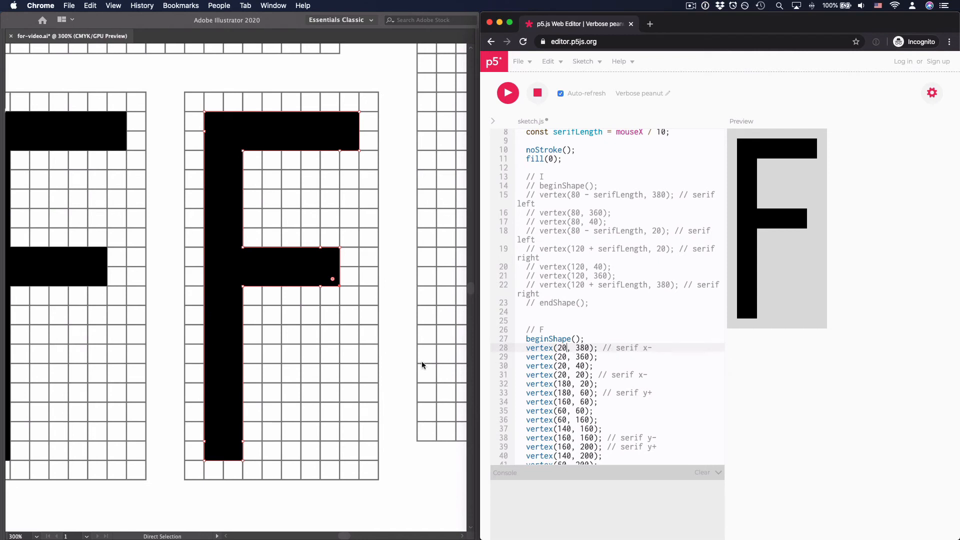
mouse_move(257, 448)
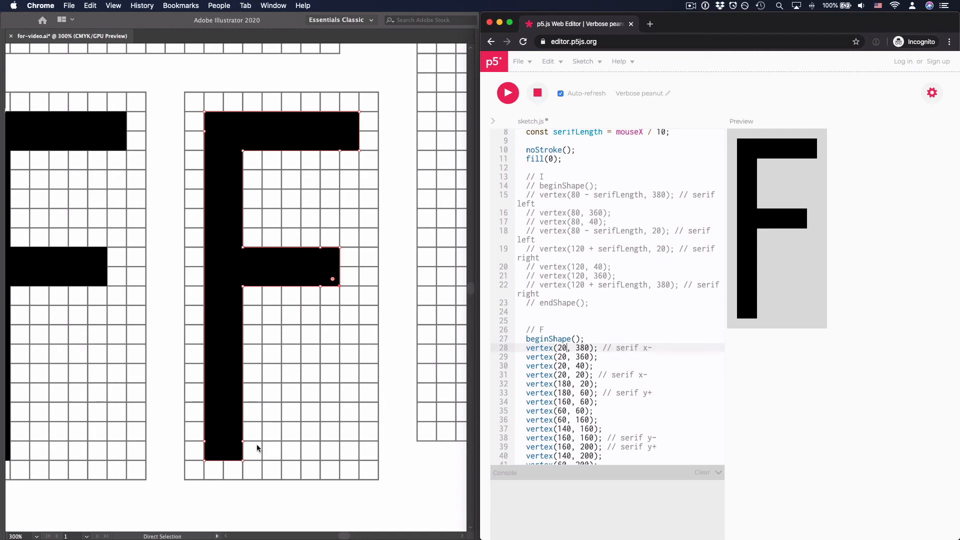
mouse_move(242, 215)
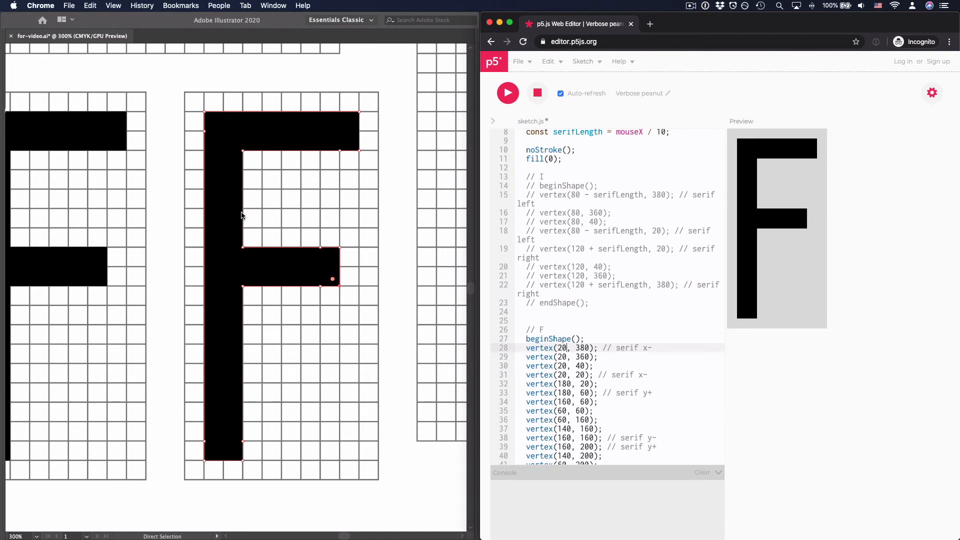
mouse_move(335, 296)
type(" - serifLength")
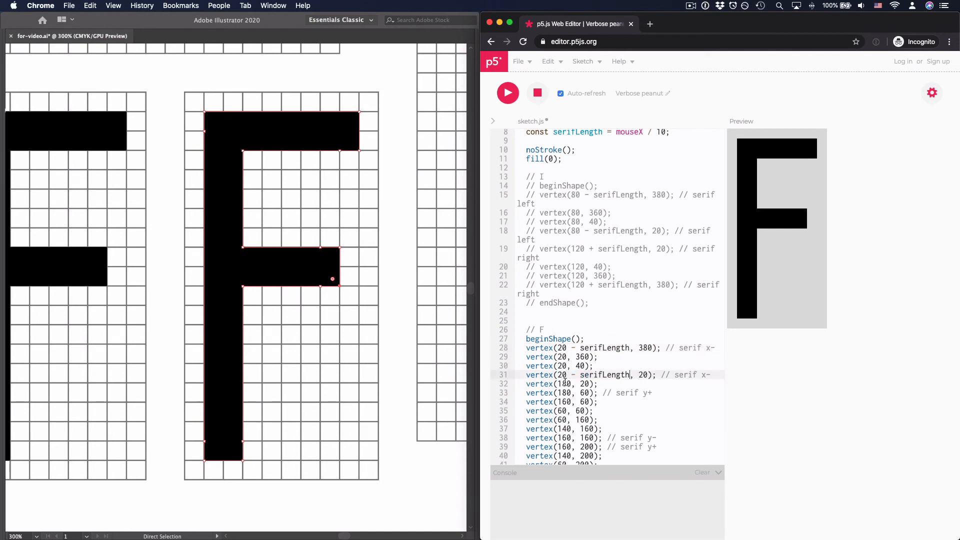
scroll("down", 3)
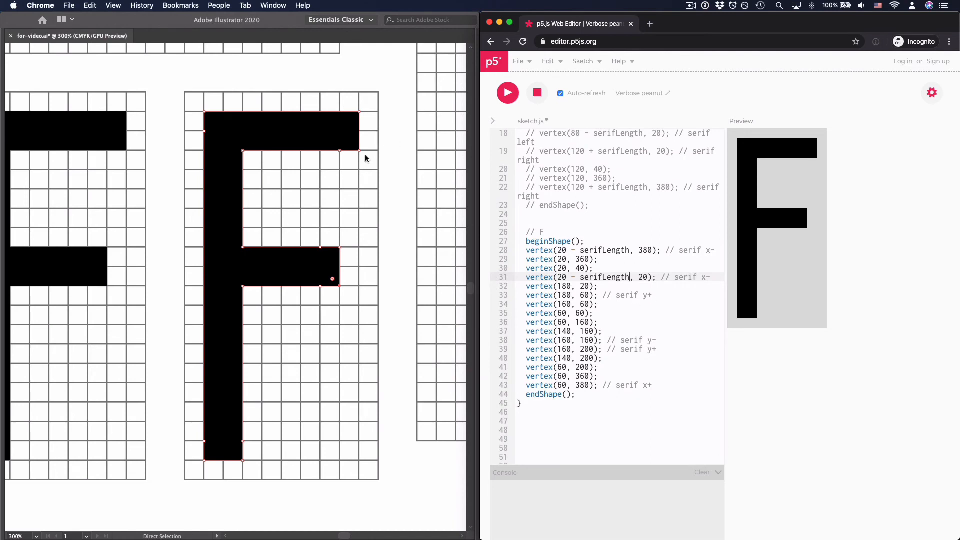
mouse_move(355, 183)
type(" + ")
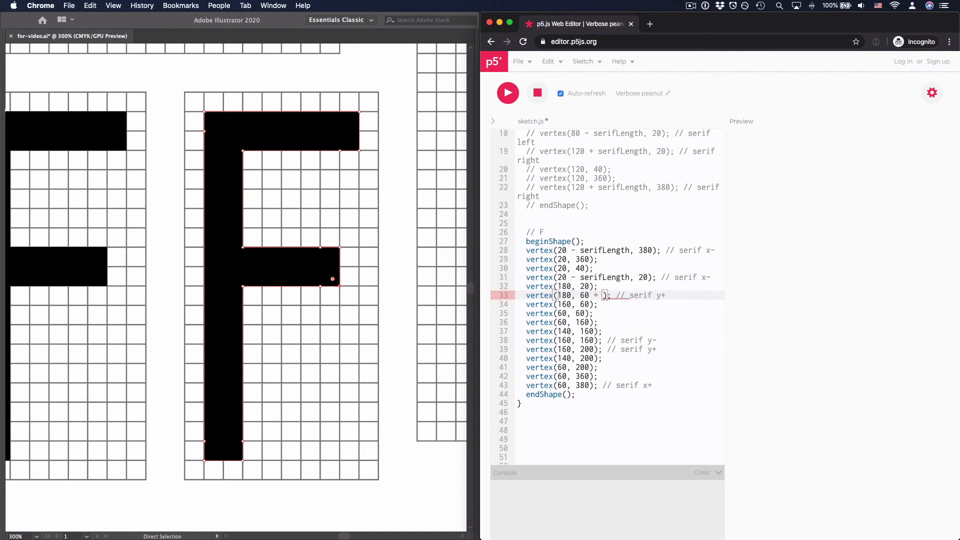
type("serifLength")
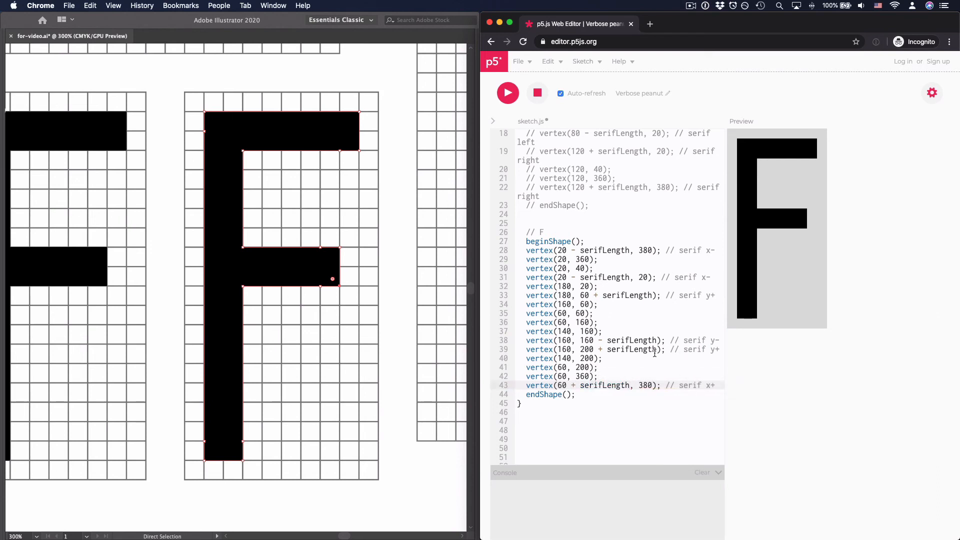
scroll("up", 3)
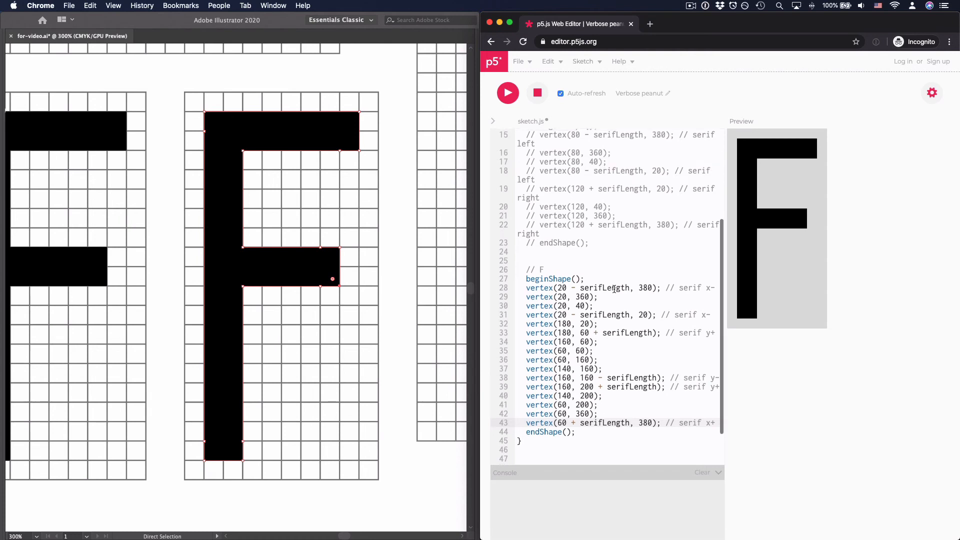
scroll("up", 3)
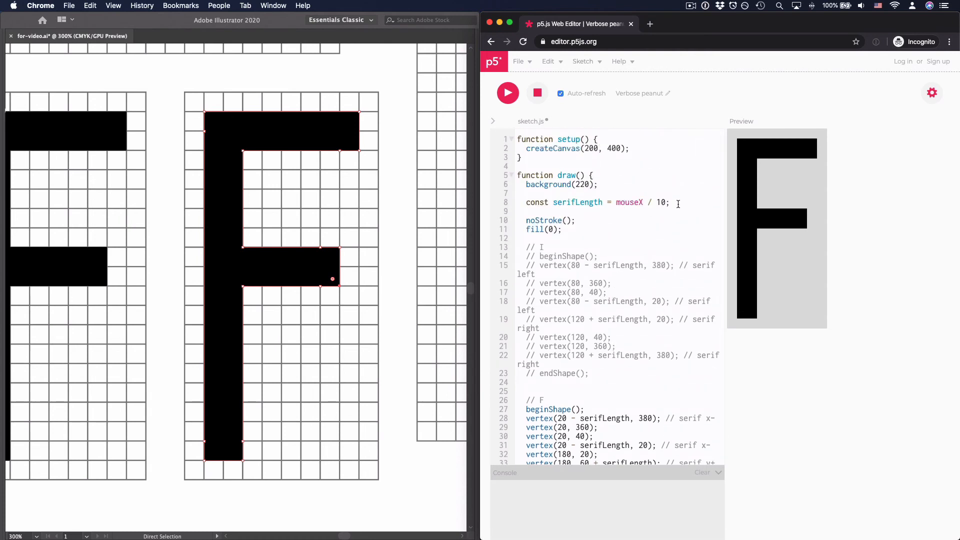
mouse_move(736, 222)
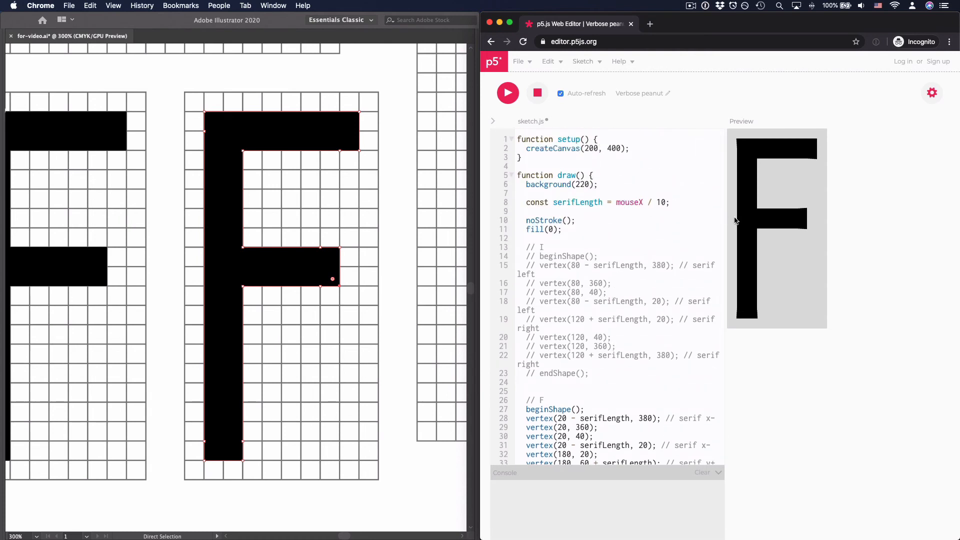
mouse_move(781, 220)
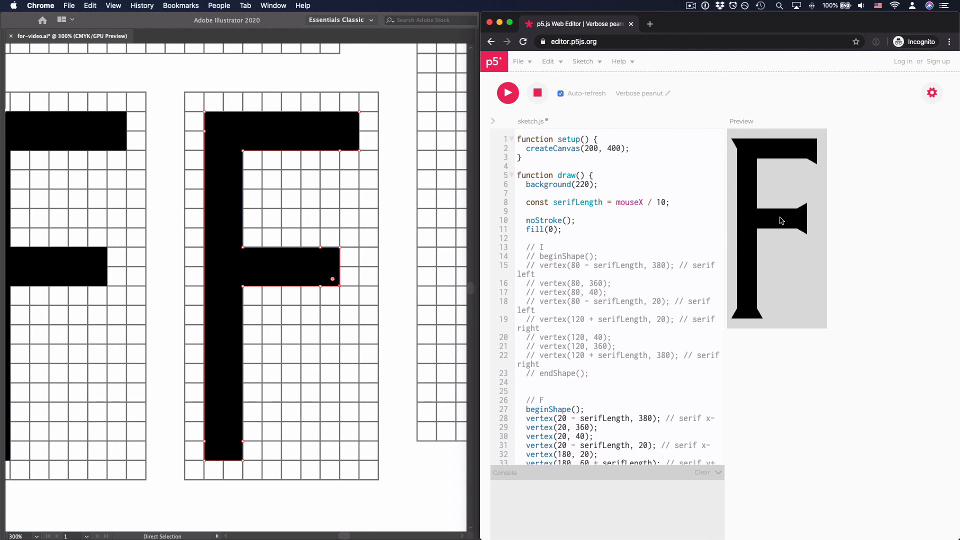
mouse_move(811, 223)
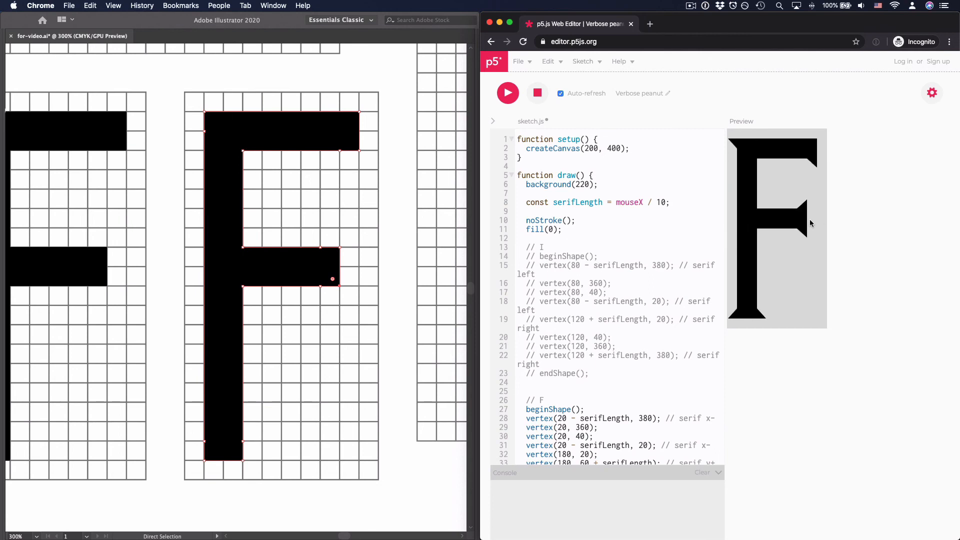
mouse_move(819, 241)
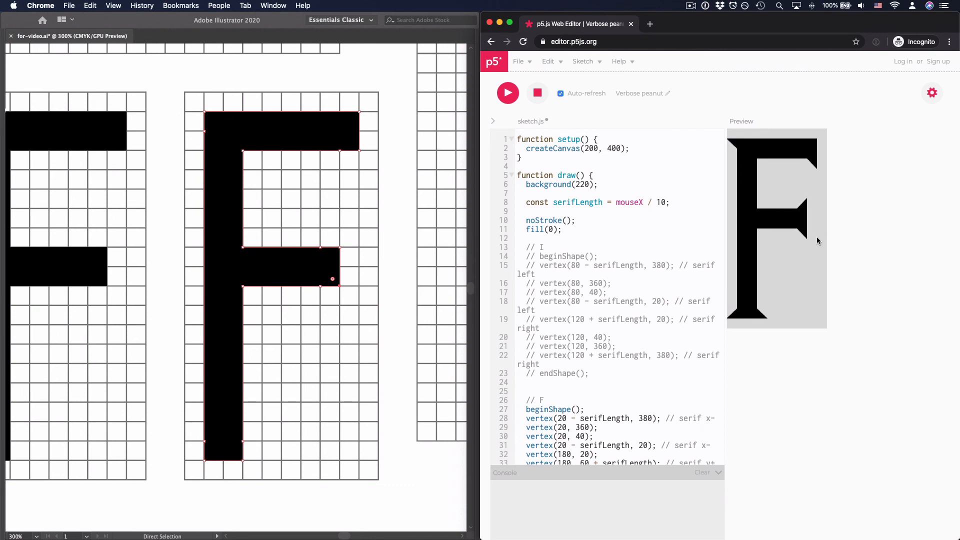
mouse_move(729, 257)
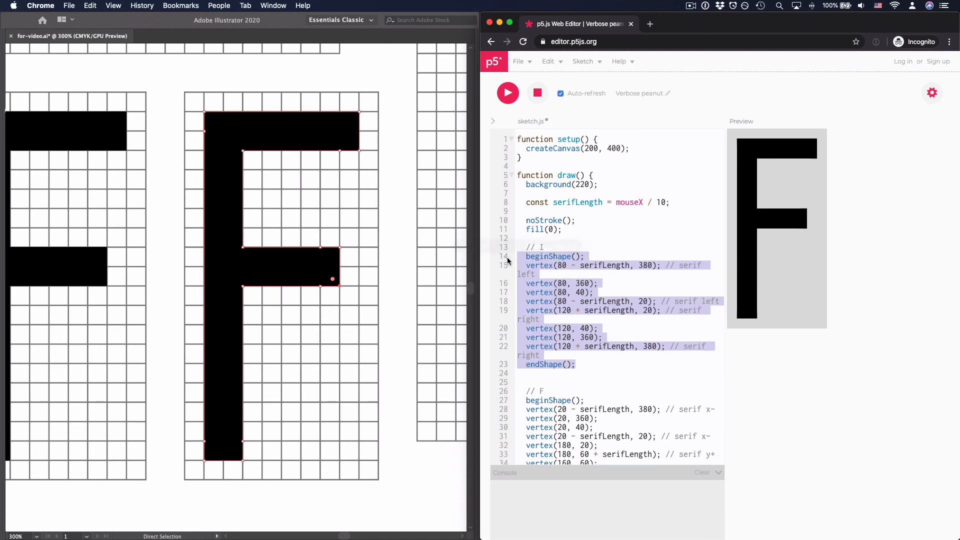
mouse_move(730, 217)
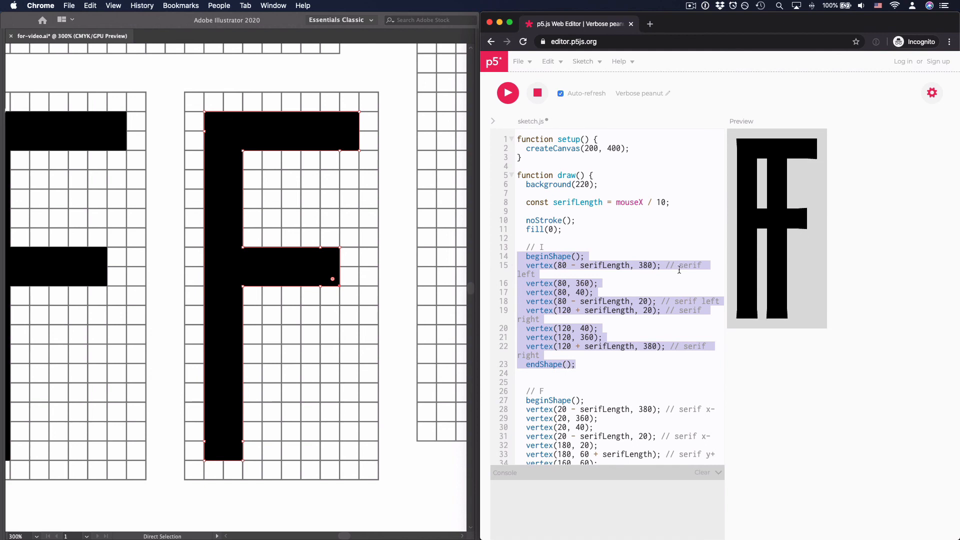
mouse_move(738, 130)
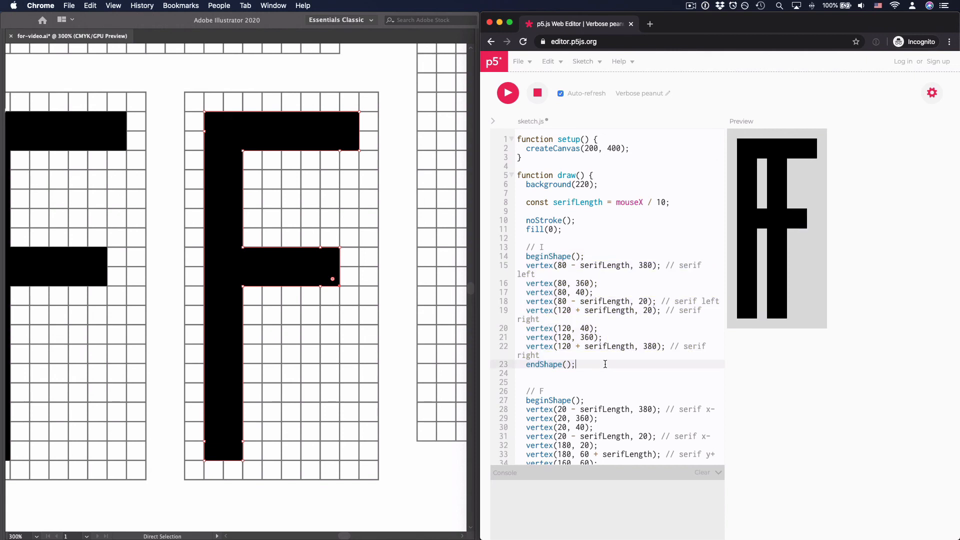
Step: Uncomment the I block and begin an empty translate() call before the F block
type("translate();")
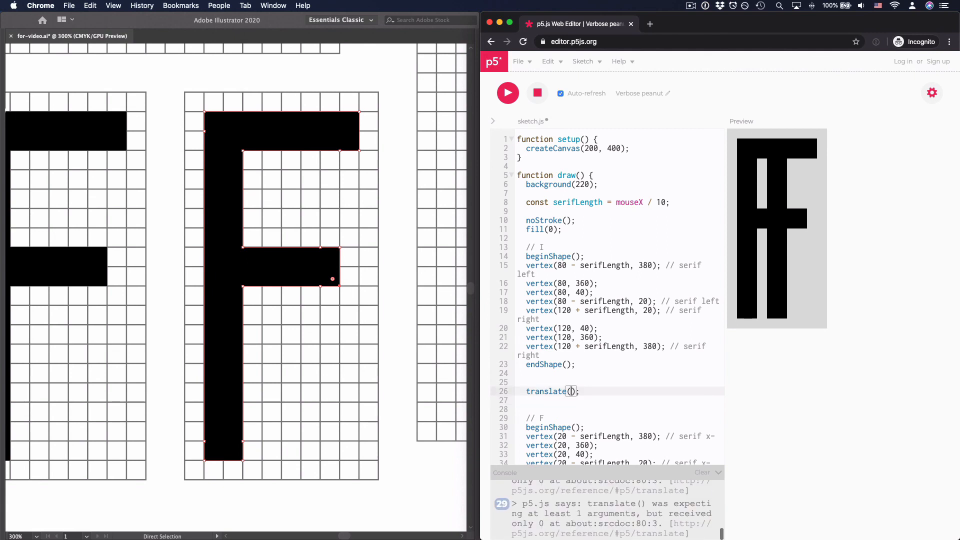
Step: Fill in translate(200, 0) and a 400×400 canvas so I and F sit side by side
type("200,")
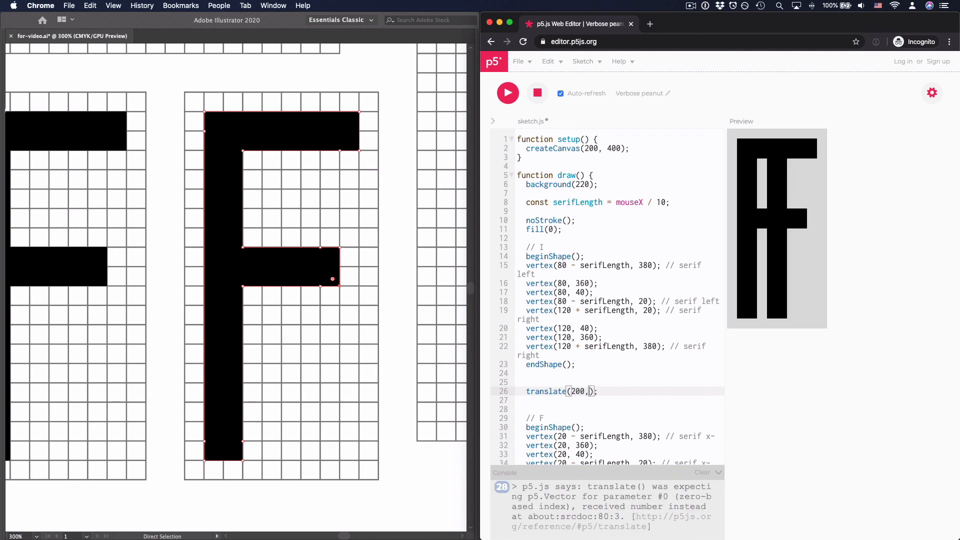
type("0")
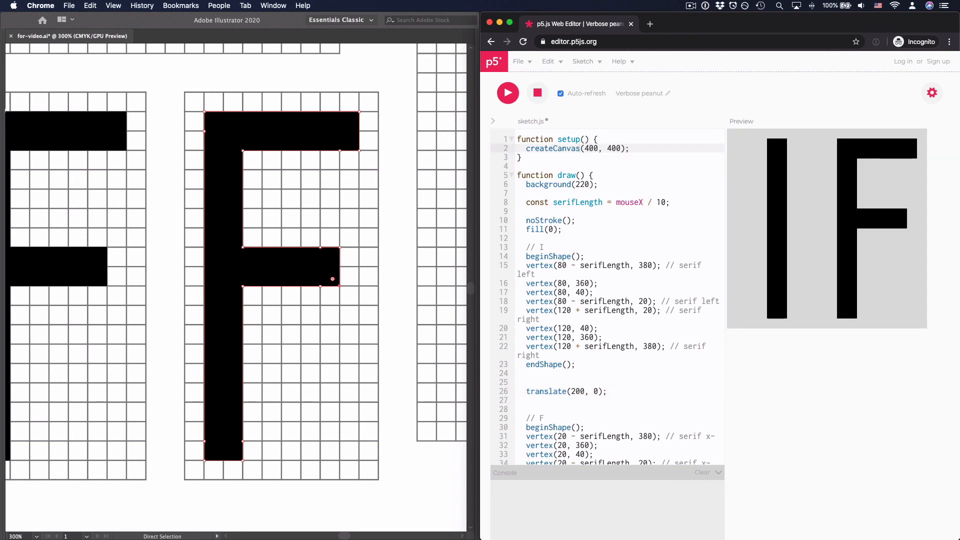
mouse_move(760, 206)
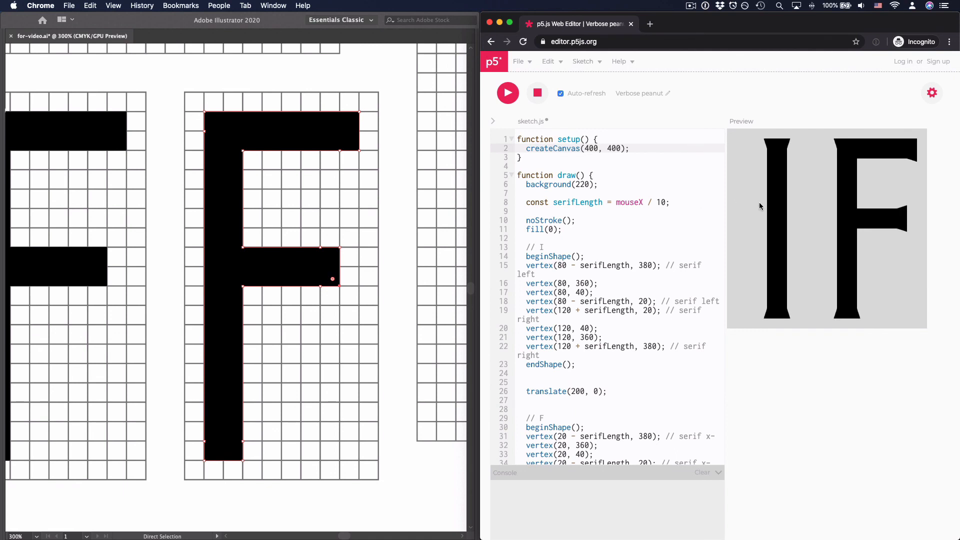
mouse_move(749, 220)
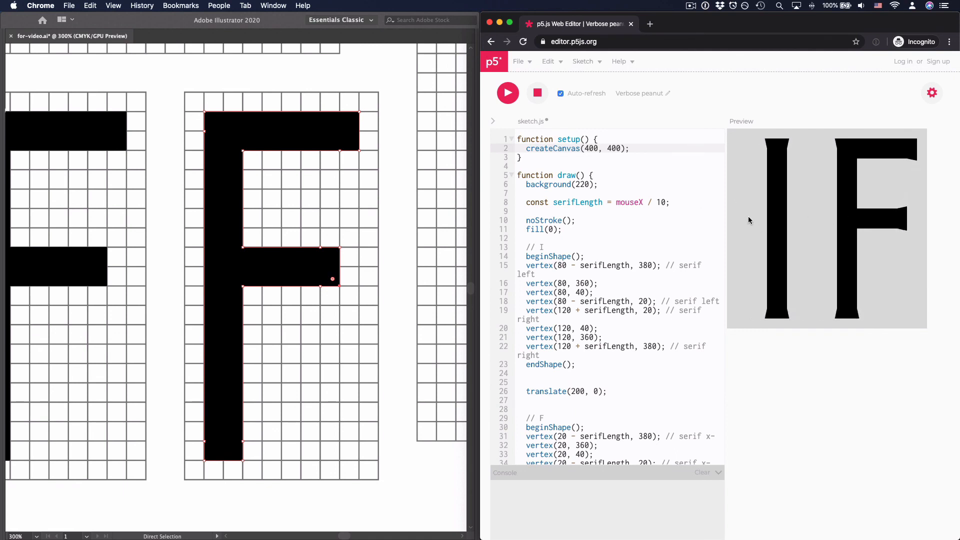
mouse_move(778, 214)
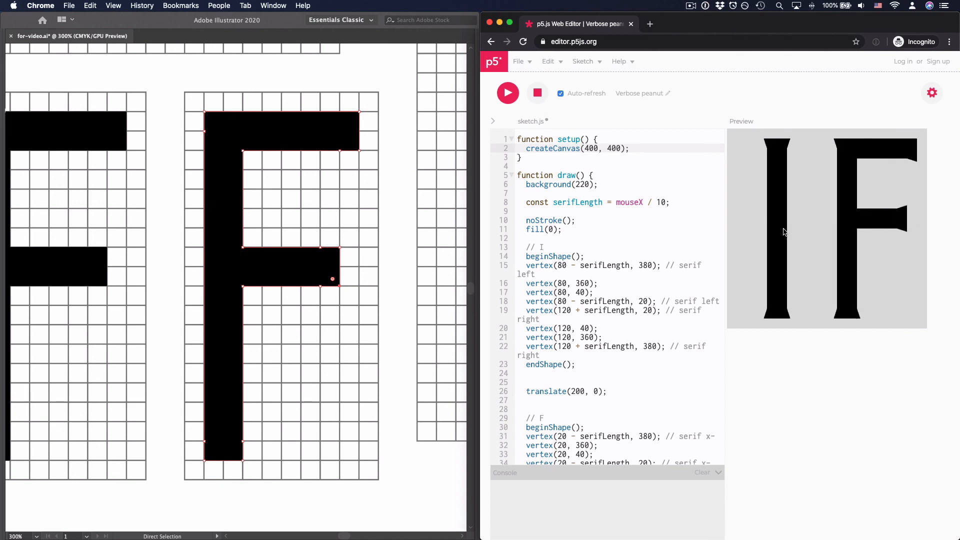
mouse_move(812, 234)
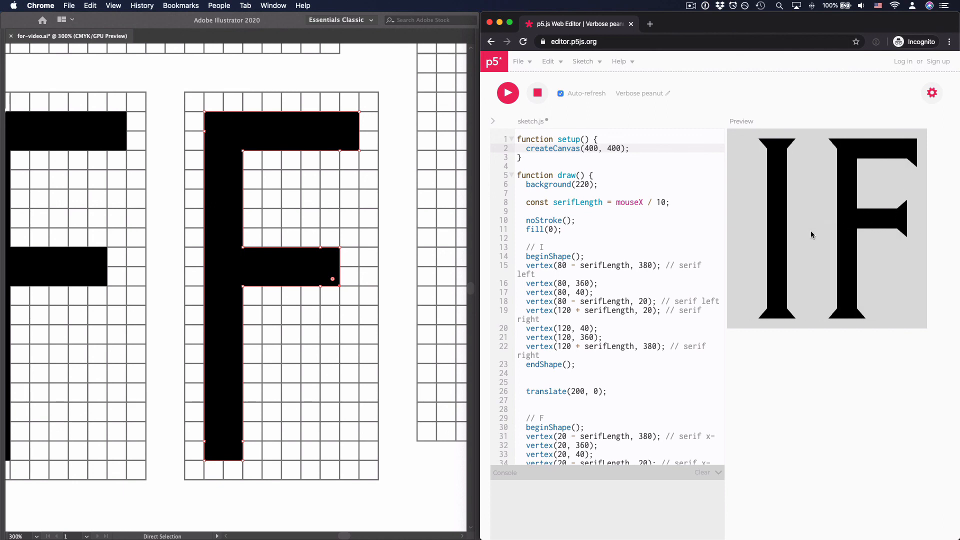
mouse_move(684, 239)
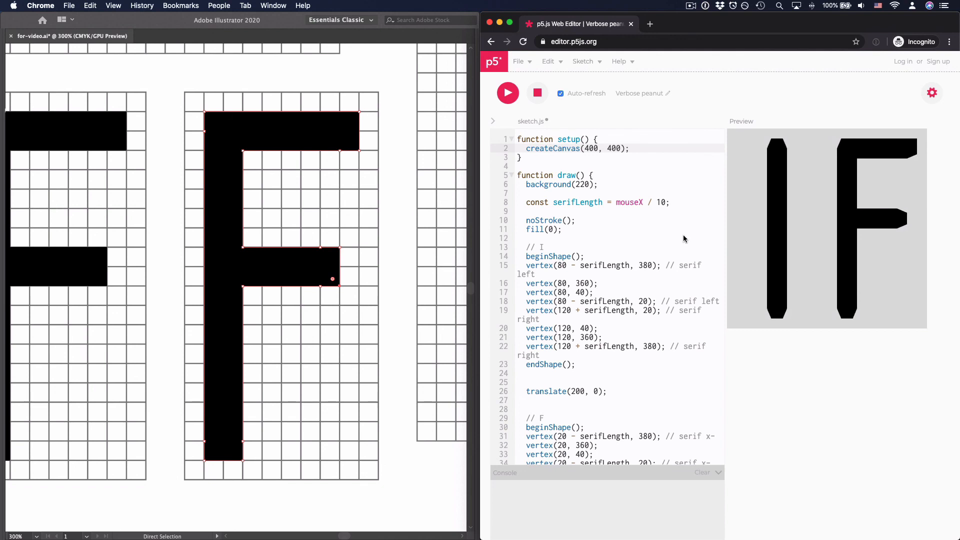
mouse_move(663, 239)
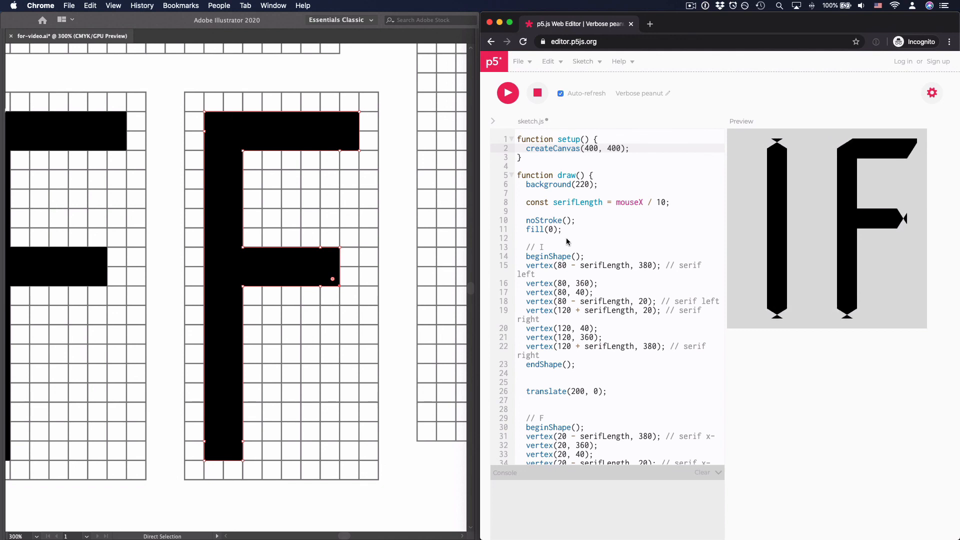
mouse_move(404, 241)
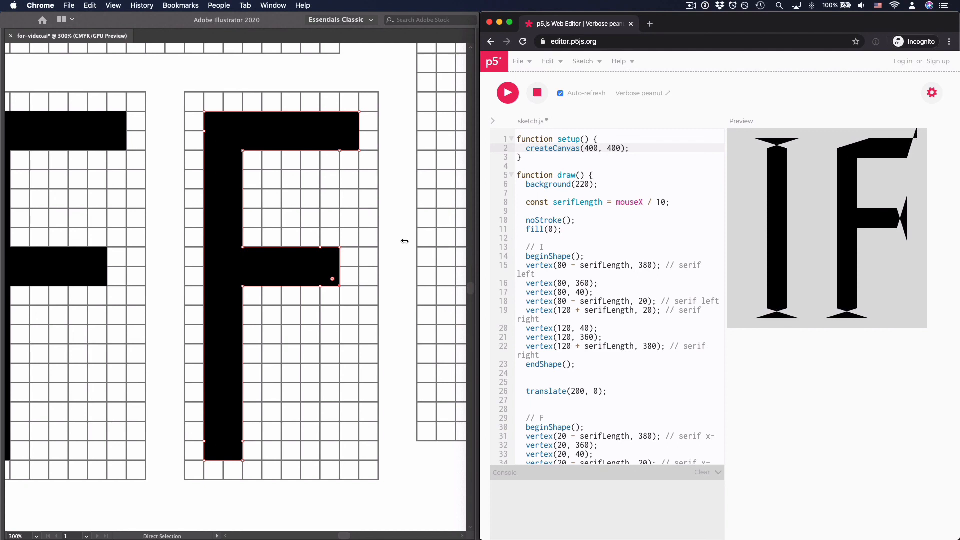
mouse_move(744, 221)
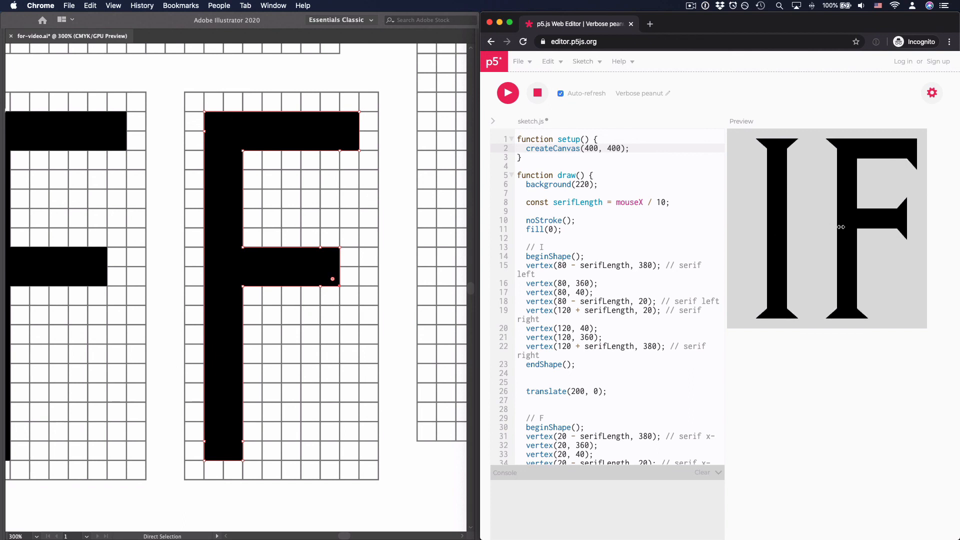
mouse_move(827, 164)
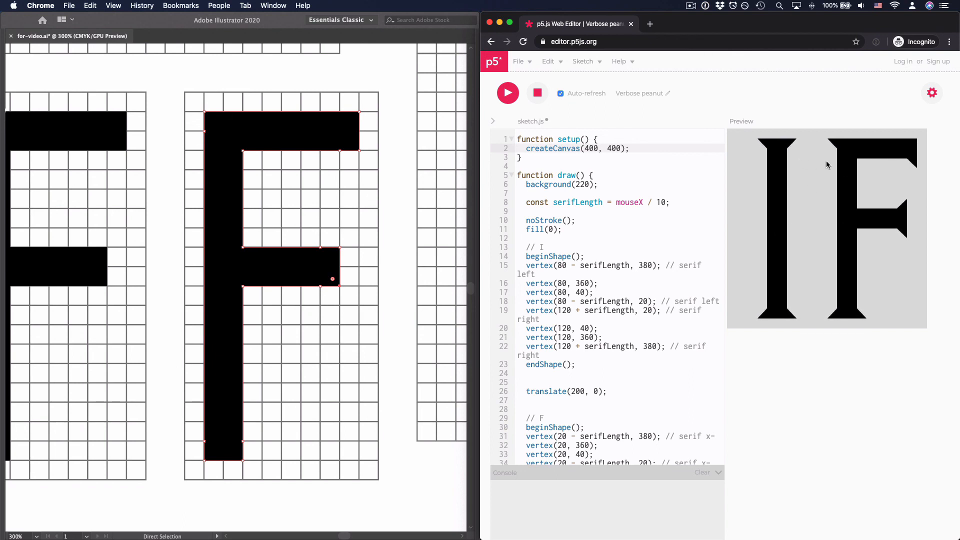
mouse_move(912, 164)
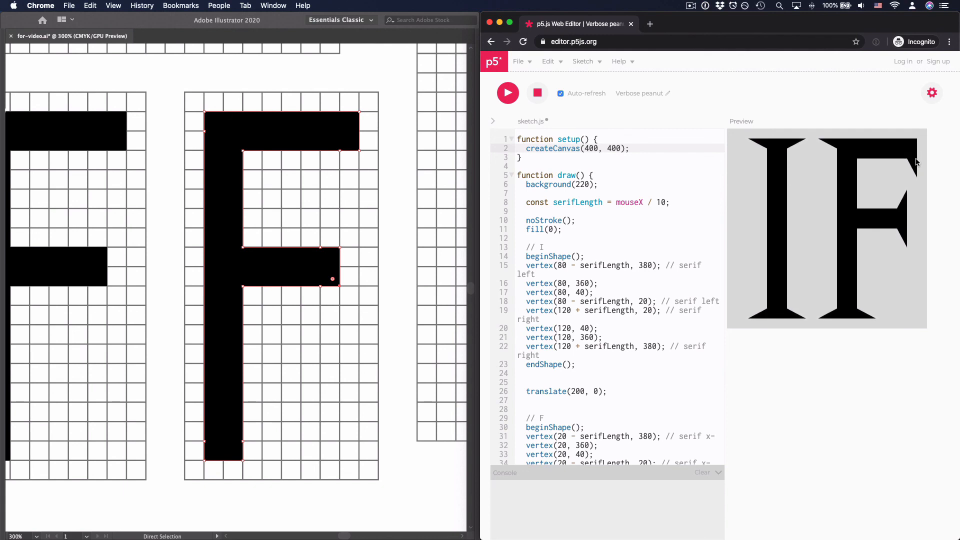
mouse_move(912, 161)
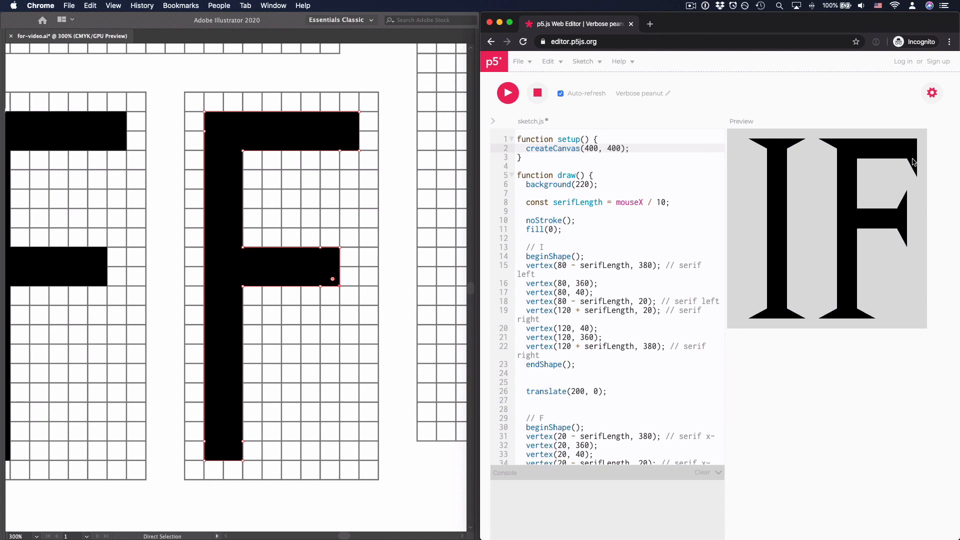
mouse_move(909, 179)
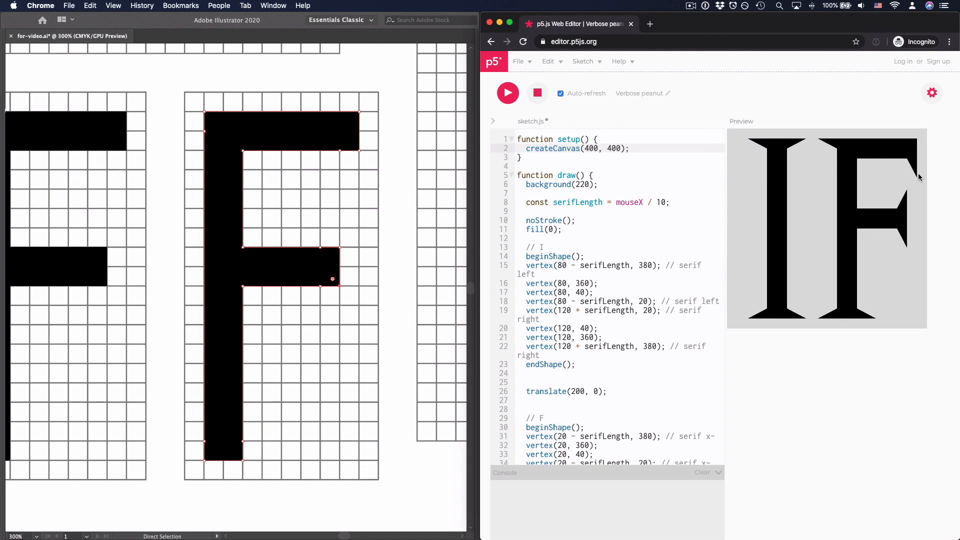
mouse_move(915, 178)
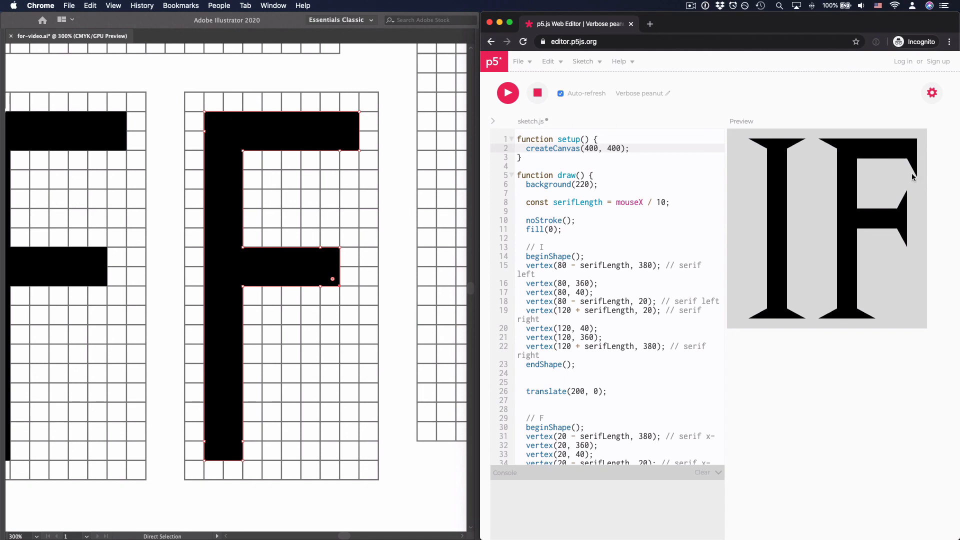
mouse_move(900, 175)
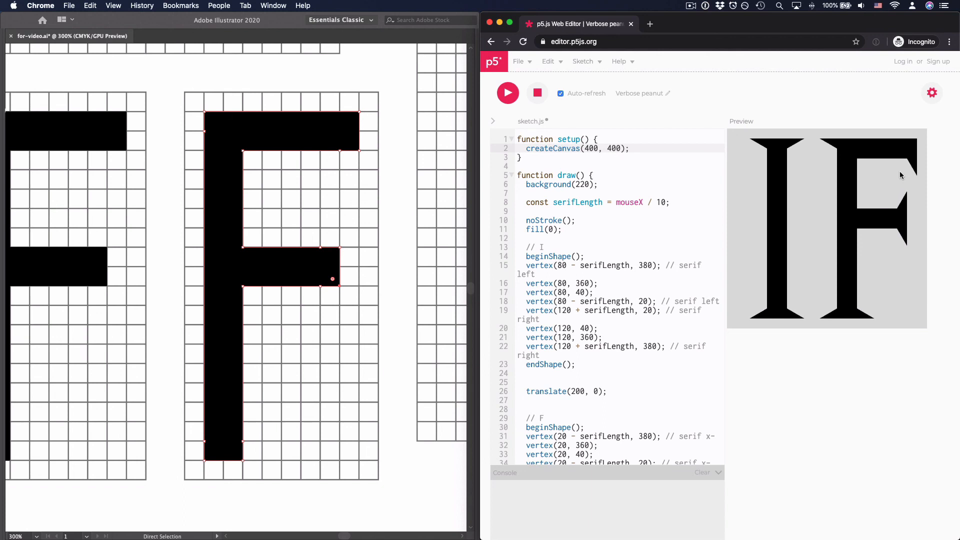
mouse_move(902, 173)
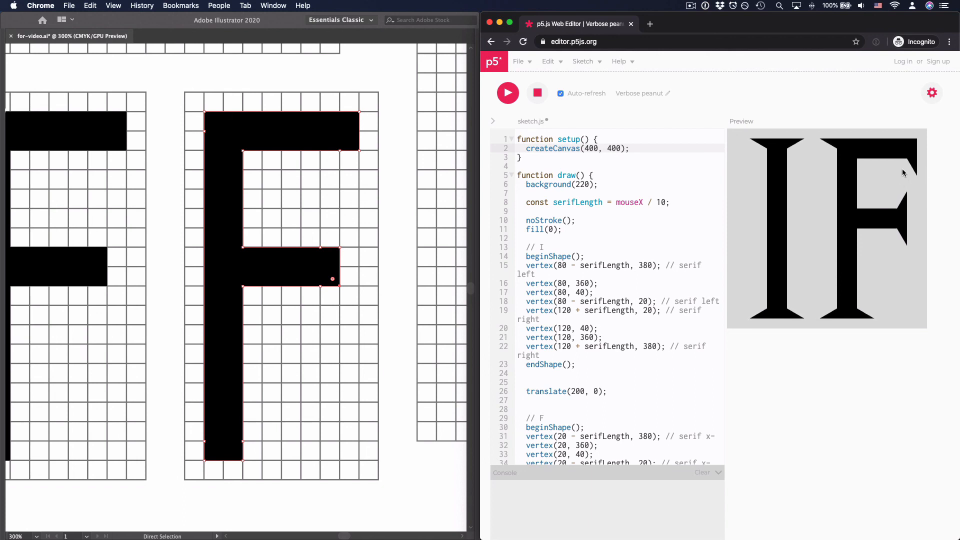
mouse_move(882, 191)
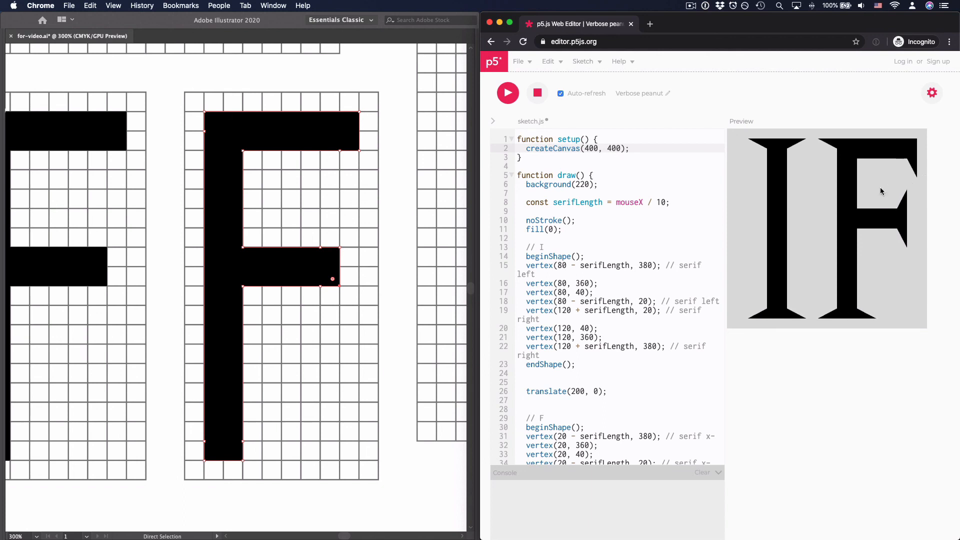